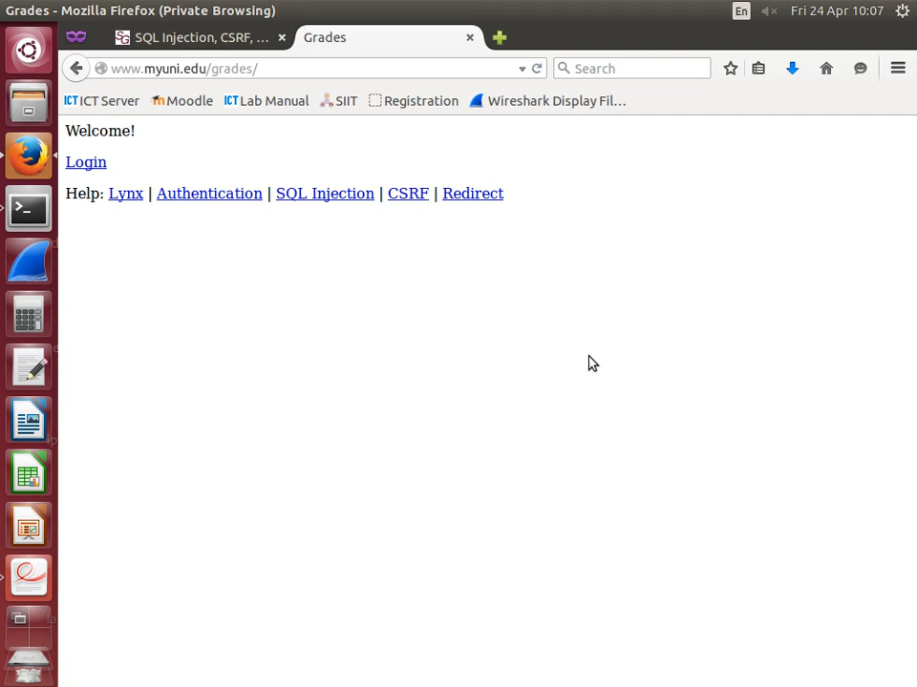
{"action": "mouse_move", "coordinate": [86, 163]}
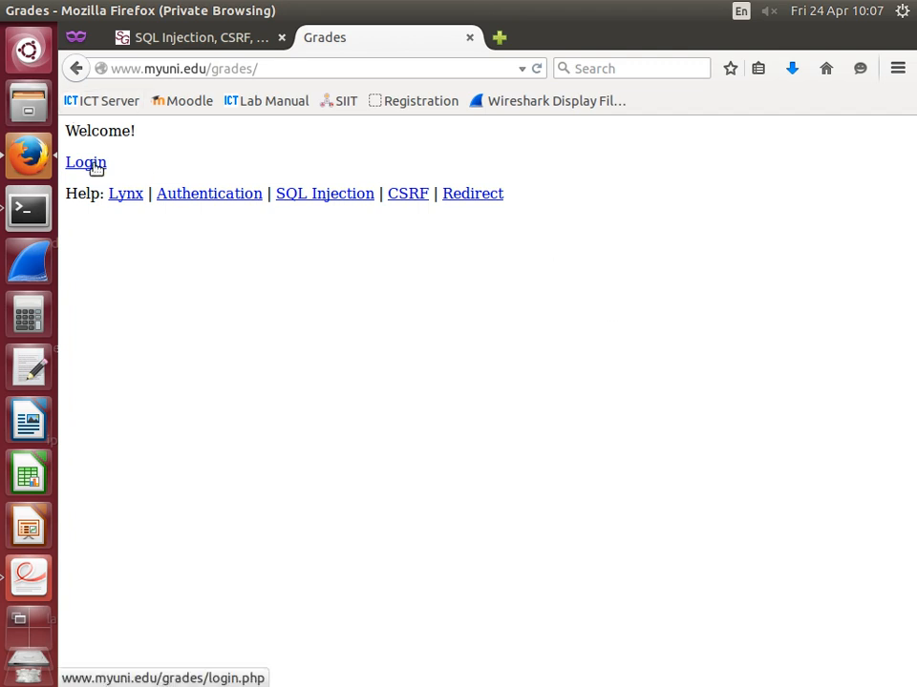
Step: Log in to the Grades site as 'steve' and reach the welcome page
{"action": "left_click", "coordinate": [85, 163]}
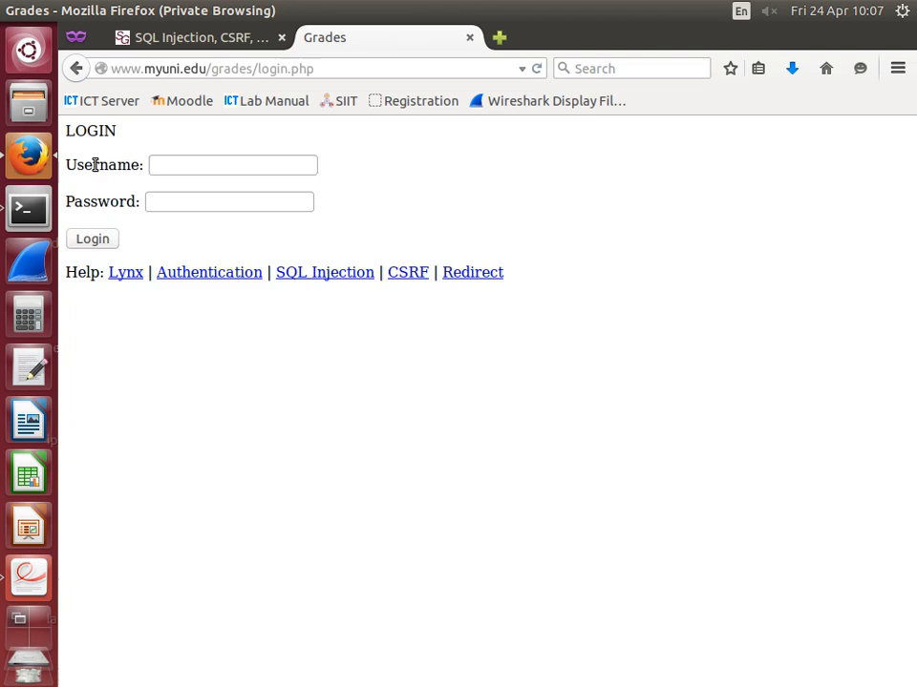
{"action": "left_click", "coordinate": [232, 164]}
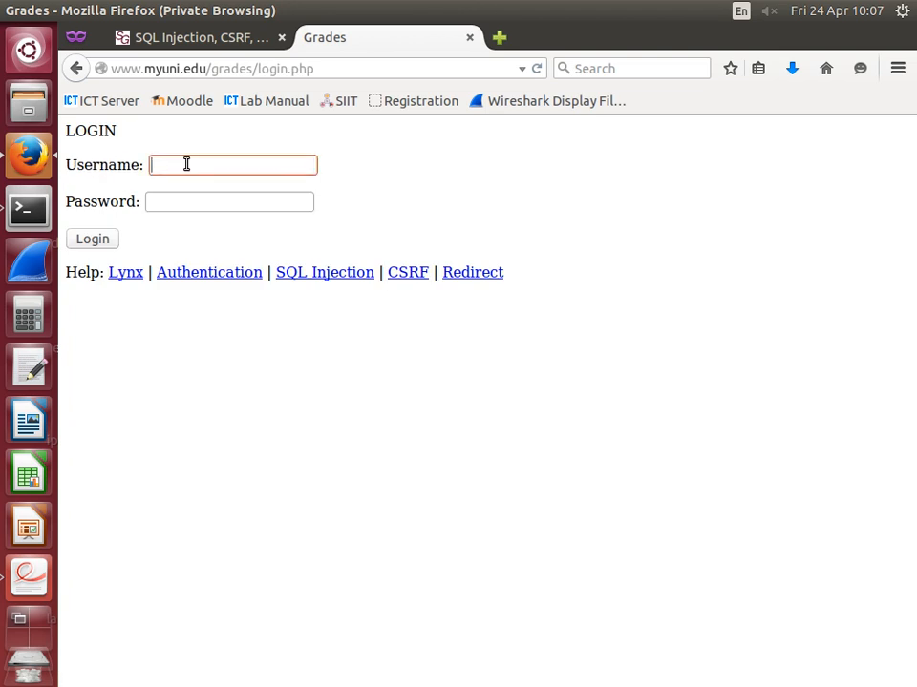
{"action": "type", "text": "steve"}
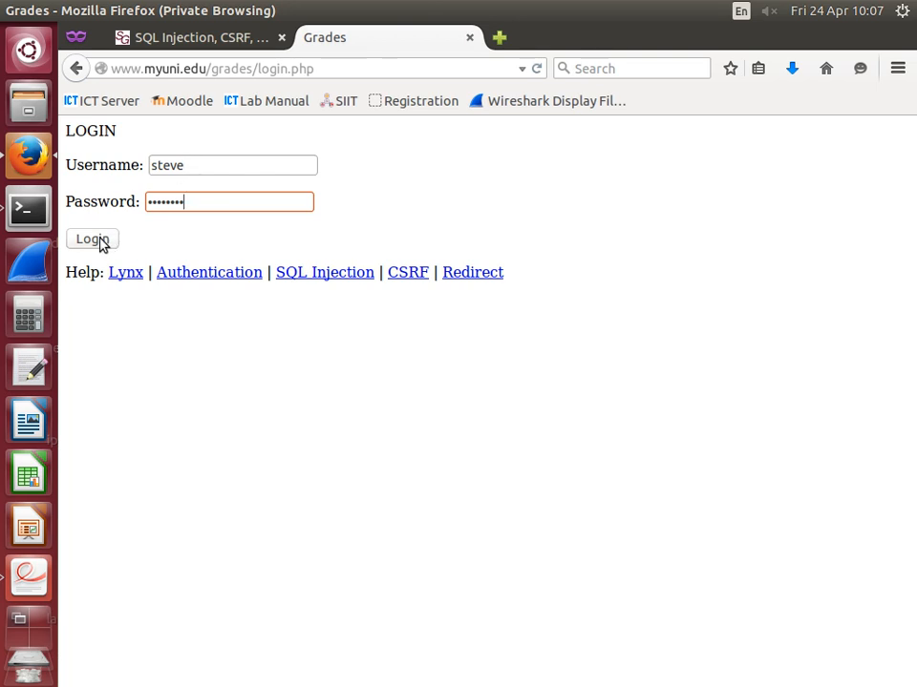
{"action": "left_click", "coordinate": [91, 239]}
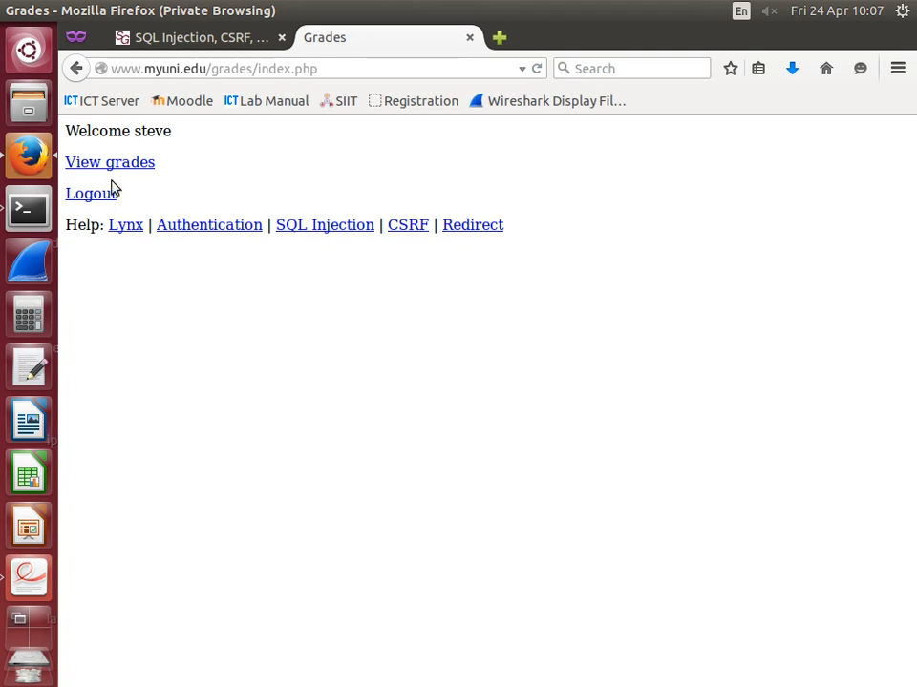
Step: Query the student's grades with no course code, listing css322 B, its323 C, its335 A
{"action": "left_click", "coordinate": [109, 161]}
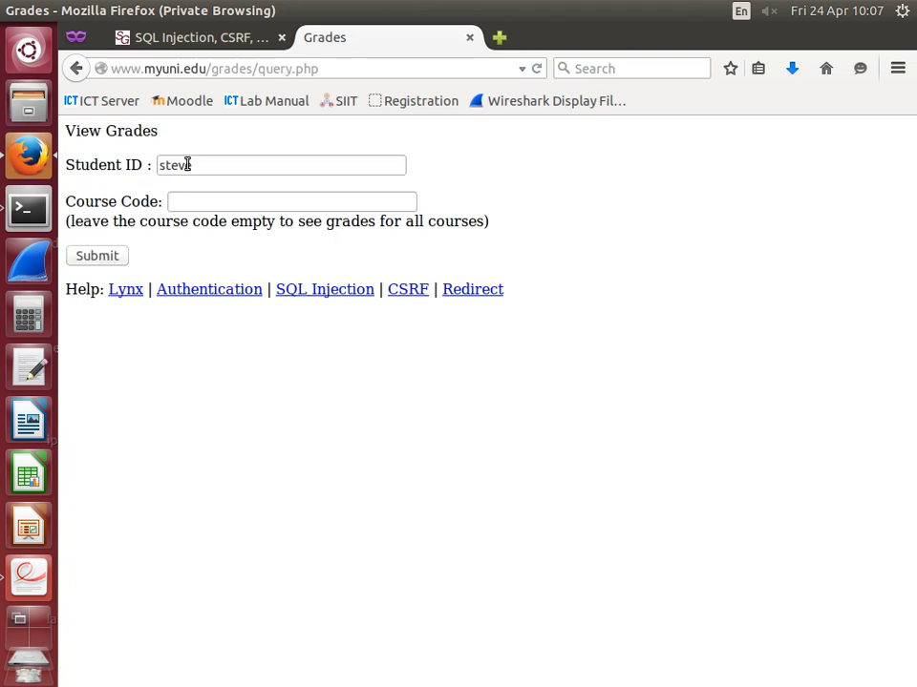
{"action": "type", "text": "5012"}
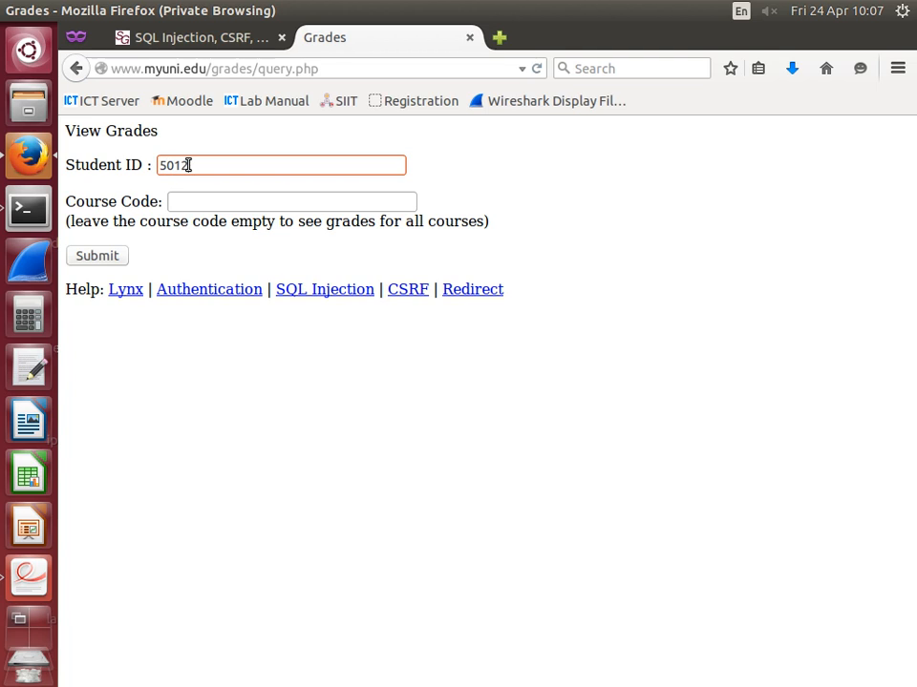
{"action": "type", "text": "345678"}
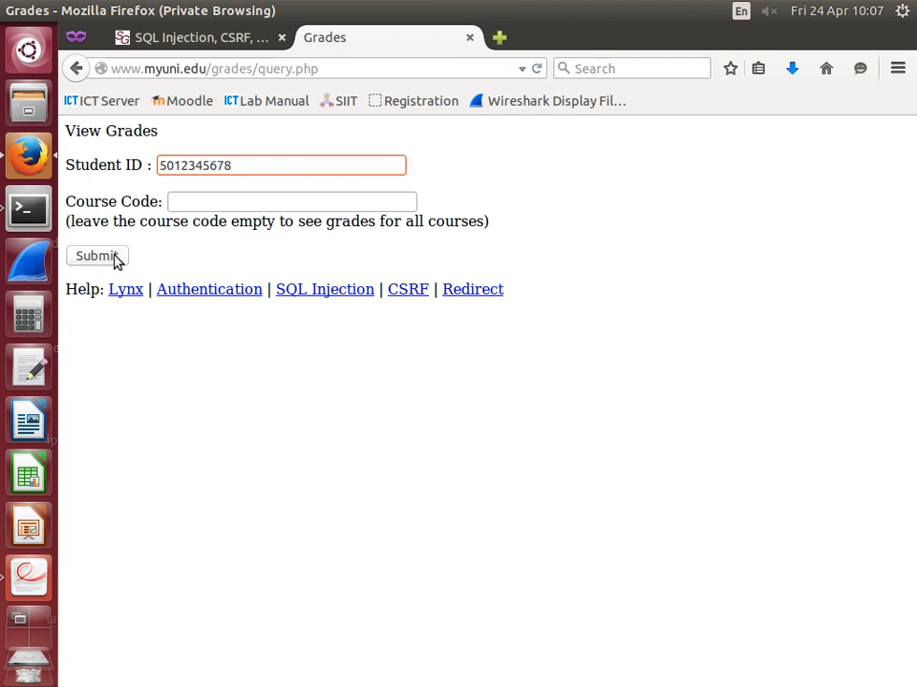
{"action": "left_click", "coordinate": [96, 256]}
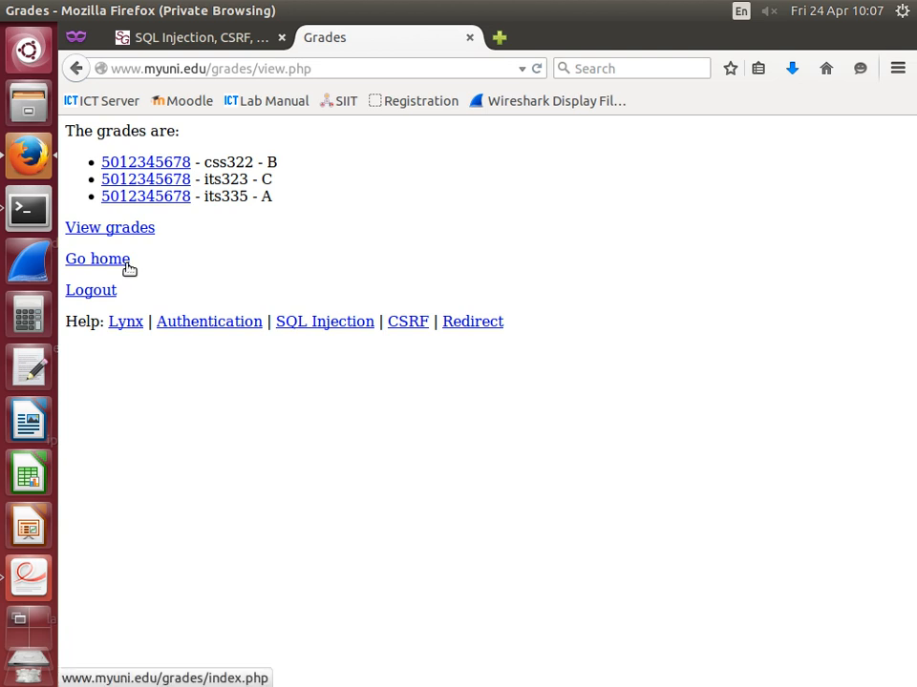
{"action": "mouse_move", "coordinate": [145, 162]}
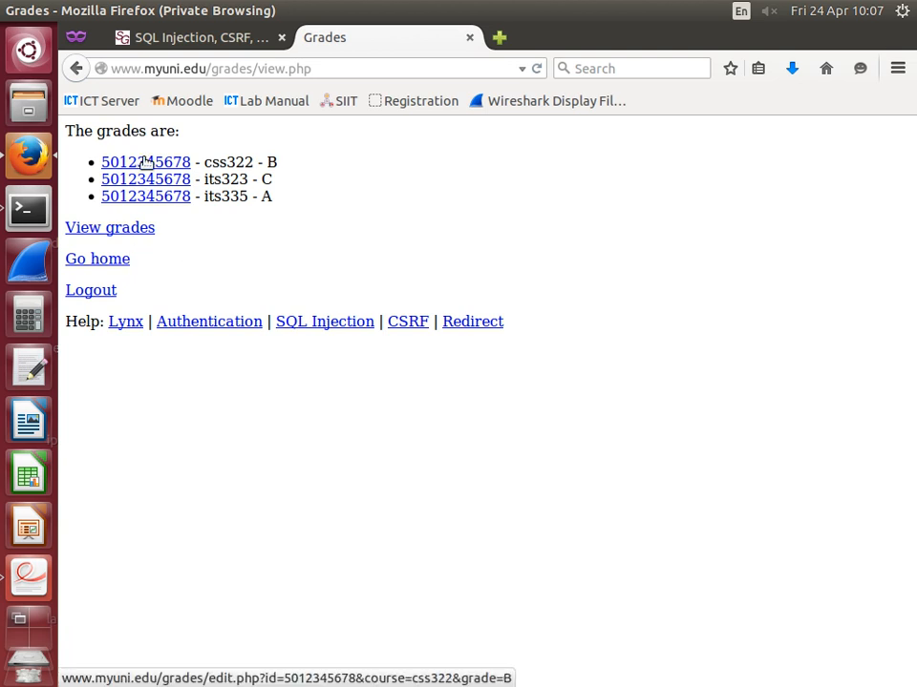
{"action": "mouse_move", "coordinate": [146, 178]}
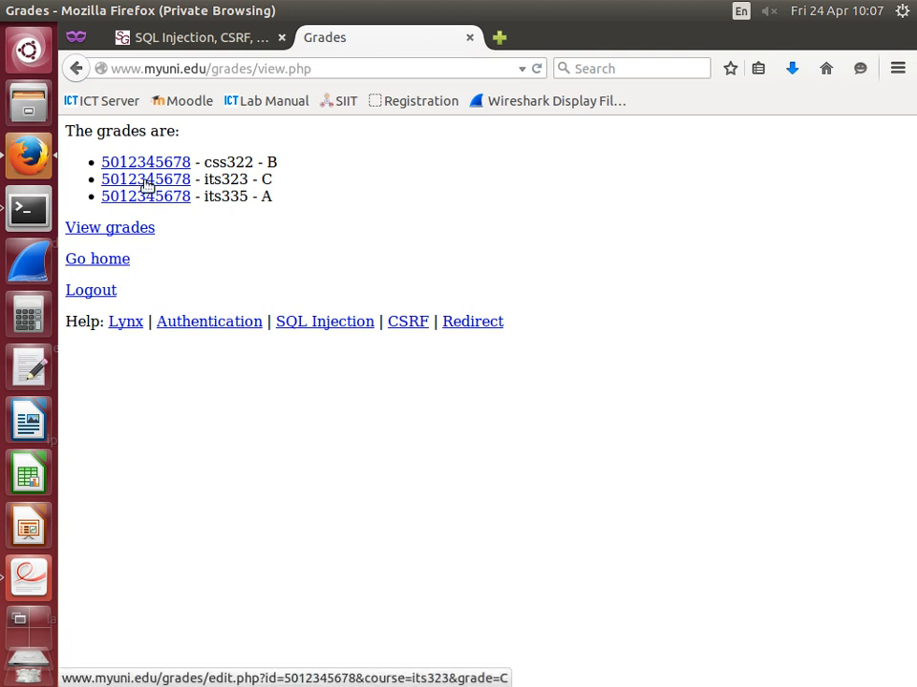
{"action": "mouse_move", "coordinate": [145, 161]}
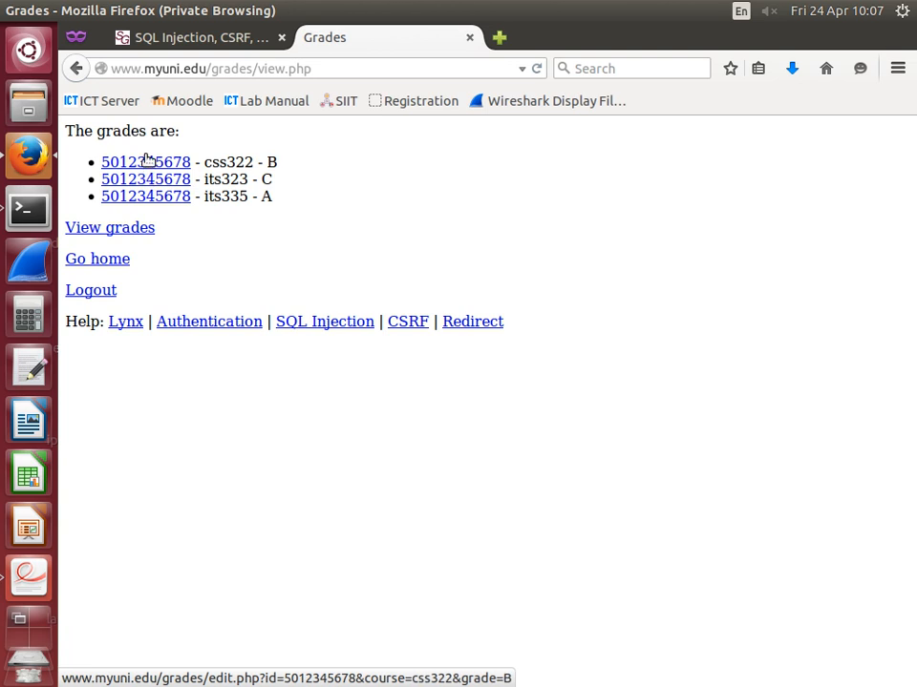
{"action": "mouse_move", "coordinate": [145, 196]}
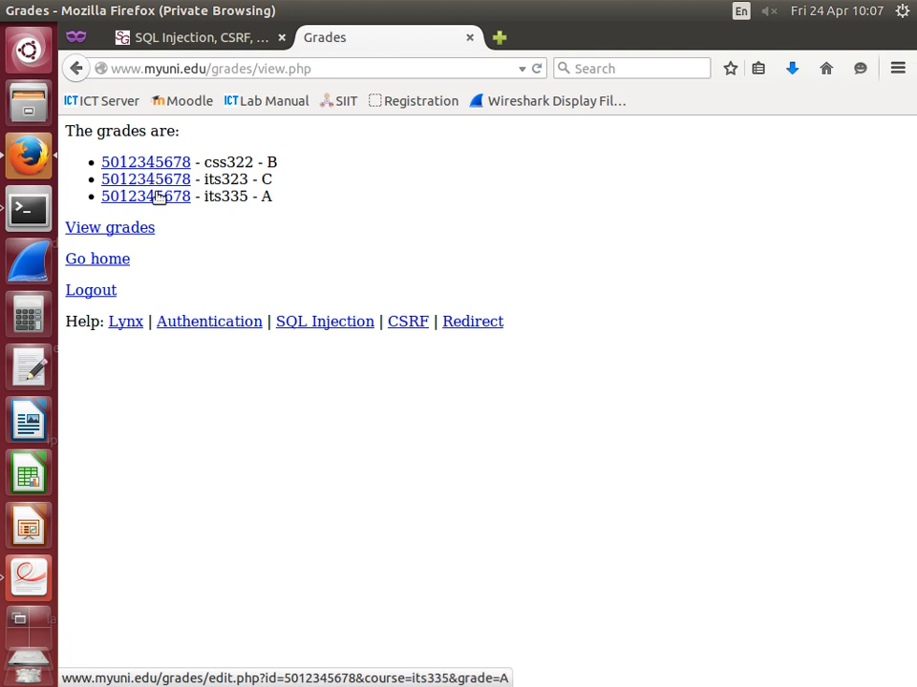
{"action": "mouse_move", "coordinate": [246, 201]}
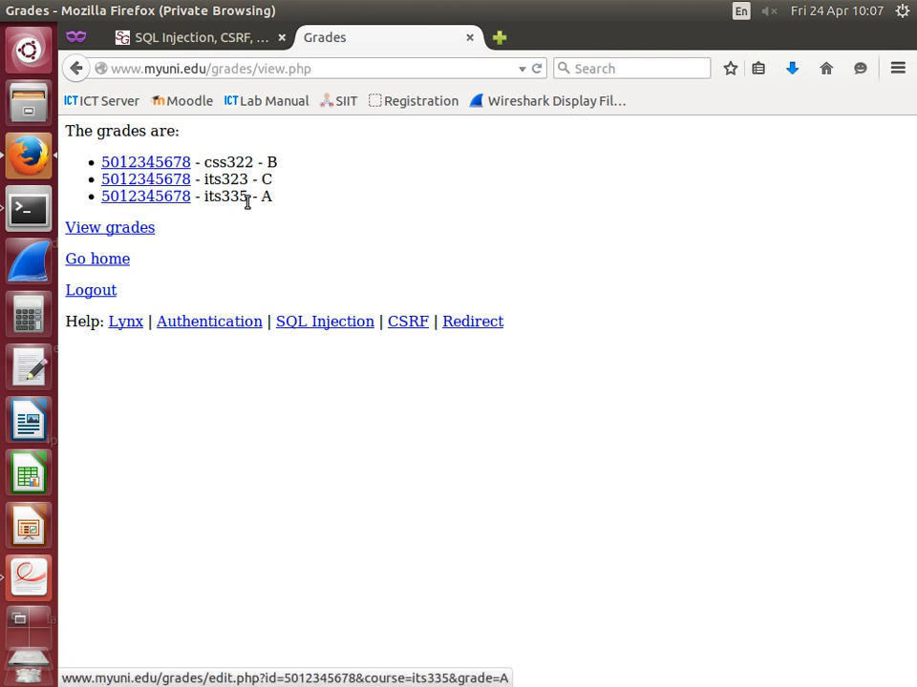
Step: Open the its335 grade edit page and submit a new grade letter
{"action": "left_click", "coordinate": [145, 196]}
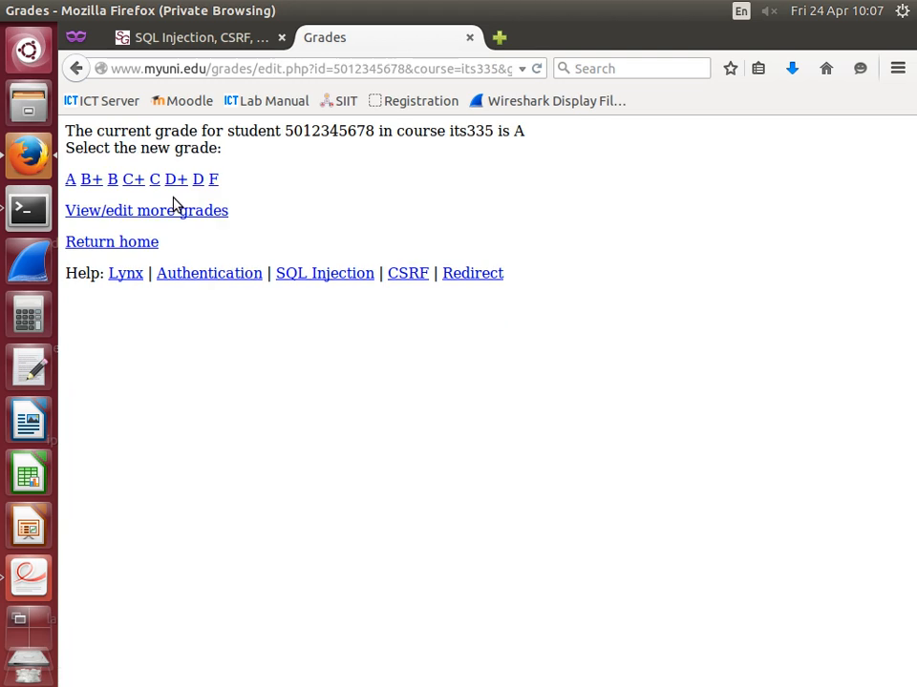
{"action": "mouse_move", "coordinate": [154, 180]}
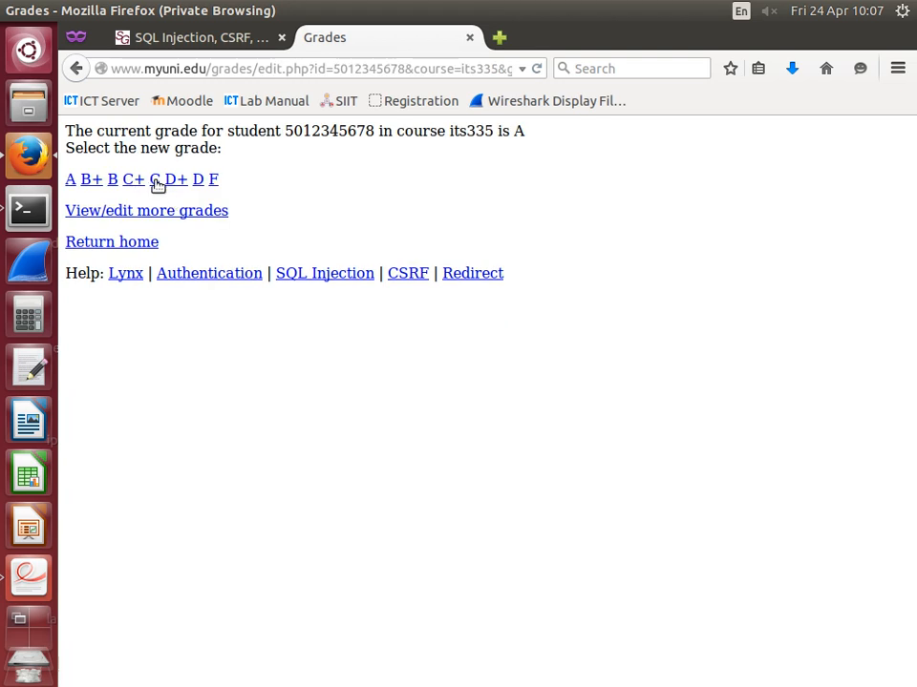
{"action": "mouse_move", "coordinate": [174, 179]}
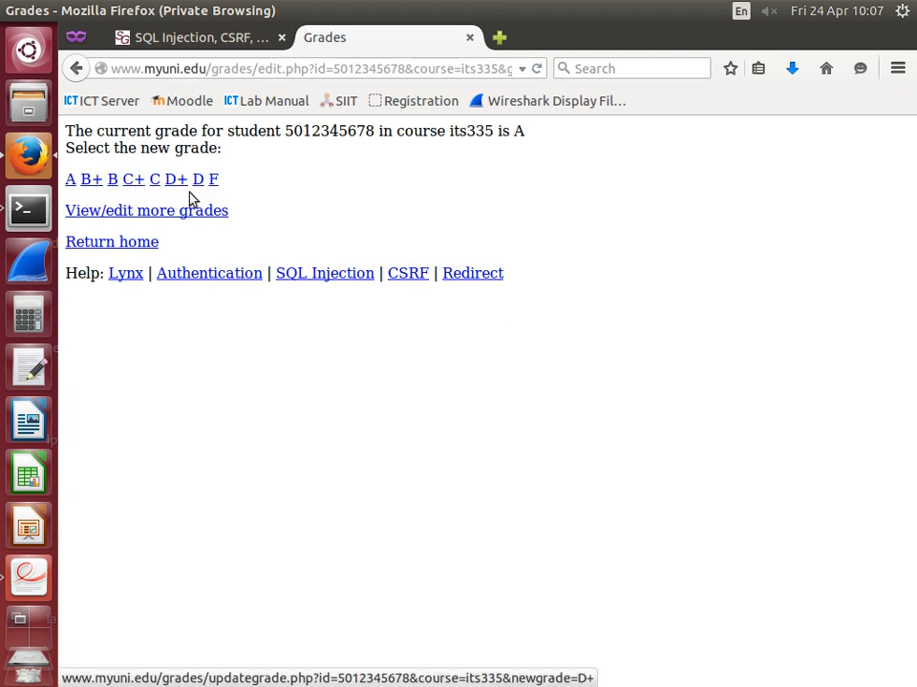
{"action": "mouse_move", "coordinate": [213, 179]}
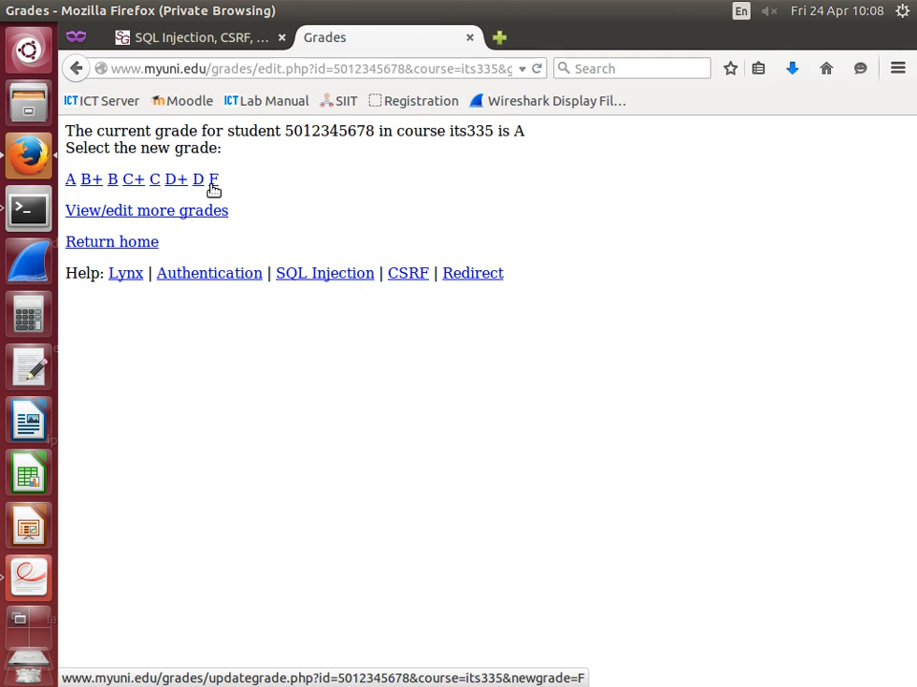
{"action": "left_click", "coordinate": [213, 180]}
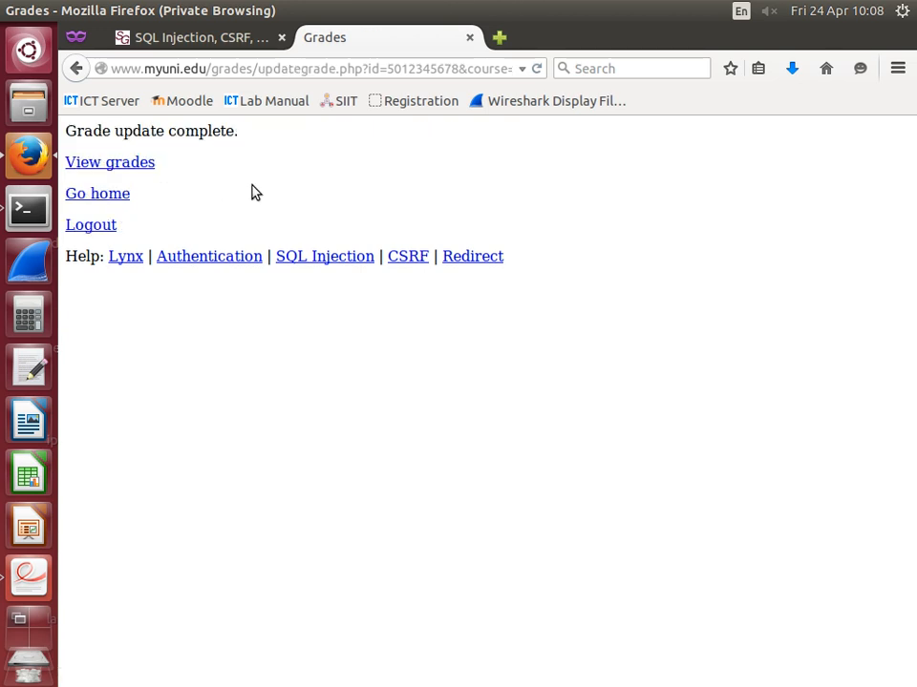
{"action": "mouse_move", "coordinate": [110, 161]}
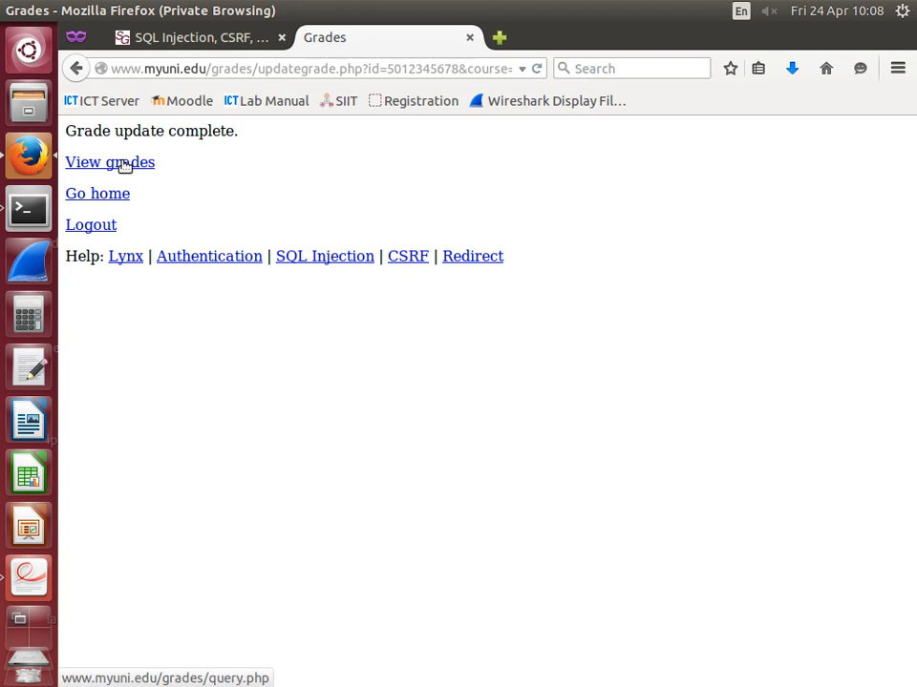
{"action": "left_click", "coordinate": [109, 162]}
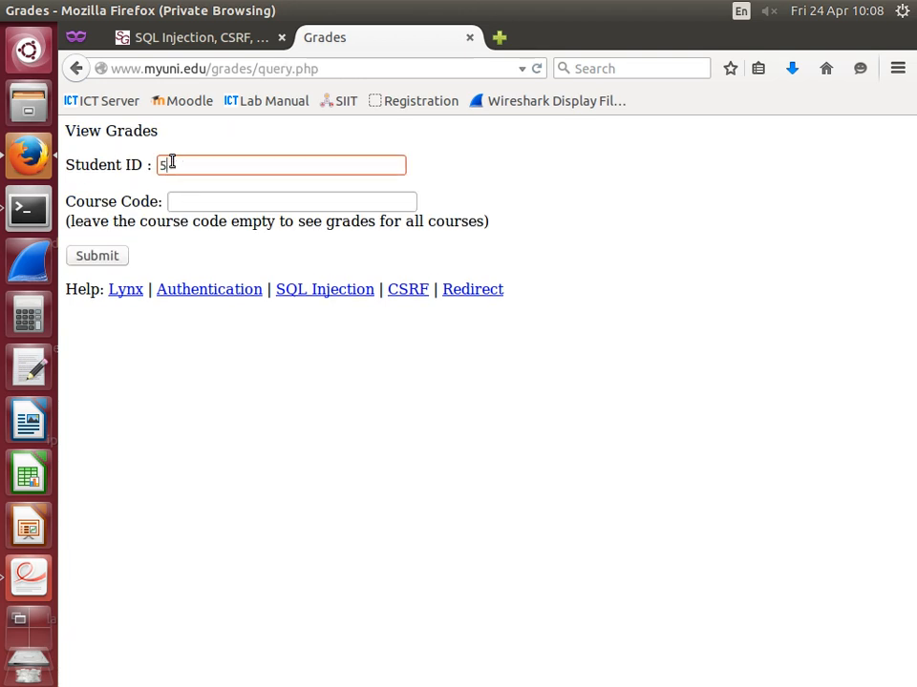
{"action": "type", "text": "0"}
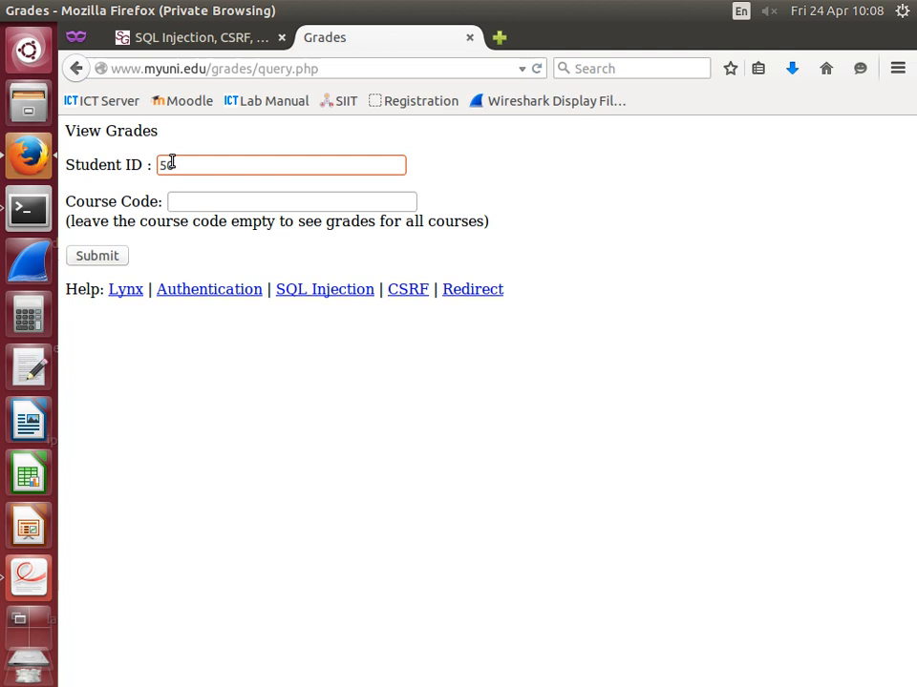
{"action": "type", "text": "0000000"}
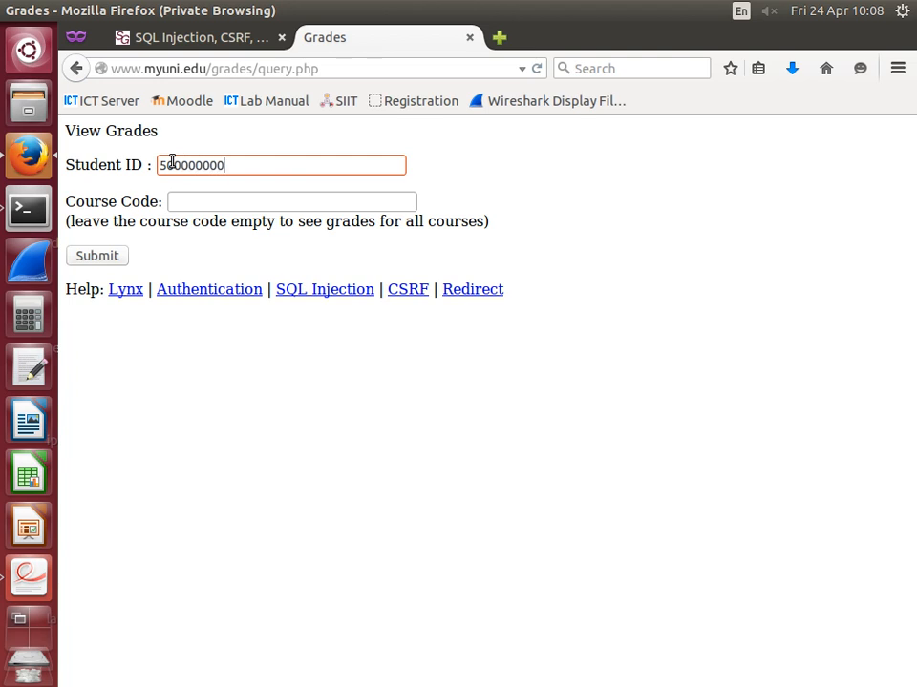
{"action": "left_click", "coordinate": [291, 201]}
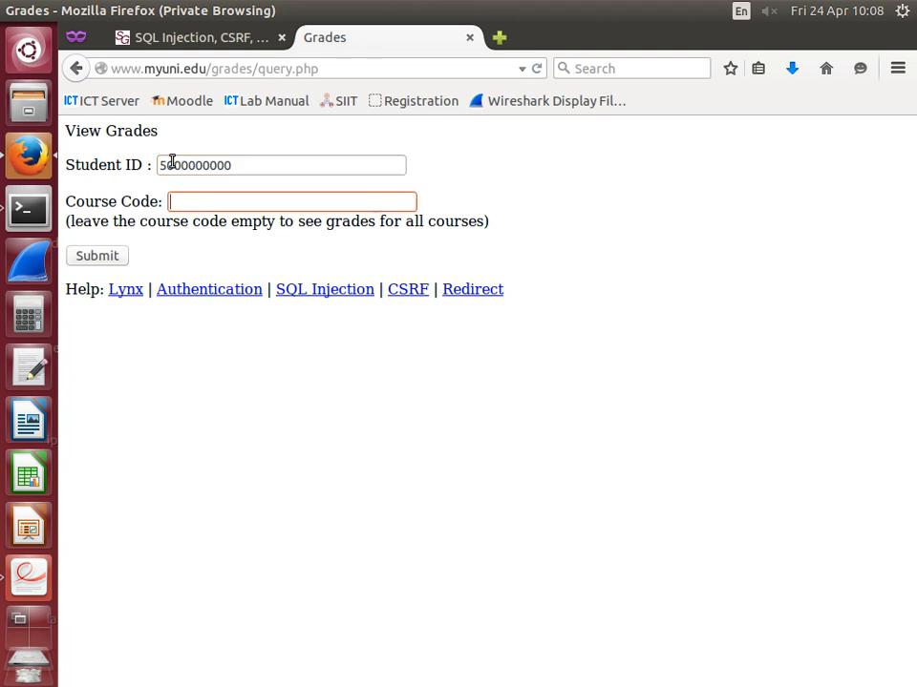
{"action": "type", "text": "its33"}
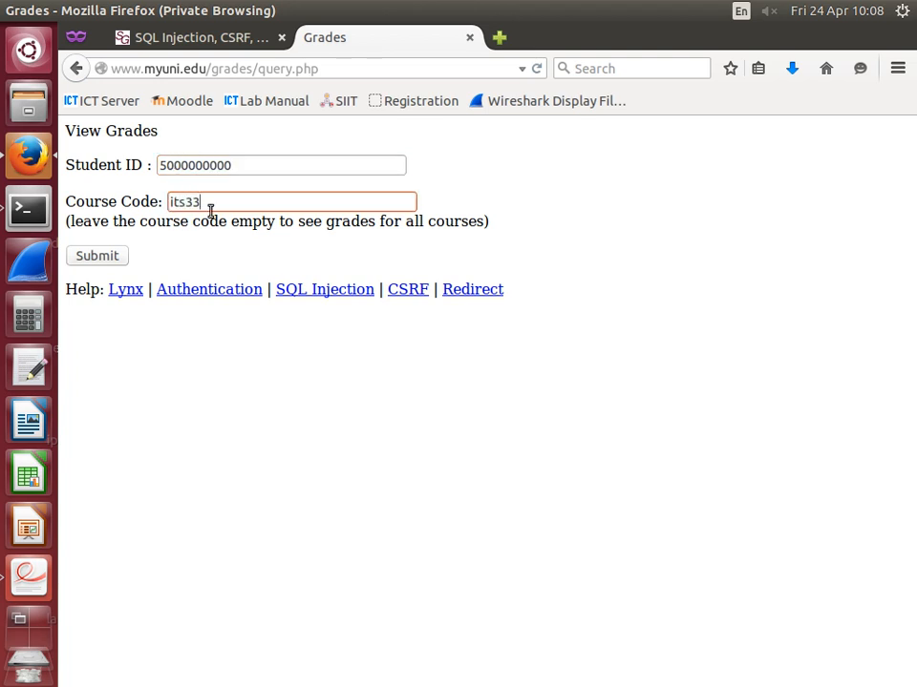
{"action": "left_click", "coordinate": [96, 255]}
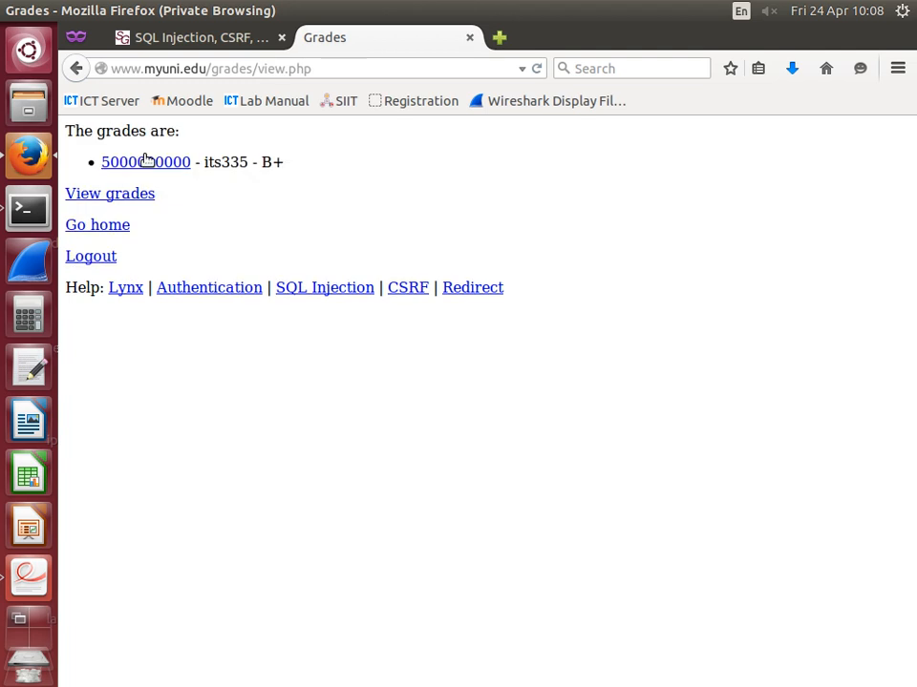
{"action": "mouse_move", "coordinate": [280, 163]}
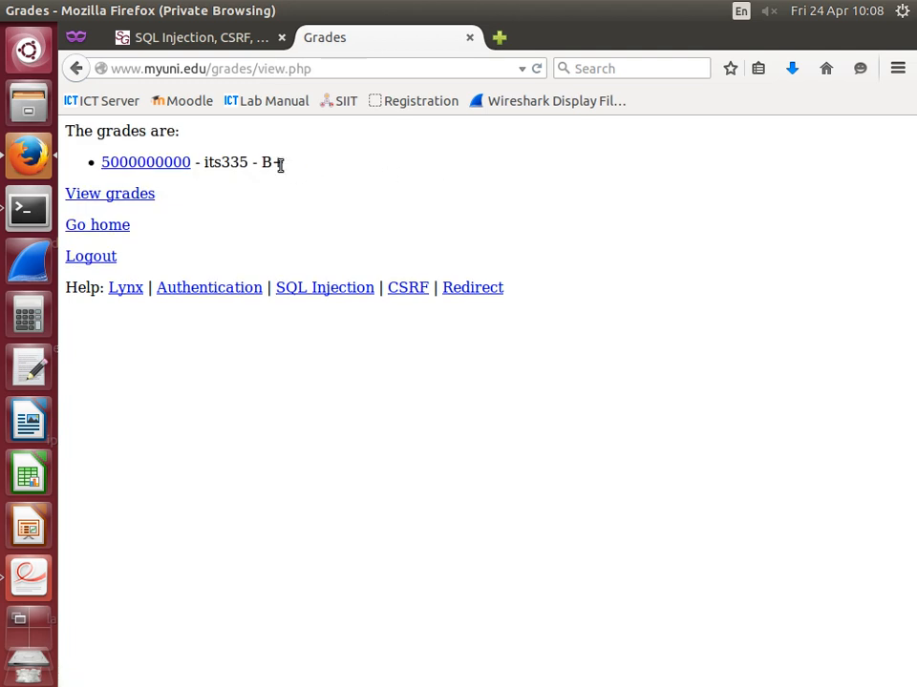
{"action": "left_click", "coordinate": [145, 161]}
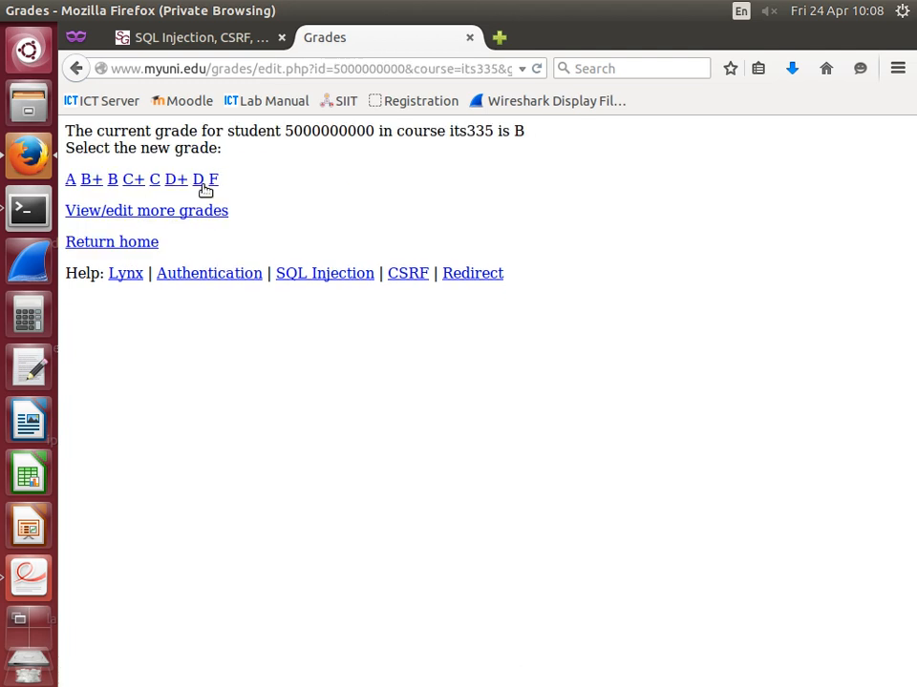
{"action": "mouse_move", "coordinate": [212, 183]}
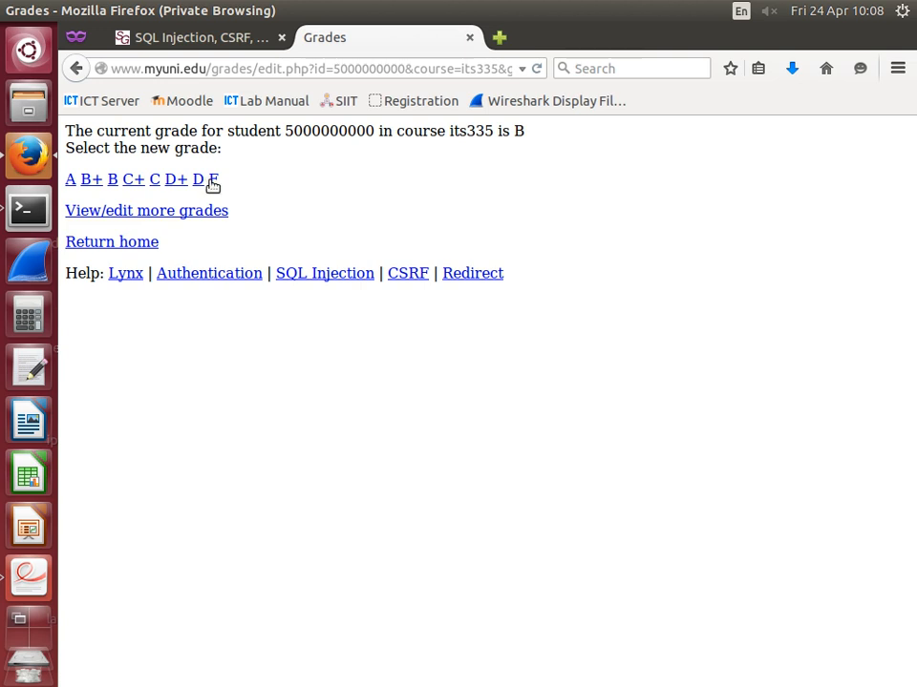
{"action": "left_click", "coordinate": [213, 179]}
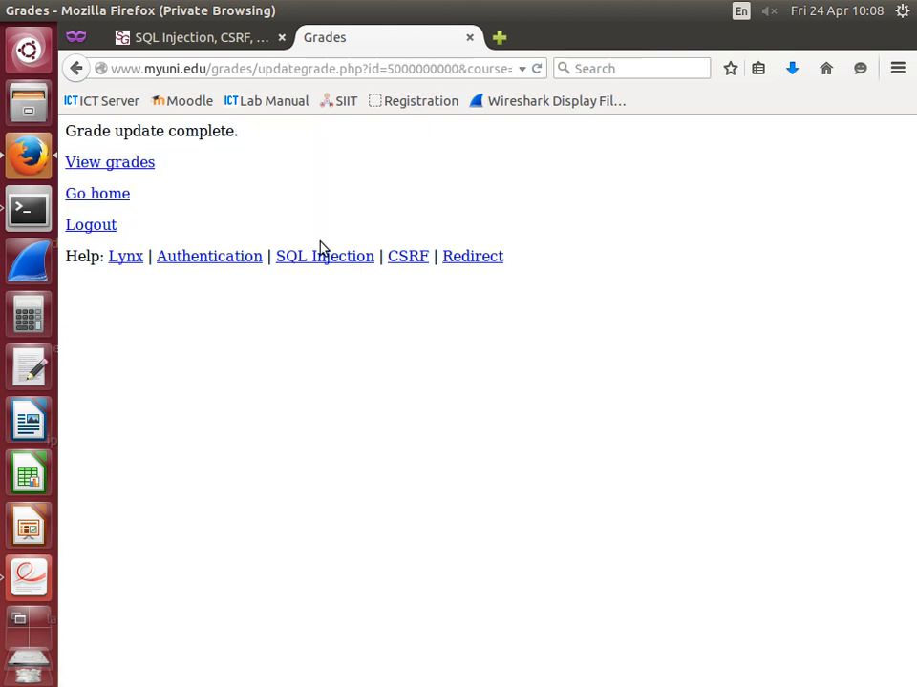
{"action": "mouse_move", "coordinate": [97, 193]}
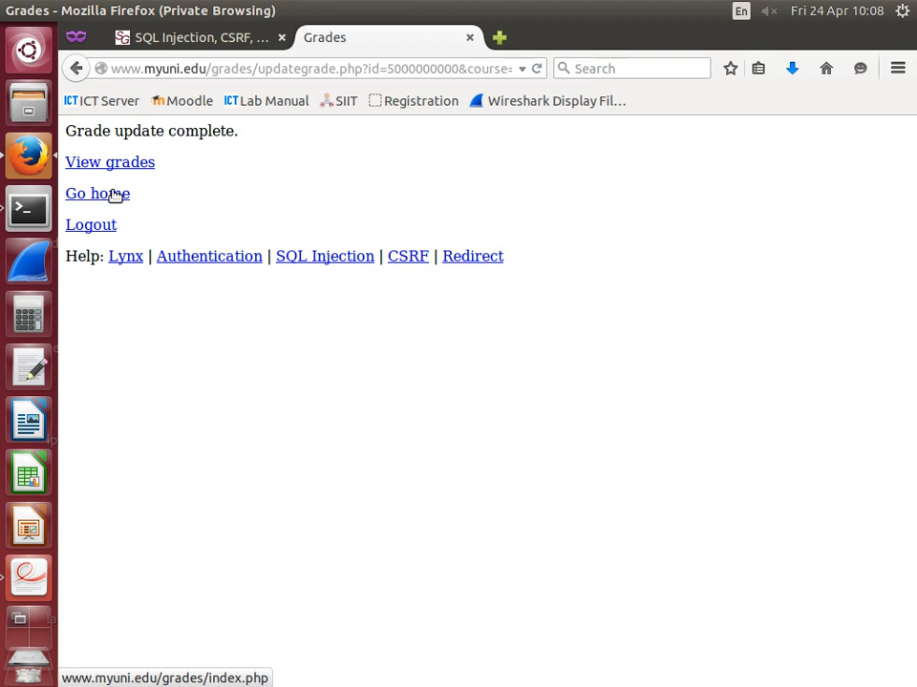
{"action": "mouse_move", "coordinate": [127, 218]}
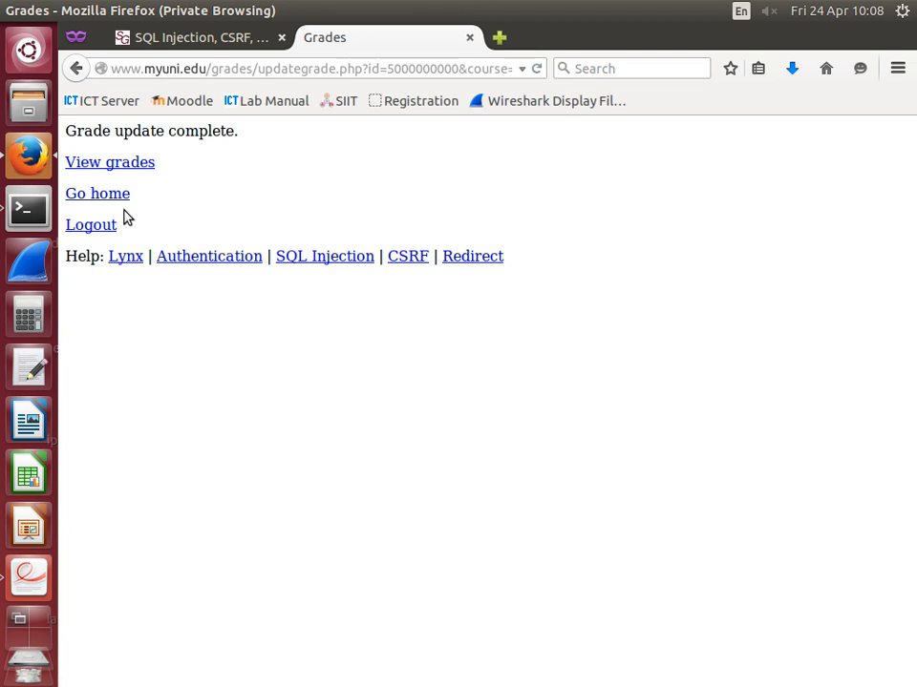
{"action": "mouse_move", "coordinate": [111, 216]}
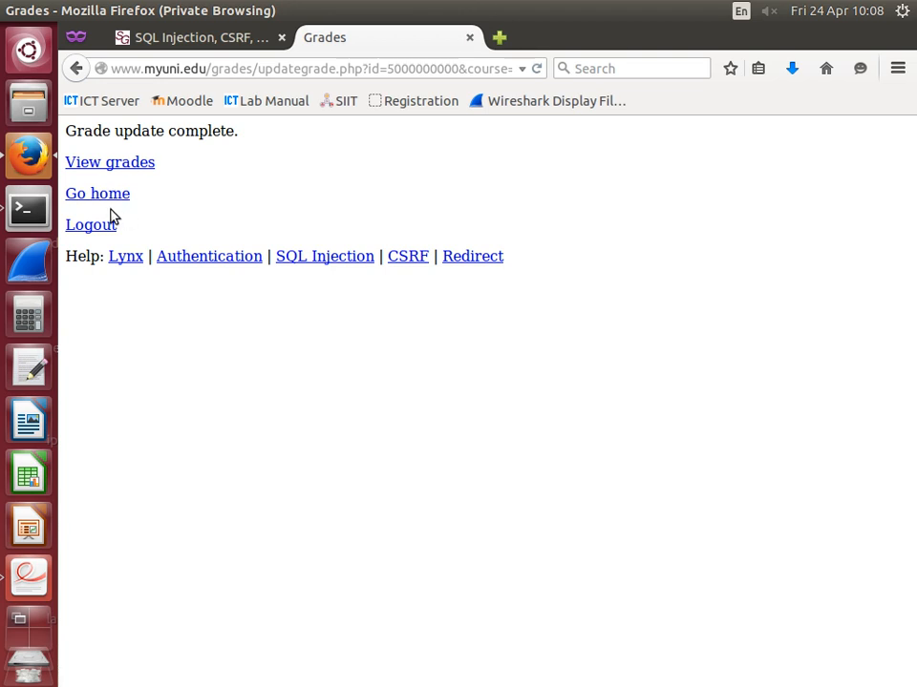
{"action": "mouse_move", "coordinate": [110, 161]}
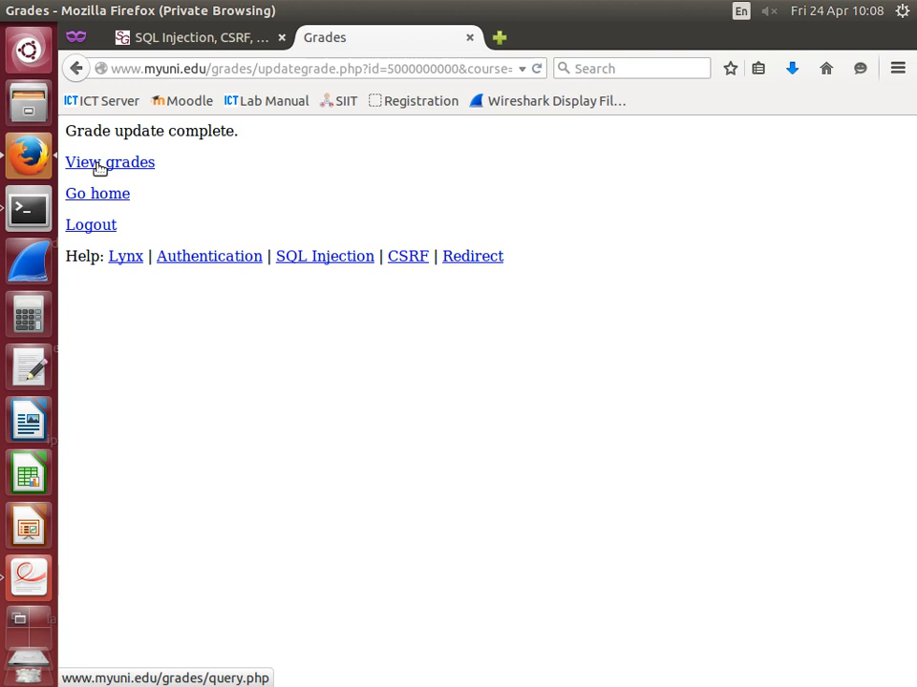
{"action": "mouse_move", "coordinate": [91, 224]}
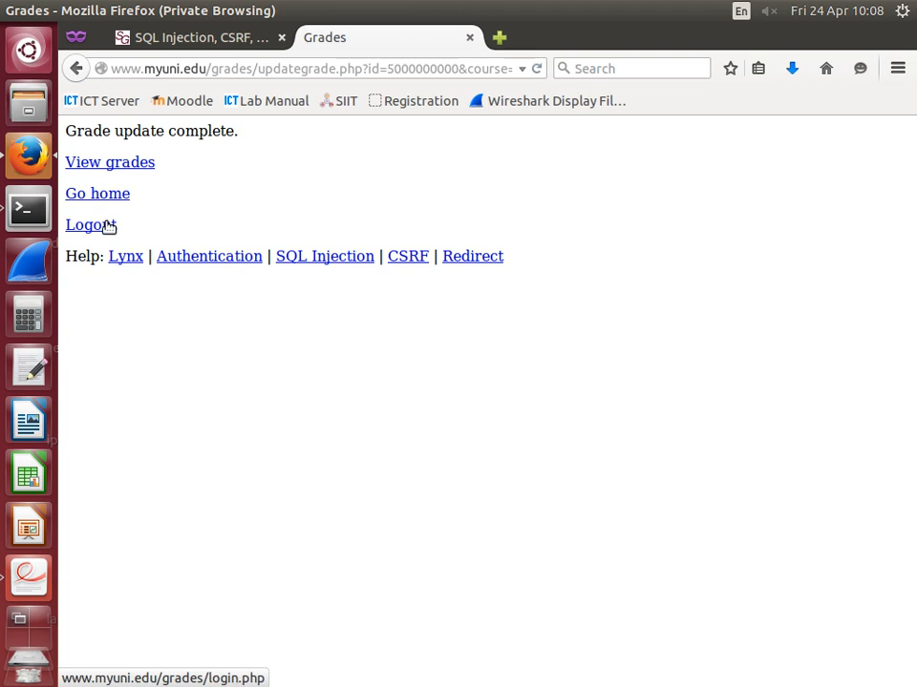
{"action": "mouse_move", "coordinate": [98, 194]}
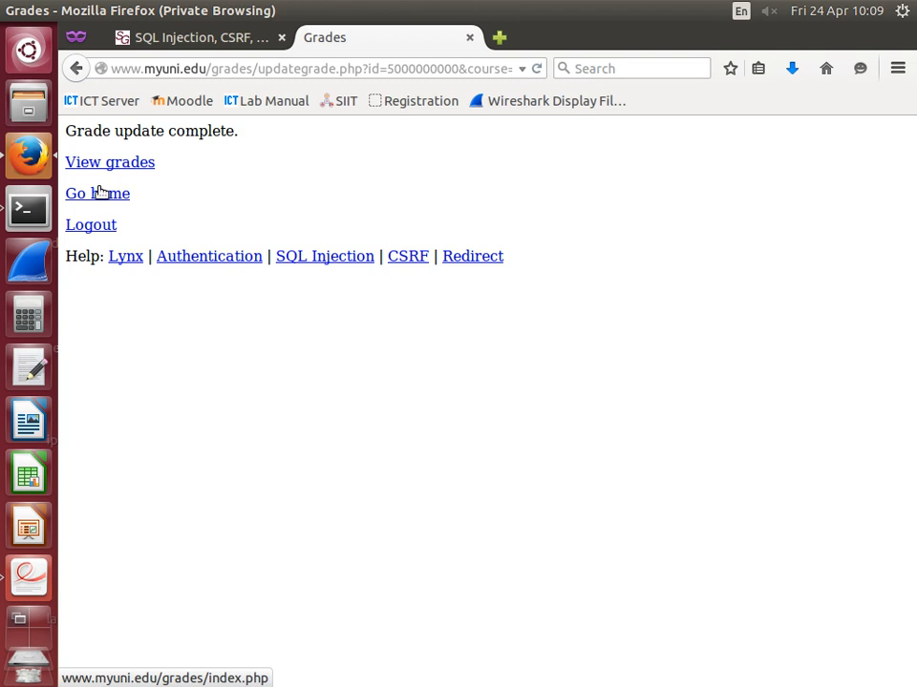
Step: Leave the Grade update complete page via the 'Go home' link
{"action": "left_click", "coordinate": [109, 161]}
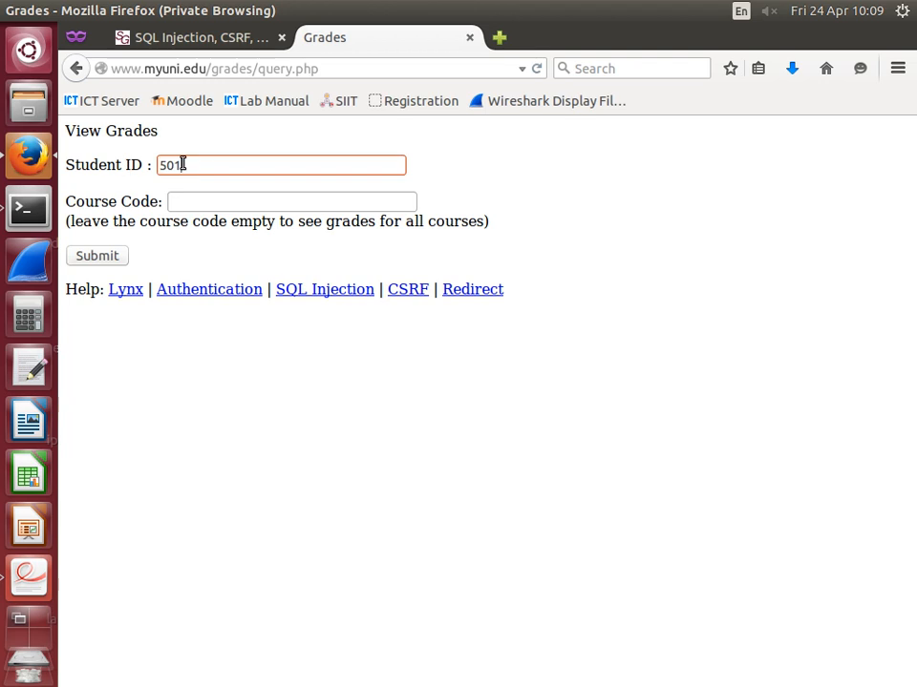
{"action": "type", "text": "2345678"}
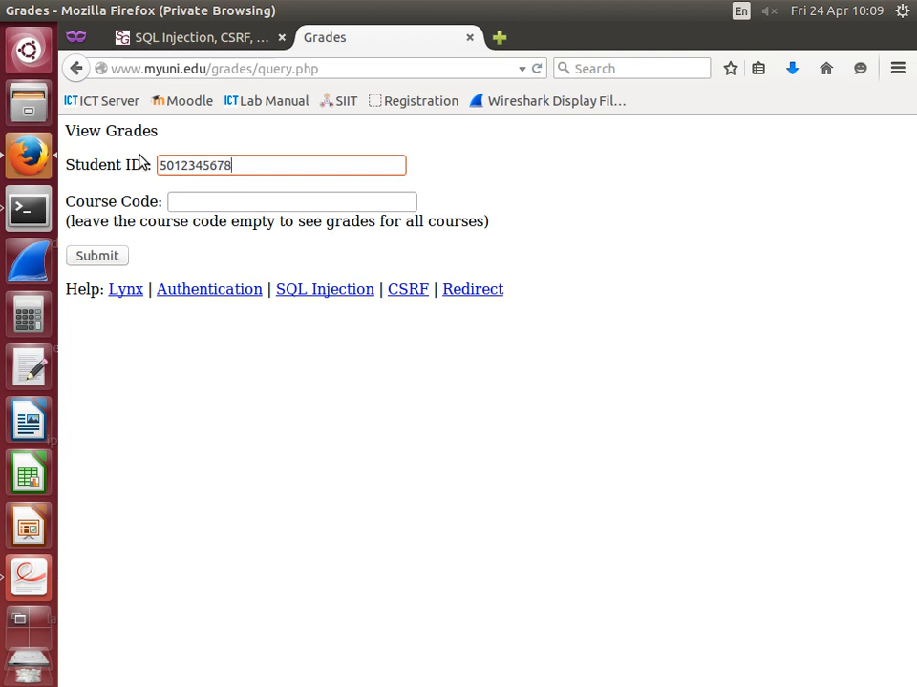
{"action": "left_click", "coordinate": [97, 255]}
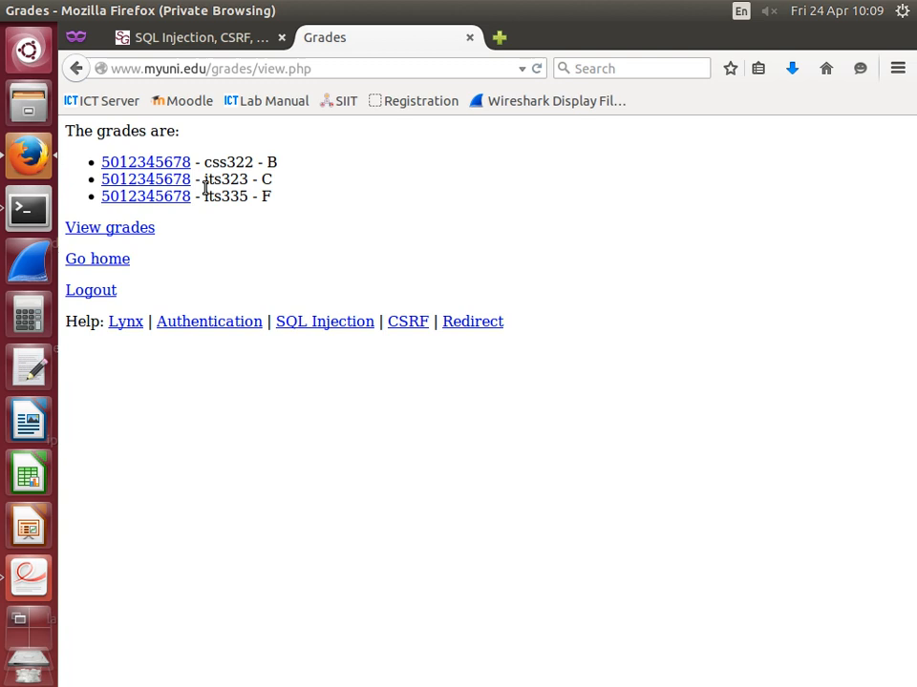
{"action": "mouse_move", "coordinate": [277, 179]}
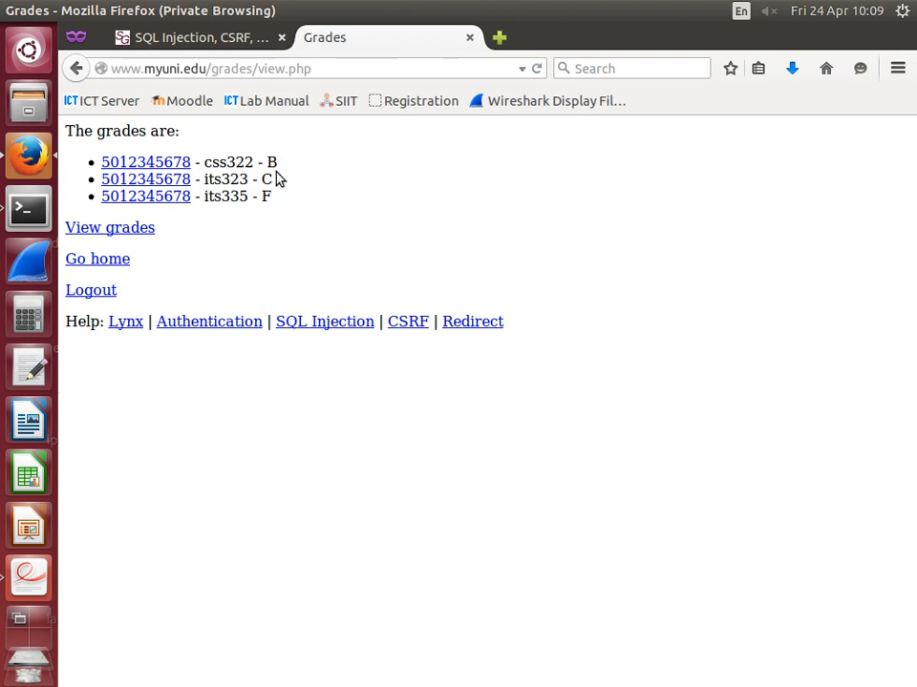
{"action": "mouse_move", "coordinate": [304, 198]}
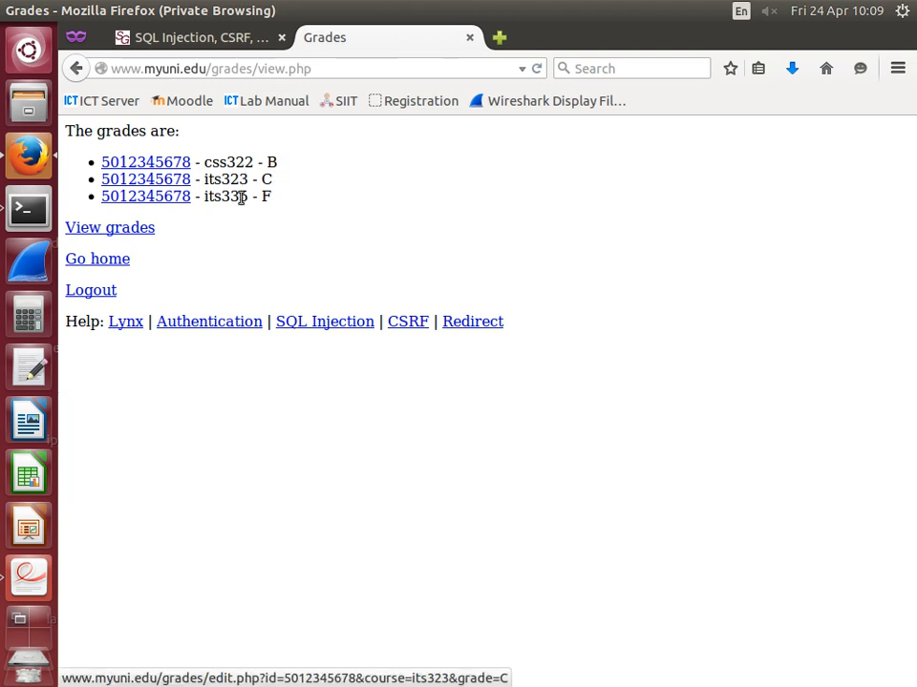
{"action": "mouse_move", "coordinate": [146, 161]}
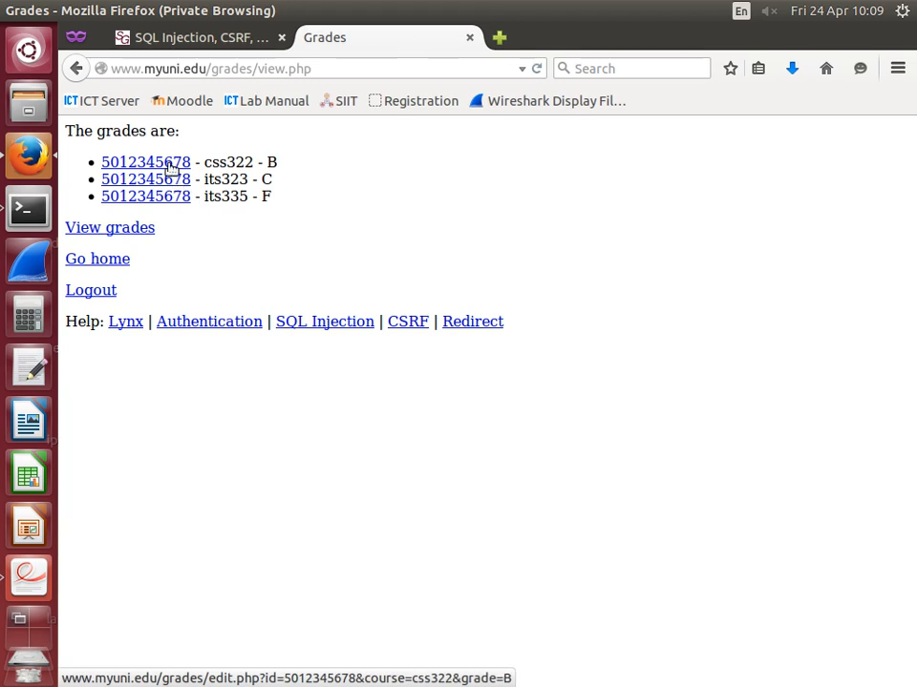
{"action": "left_click", "coordinate": [145, 161]}
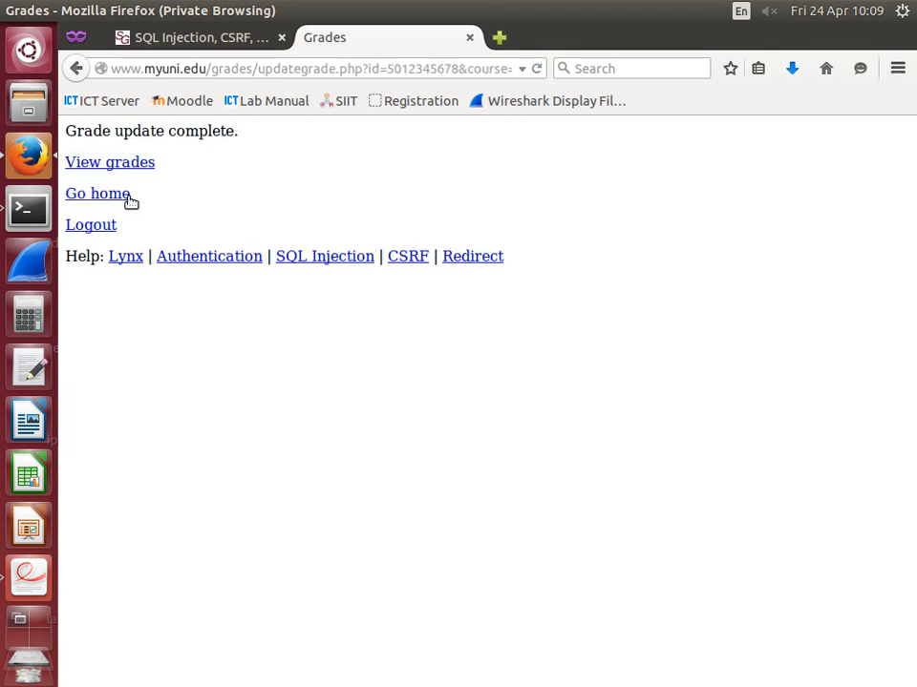
Step: Re-list the student's grades and change its323 to F
{"action": "left_click", "coordinate": [109, 161]}
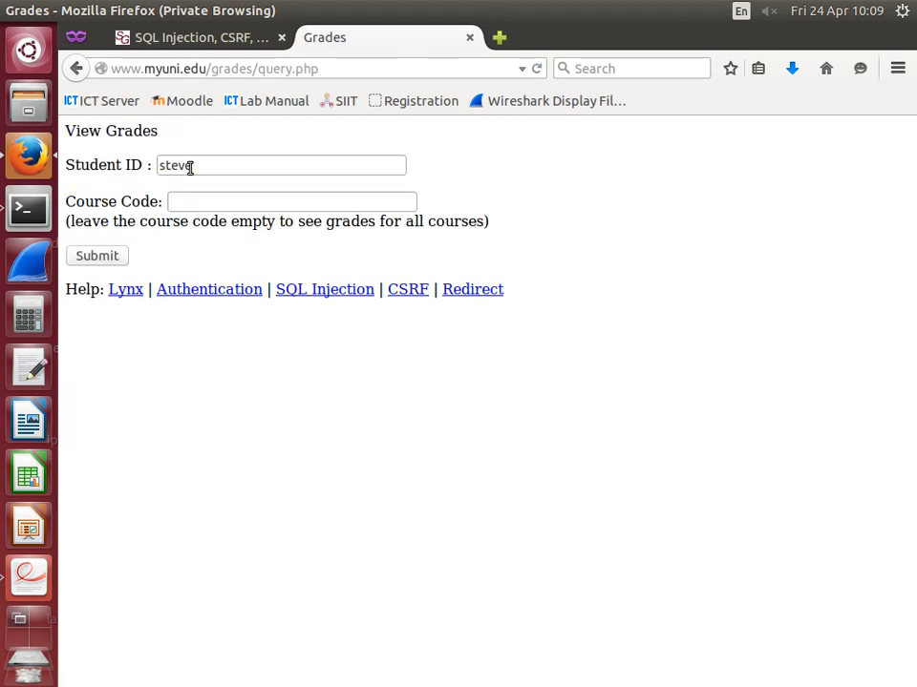
{"action": "type", "text": "5012345678"}
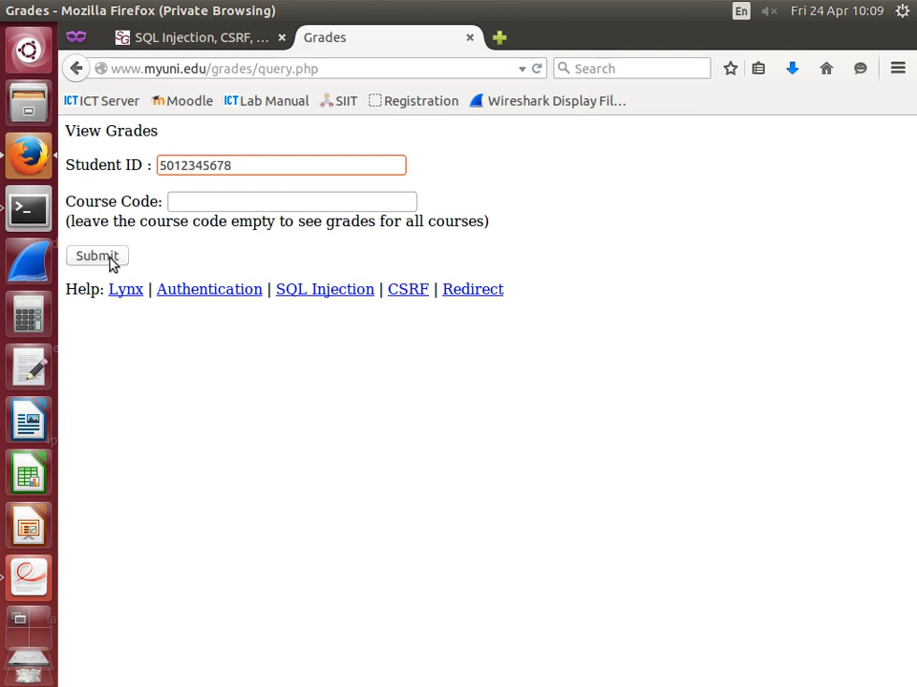
{"action": "left_click", "coordinate": [95, 256]}
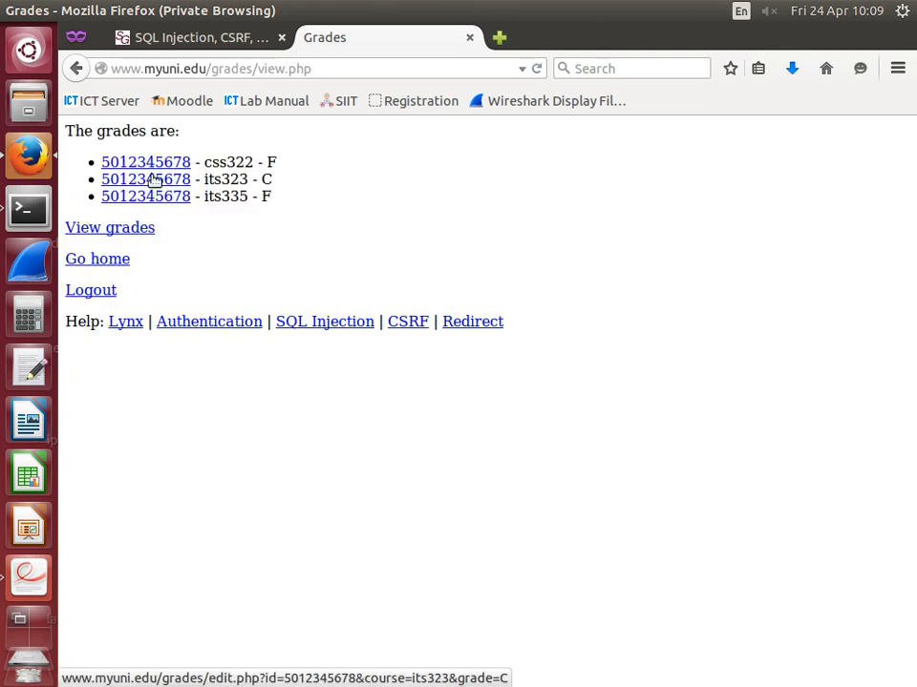
{"action": "left_click", "coordinate": [145, 179]}
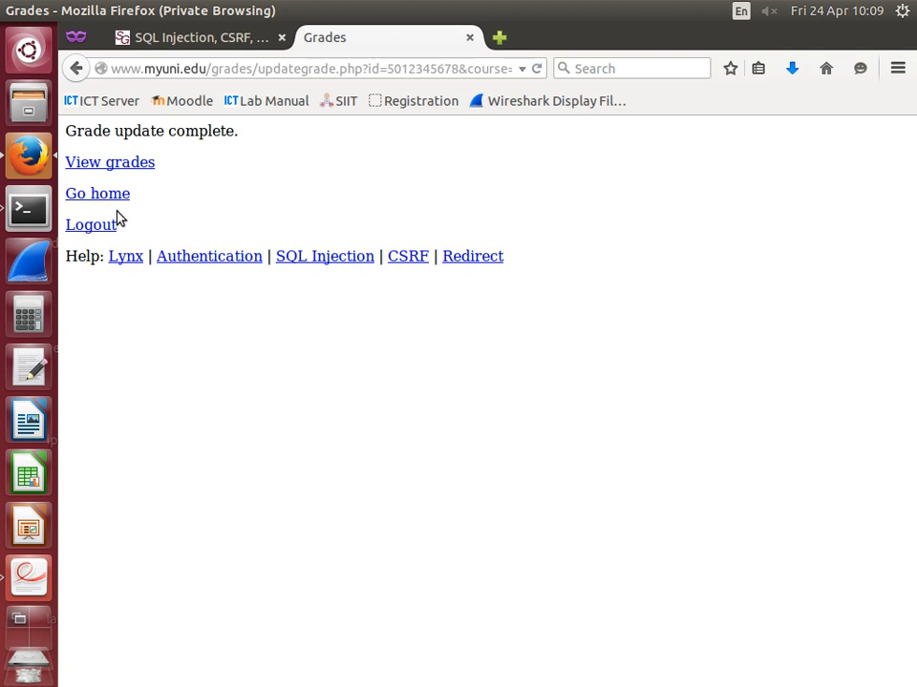
Step: List the student's grades again to confirm all three courses show F
{"action": "left_click", "coordinate": [109, 161]}
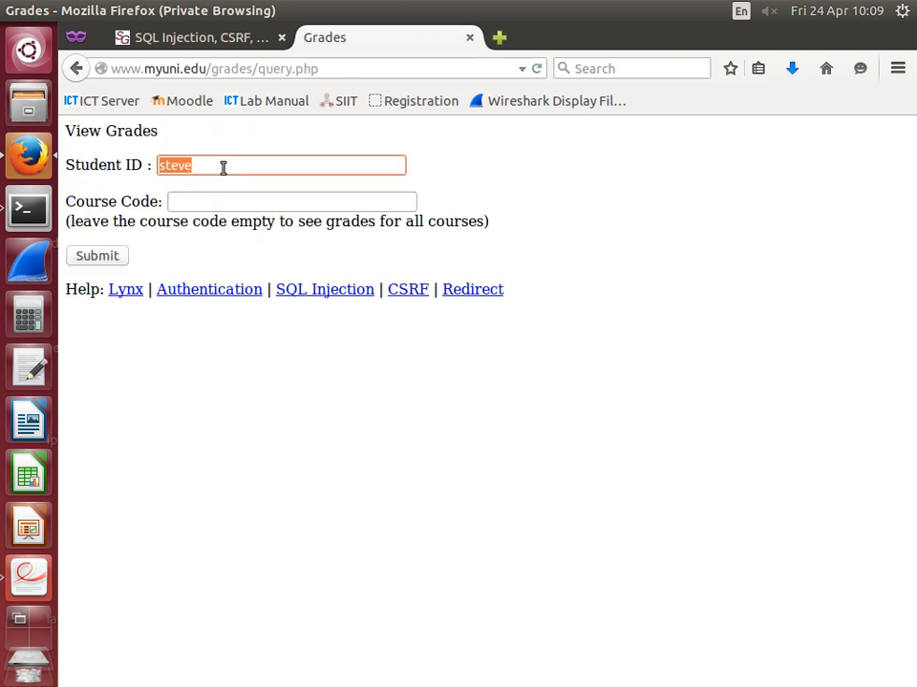
{"action": "type", "text": "501234567"}
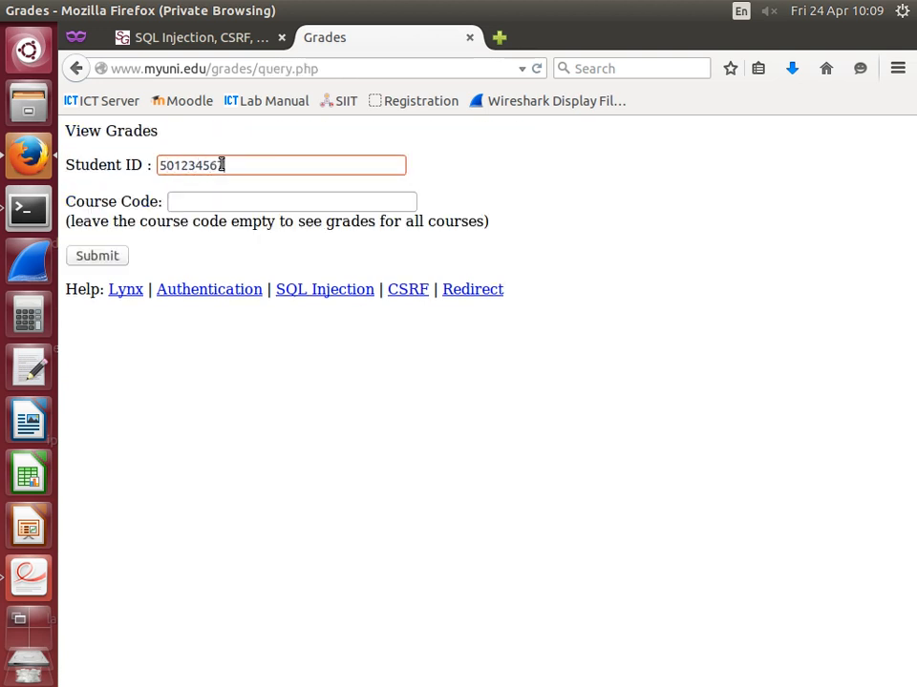
{"action": "left_click", "coordinate": [97, 255]}
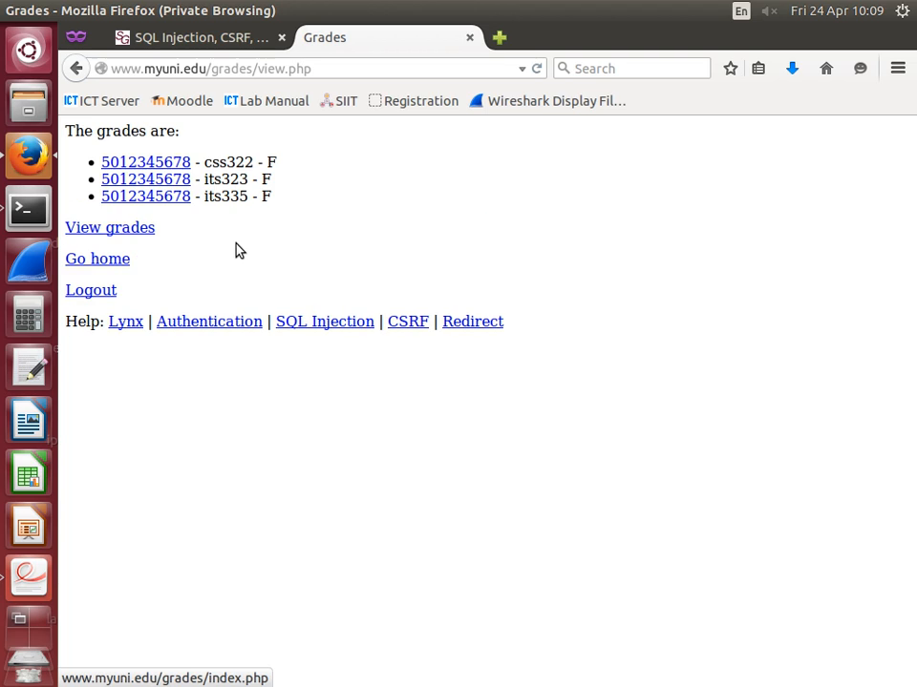
{"action": "mouse_move", "coordinate": [343, 258]}
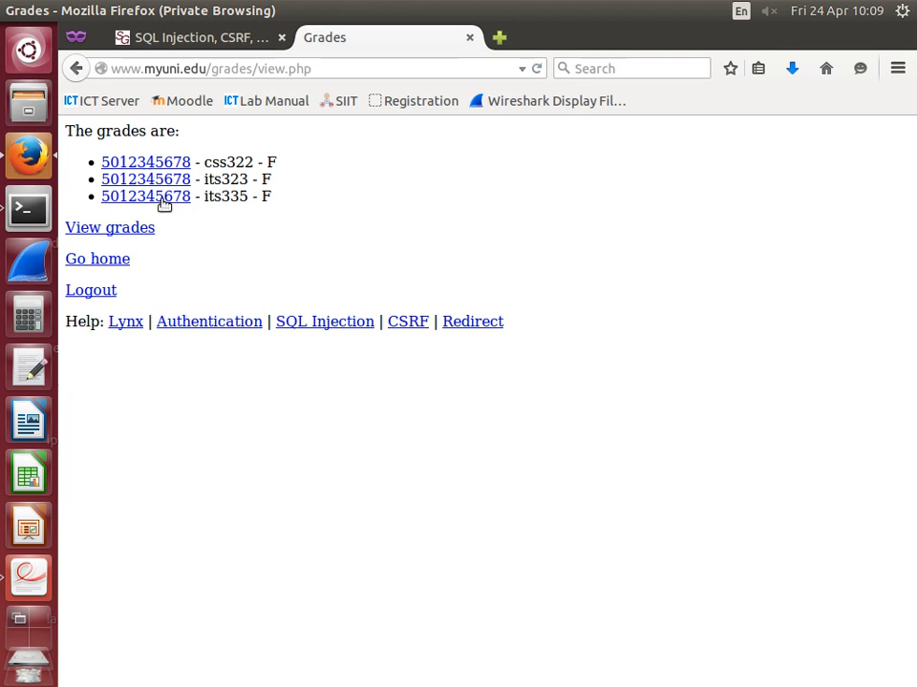
{"action": "mouse_move", "coordinate": [145, 196]}
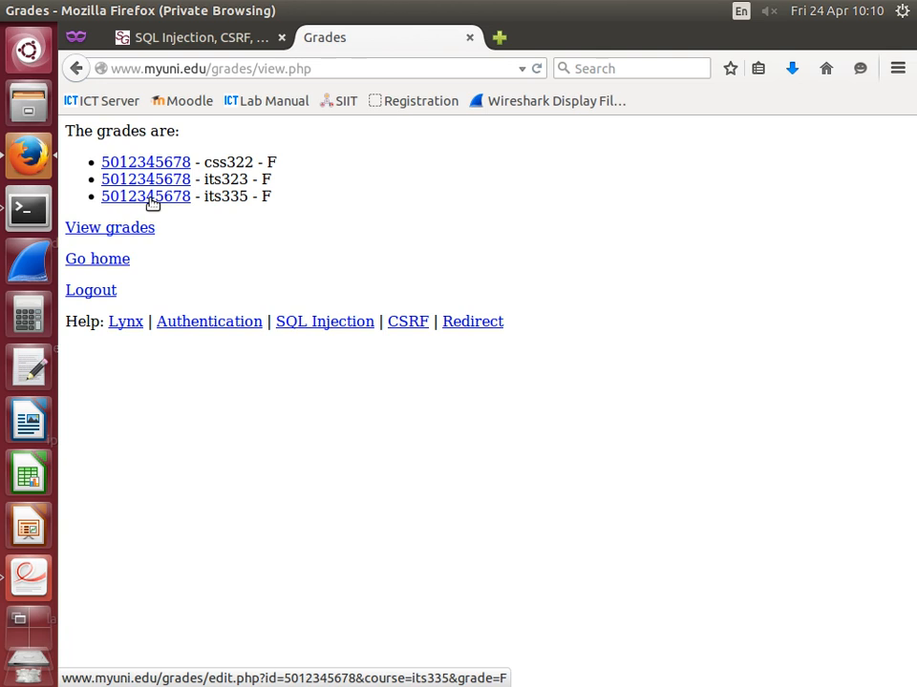
{"action": "mouse_move", "coordinate": [161, 208]}
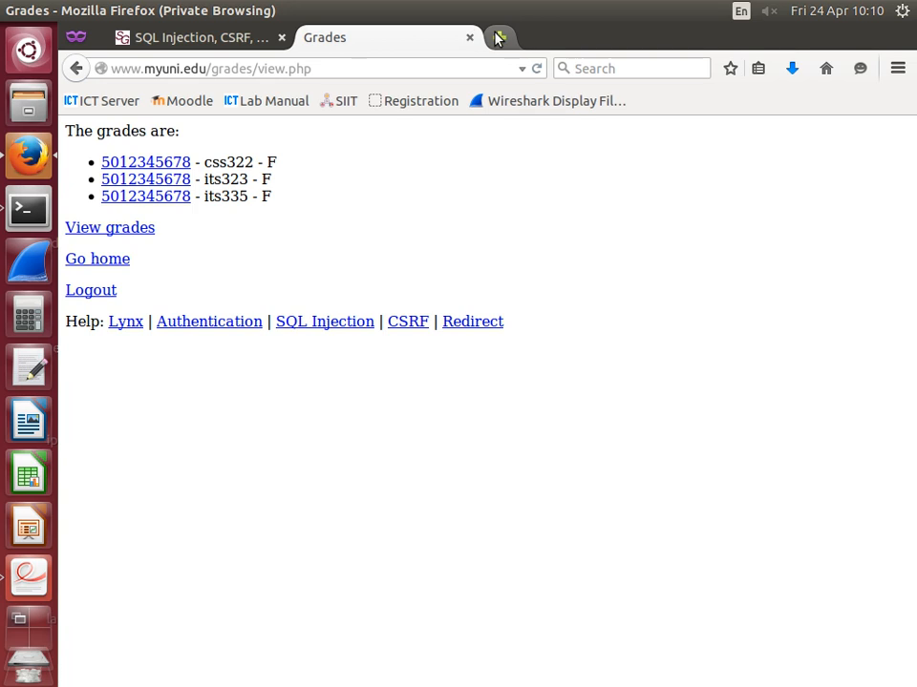
{"action": "left_click", "coordinate": [498, 37]}
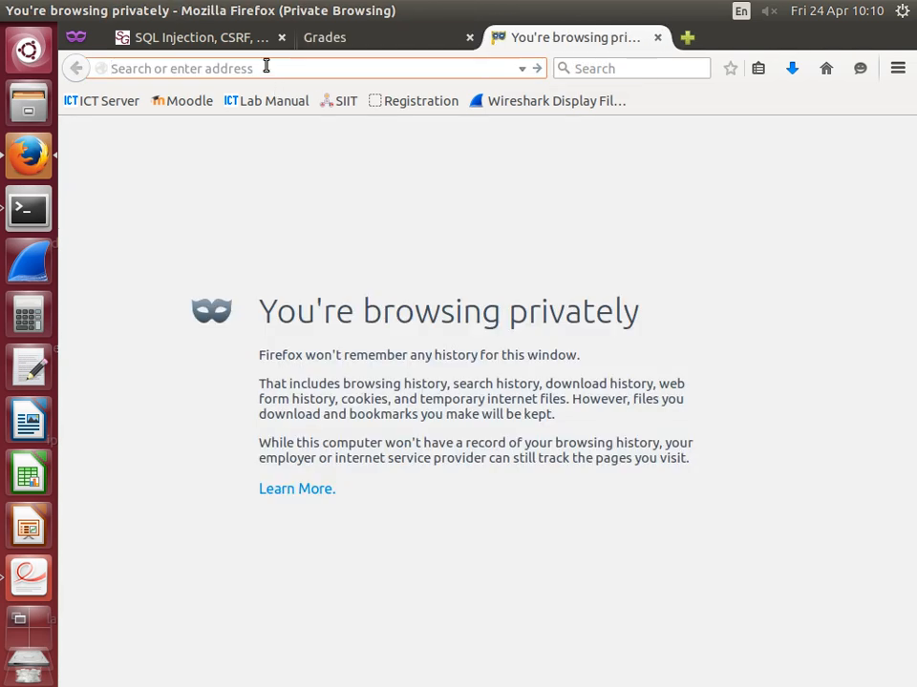
{"action": "type", "text": "http:"}
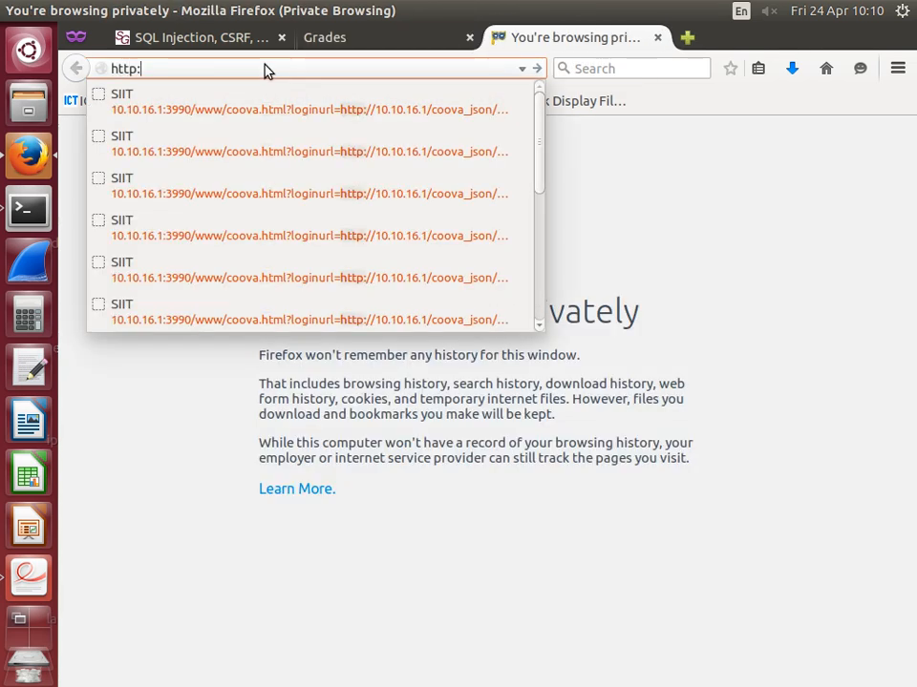
{"action": "type", "text": "//www.facebook.com/"}
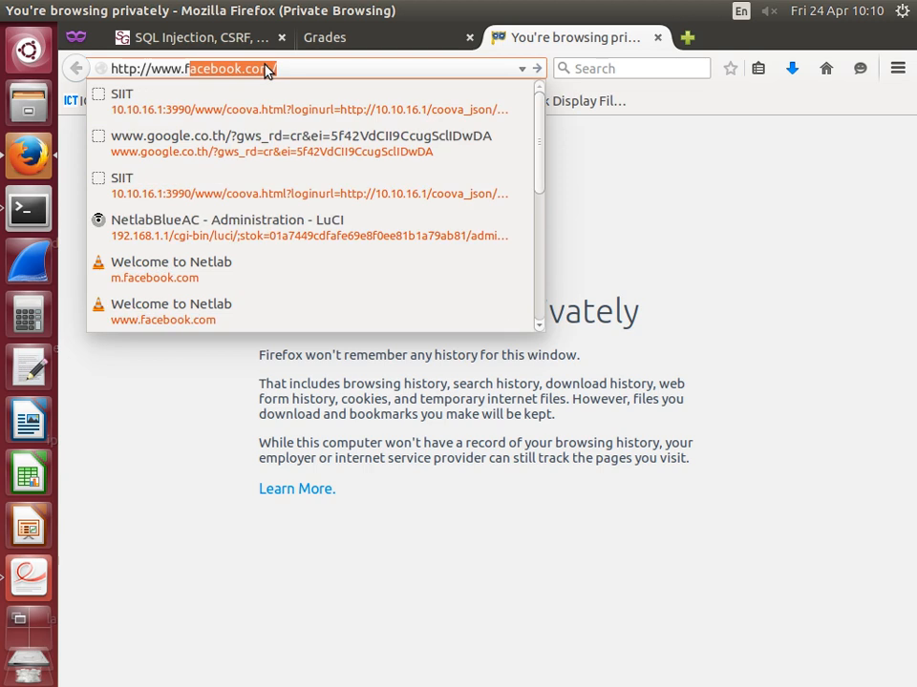
{"action": "type", "text": "freestuff"}
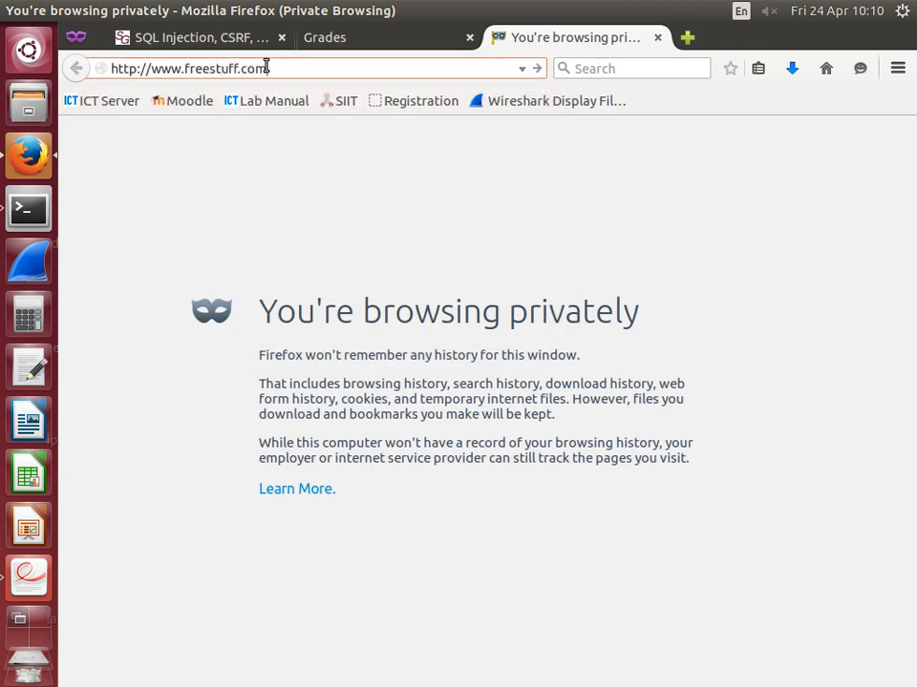
{"action": "type", "text": "/f"}
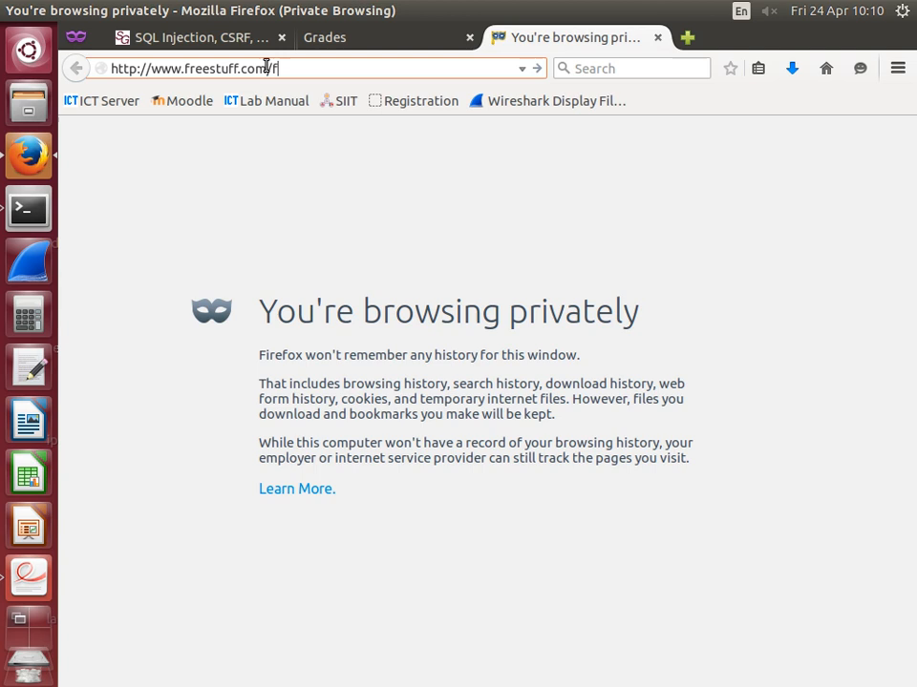
{"action": "type", "text": "reestr"}
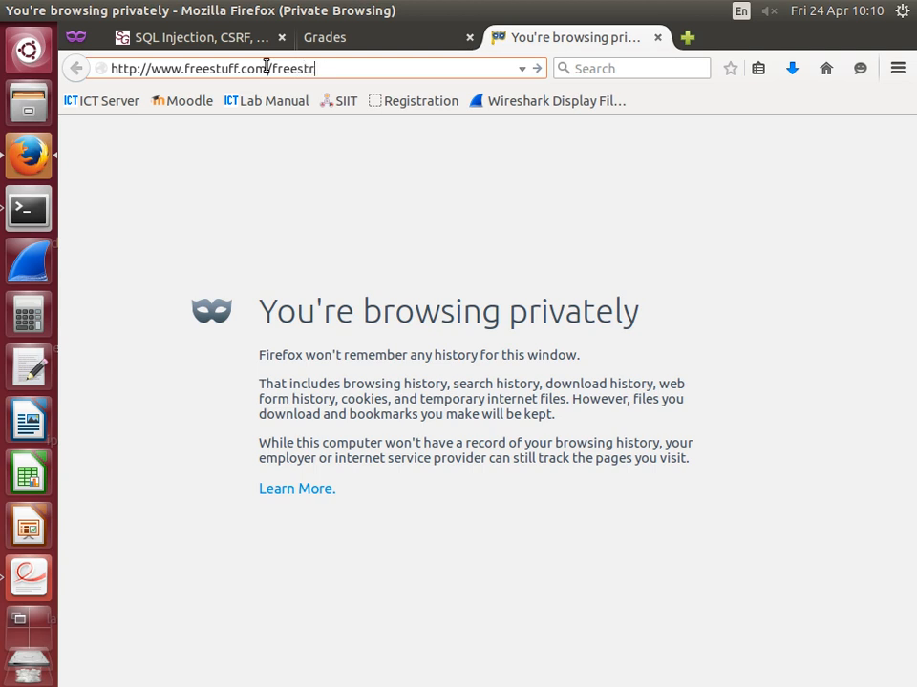
{"action": "key", "text": "Backspace"}
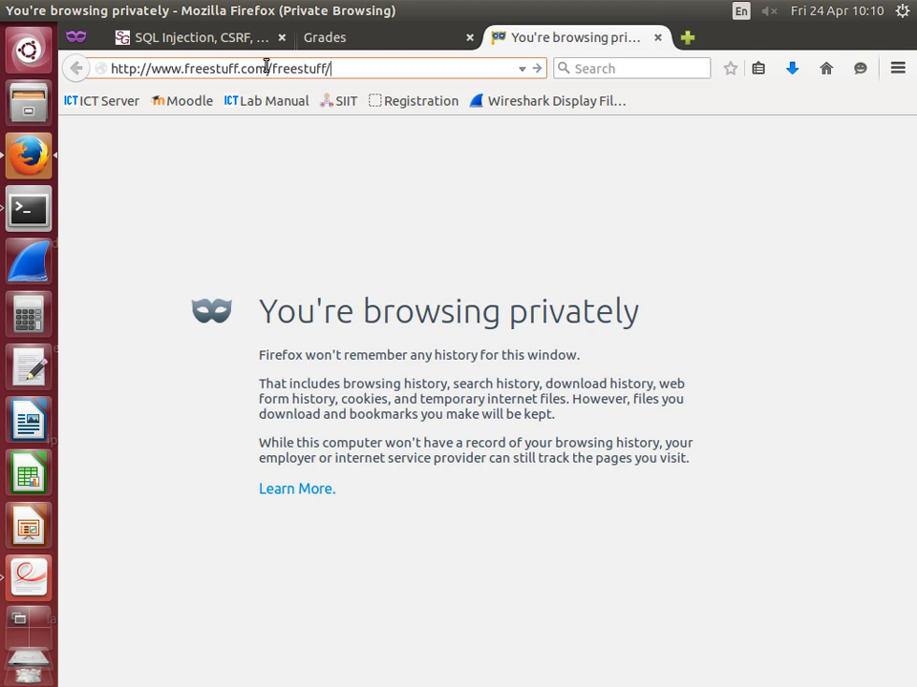
{"action": "key", "text": "Return"}
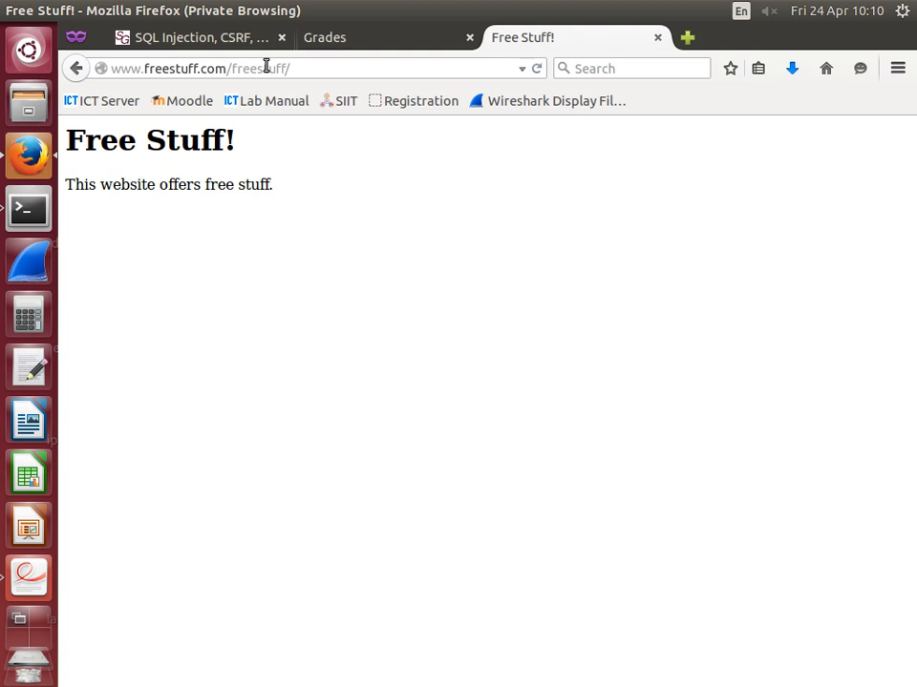
{"action": "mouse_move", "coordinate": [372, 46]}
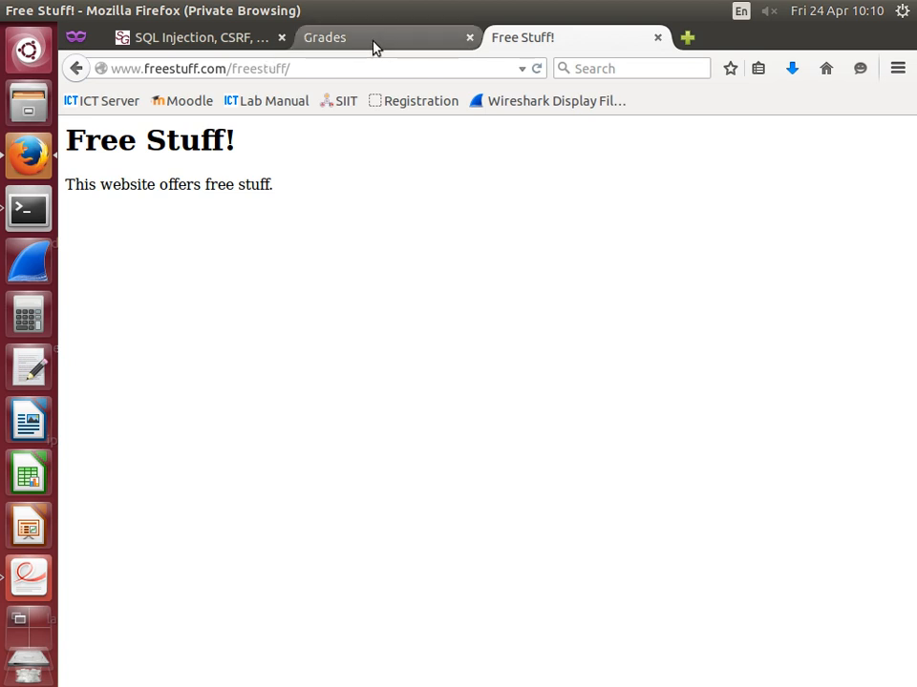
{"action": "mouse_move", "coordinate": [372, 43]}
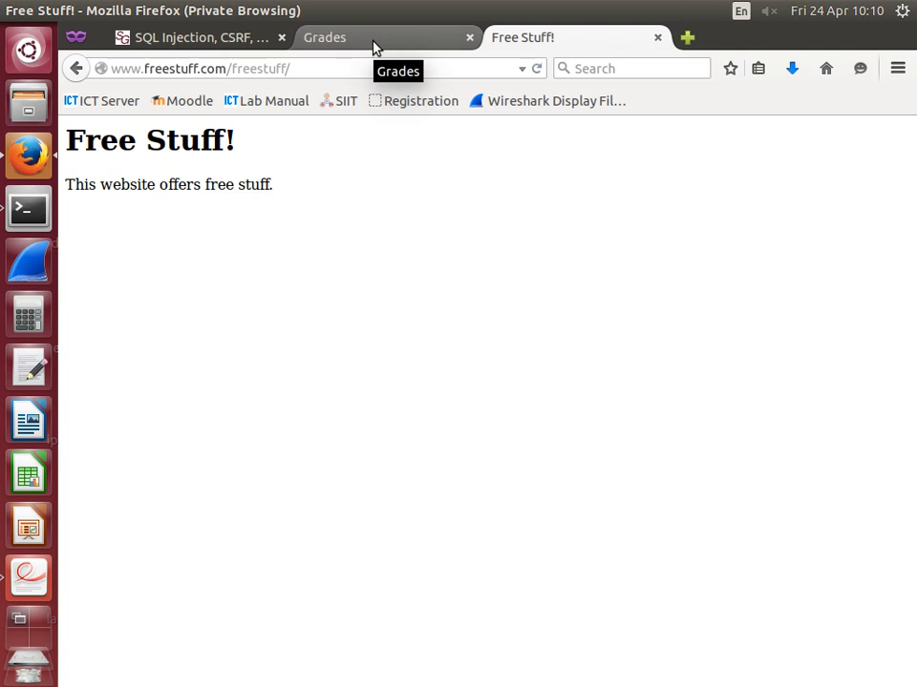
Step: Re-query the student's grades in the Grades tab, now showing its335 as A
{"action": "left_click", "coordinate": [382, 37]}
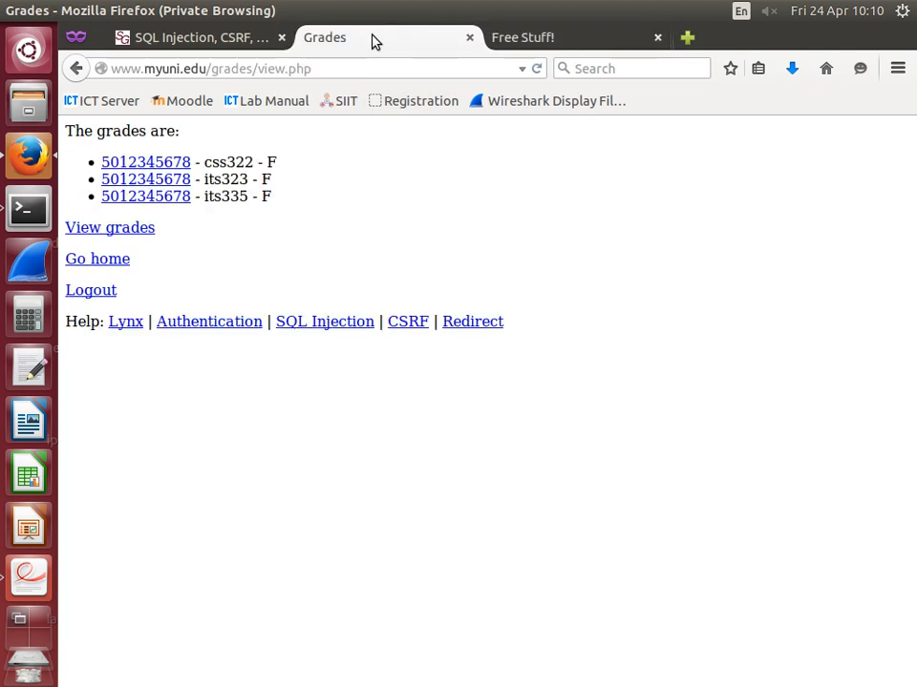
{"action": "left_click", "coordinate": [109, 228]}
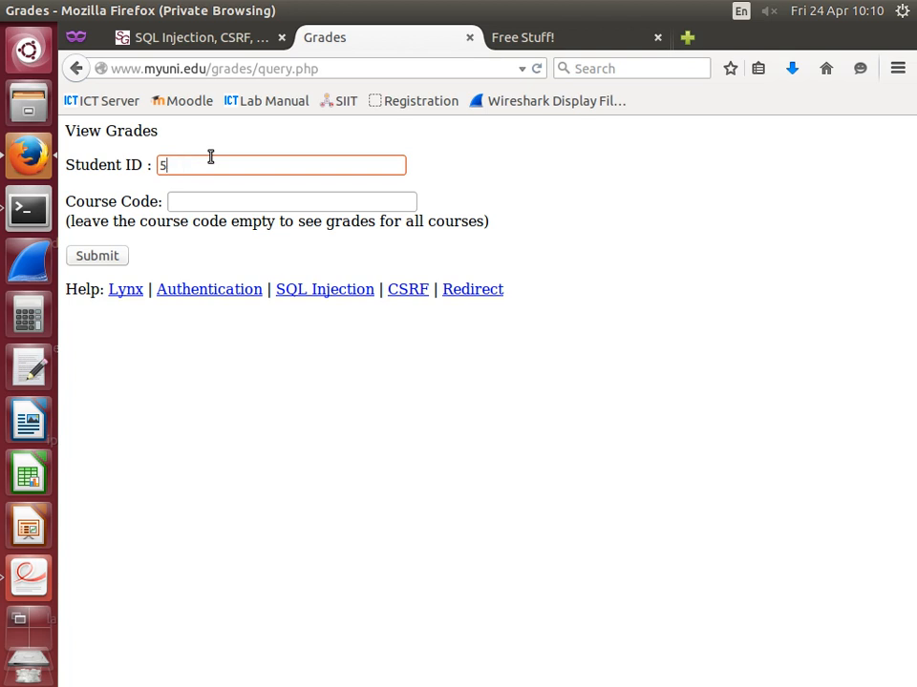
{"action": "type", "text": "01235678"}
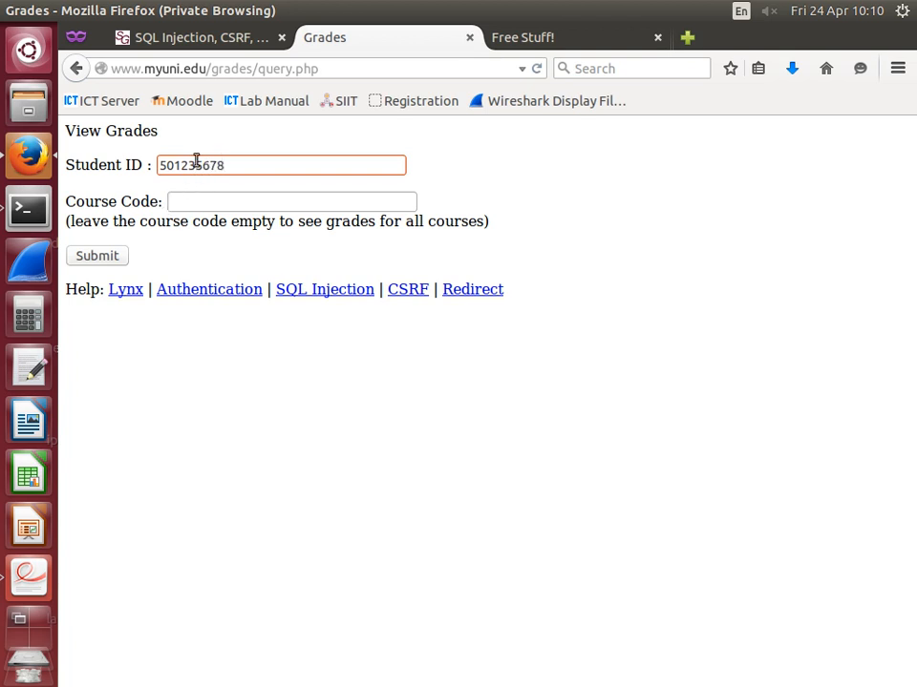
{"action": "left_click", "coordinate": [97, 255]}
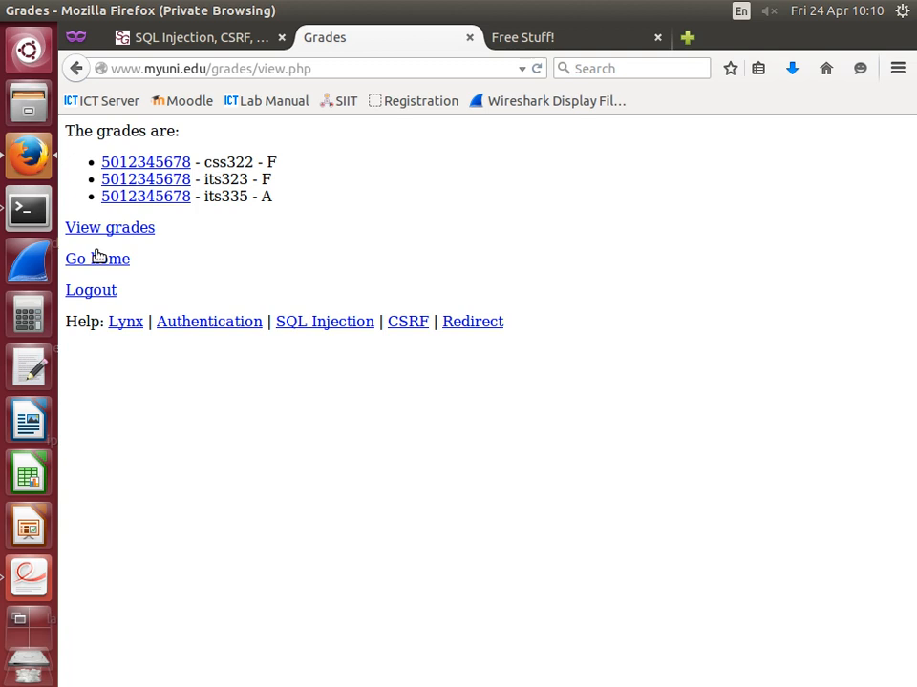
{"action": "mouse_move", "coordinate": [302, 274]}
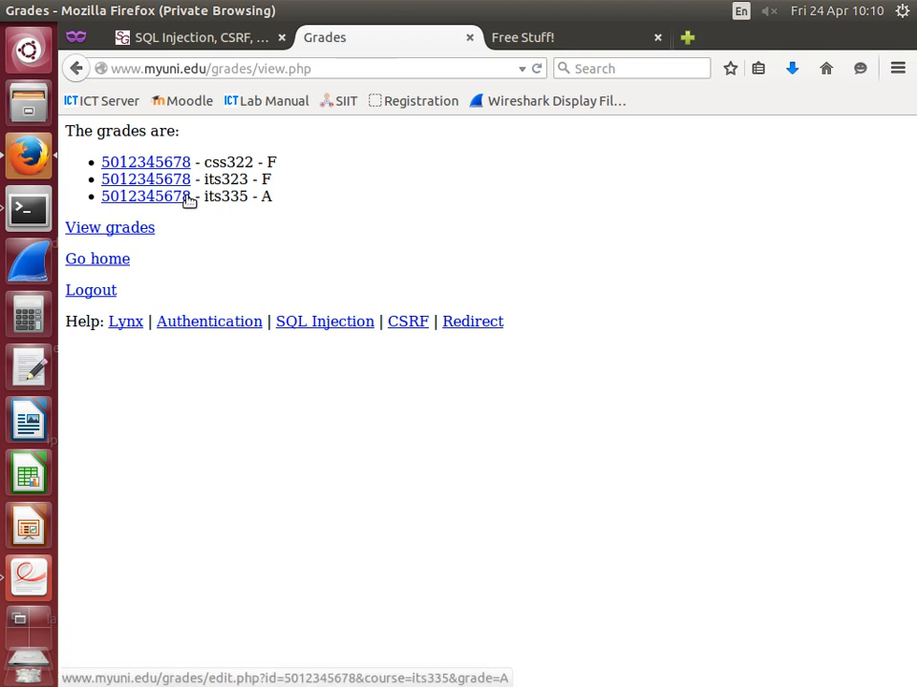
{"action": "mouse_move", "coordinate": [148, 196]}
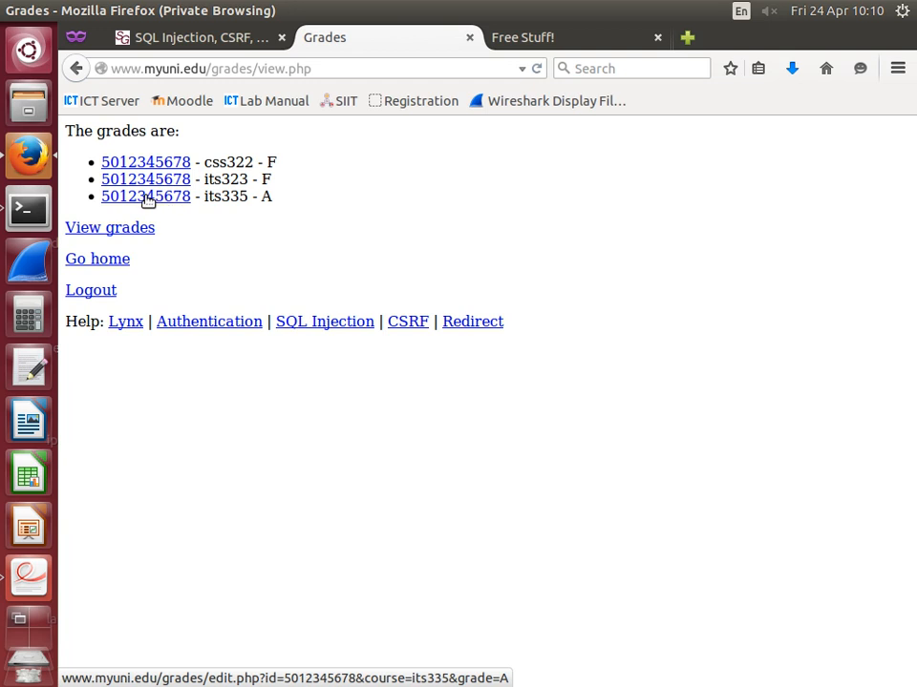
{"action": "mouse_move", "coordinate": [286, 208]}
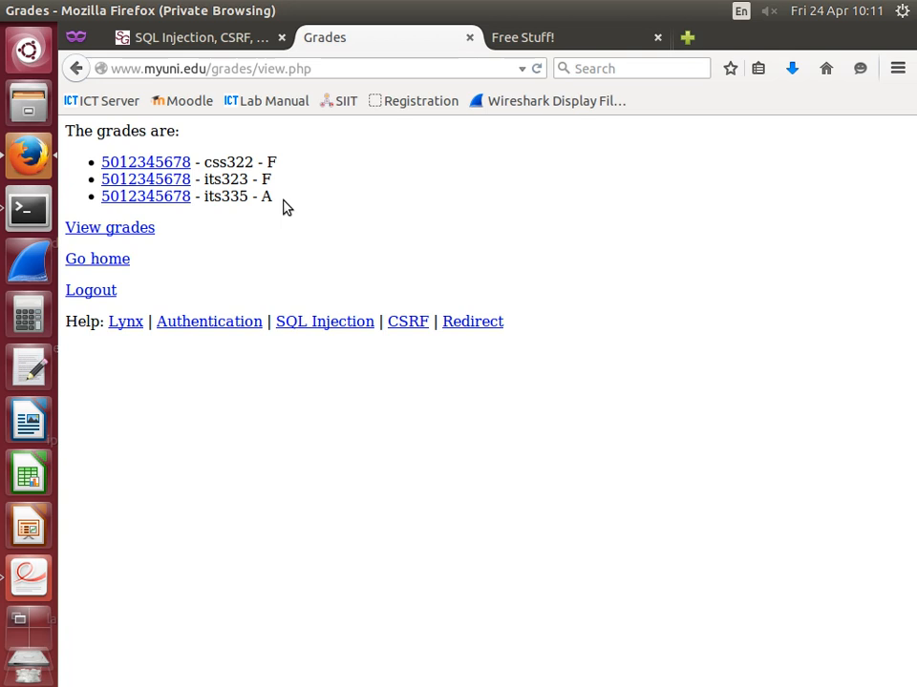
{"action": "mouse_move", "coordinate": [219, 155]}
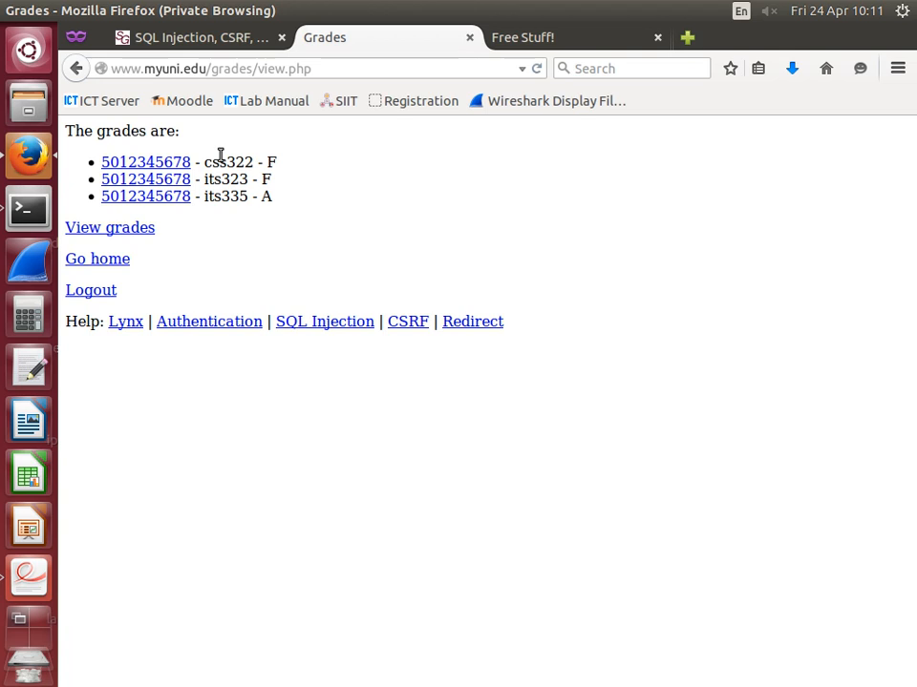
{"action": "mouse_move", "coordinate": [241, 215]}
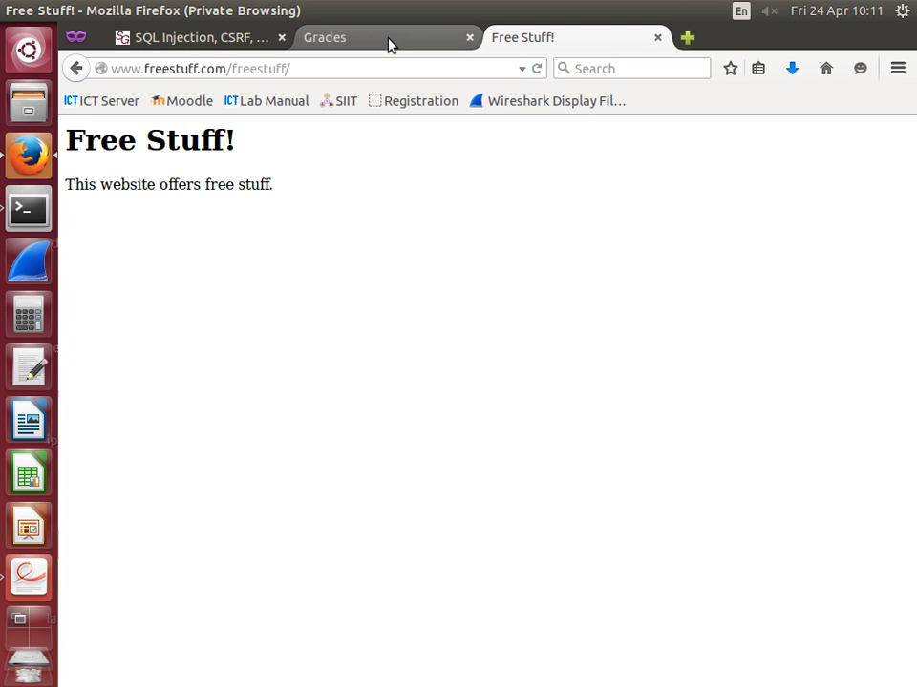
{"action": "mouse_move", "coordinate": [600, 95]}
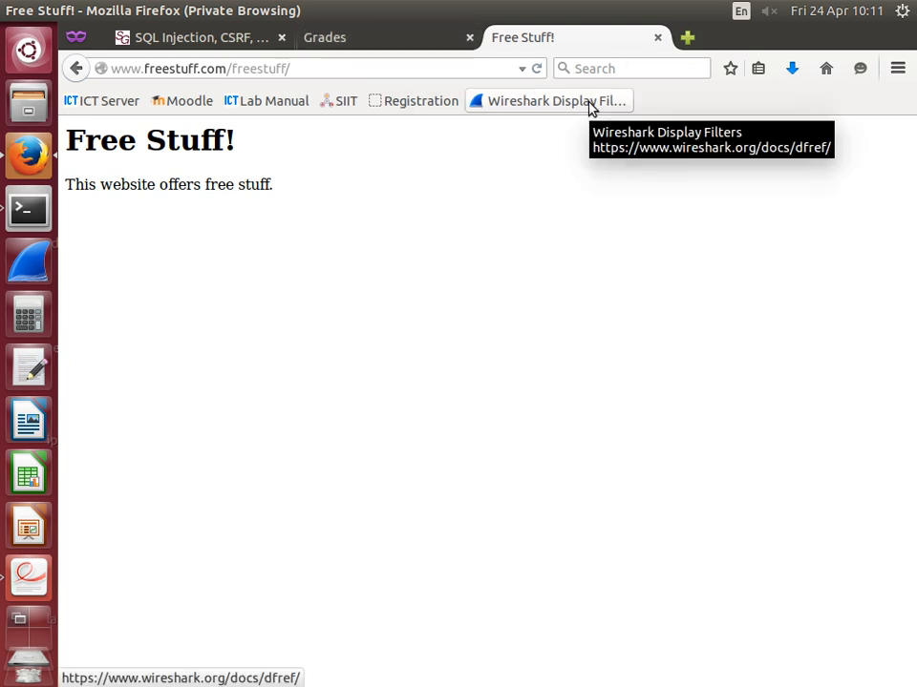
{"action": "mouse_move", "coordinate": [523, 37]}
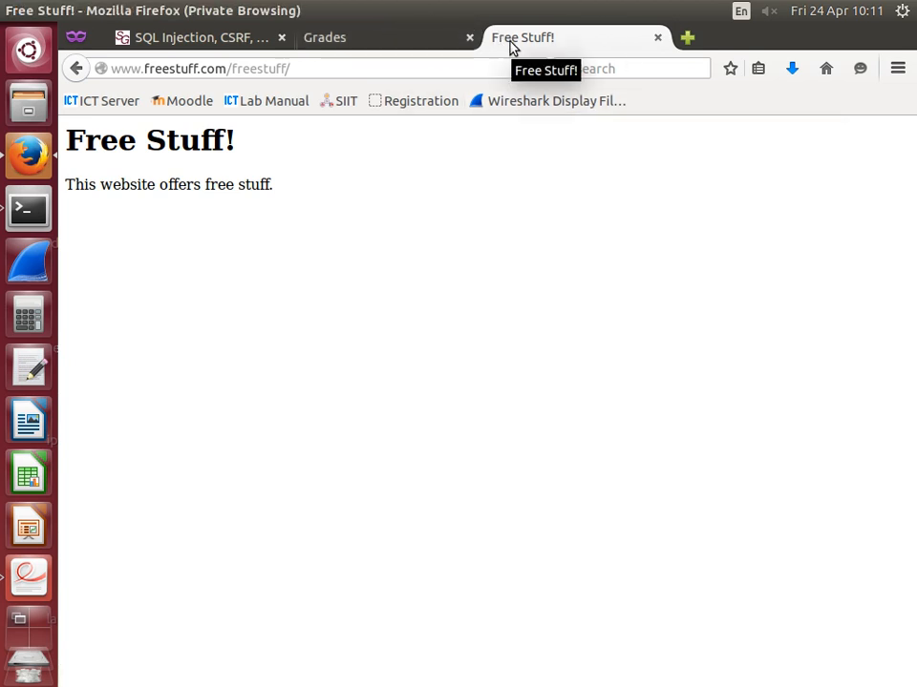
{"action": "mouse_move", "coordinate": [458, 285]}
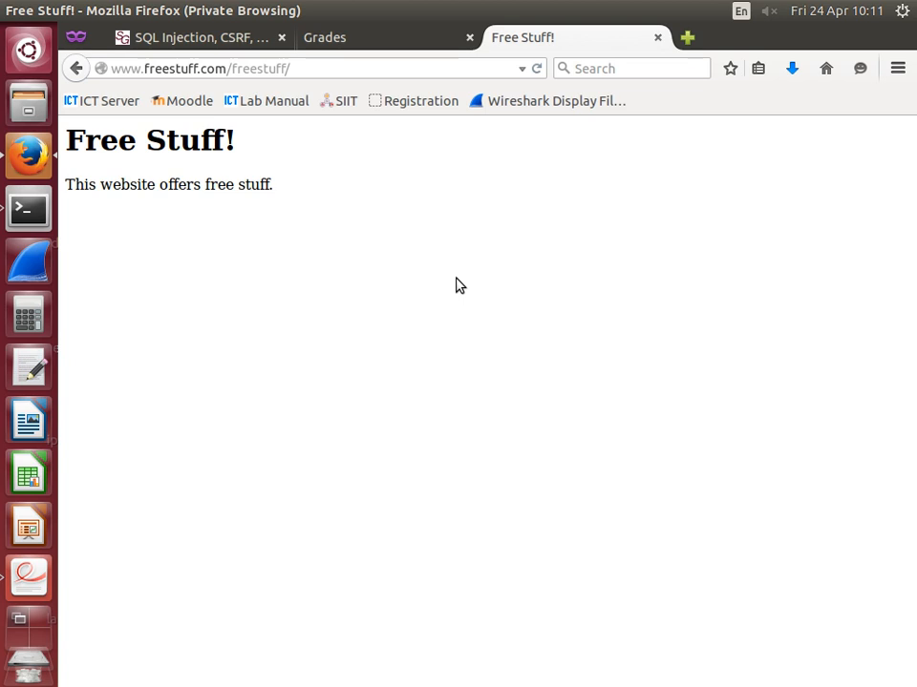
{"action": "mouse_move", "coordinate": [269, 11]}
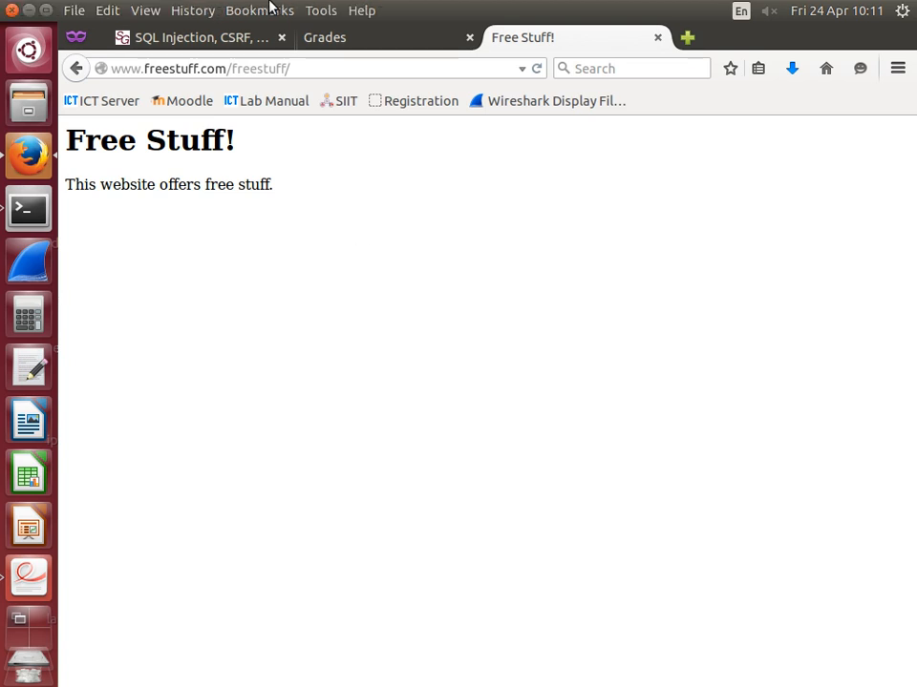
Step: View the Free Stuff! page's source from its right-click menu
{"action": "left_click", "coordinate": [323, 37]}
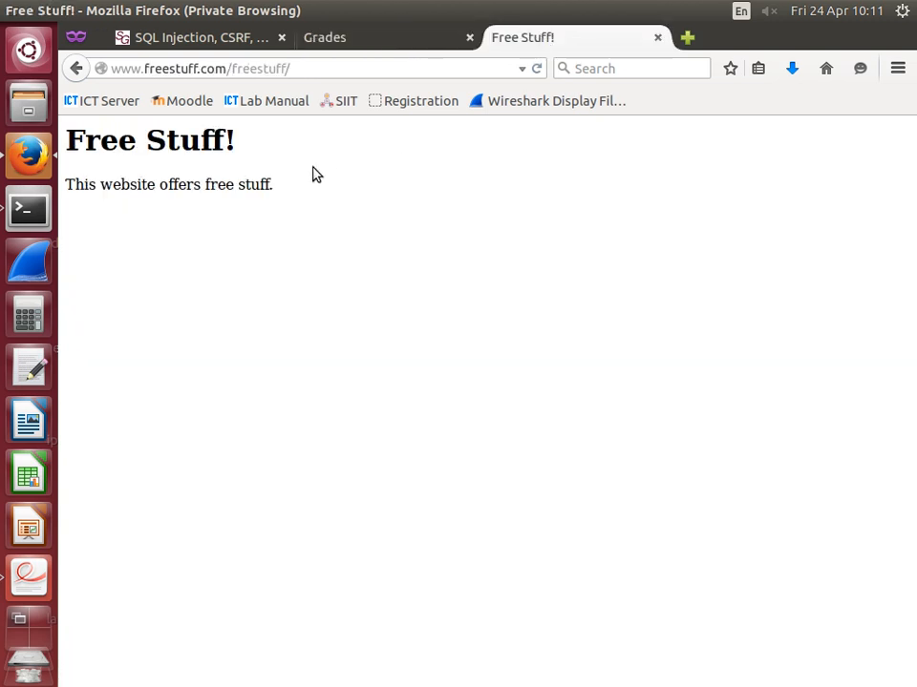
{"action": "right_click", "coordinate": [317, 174]}
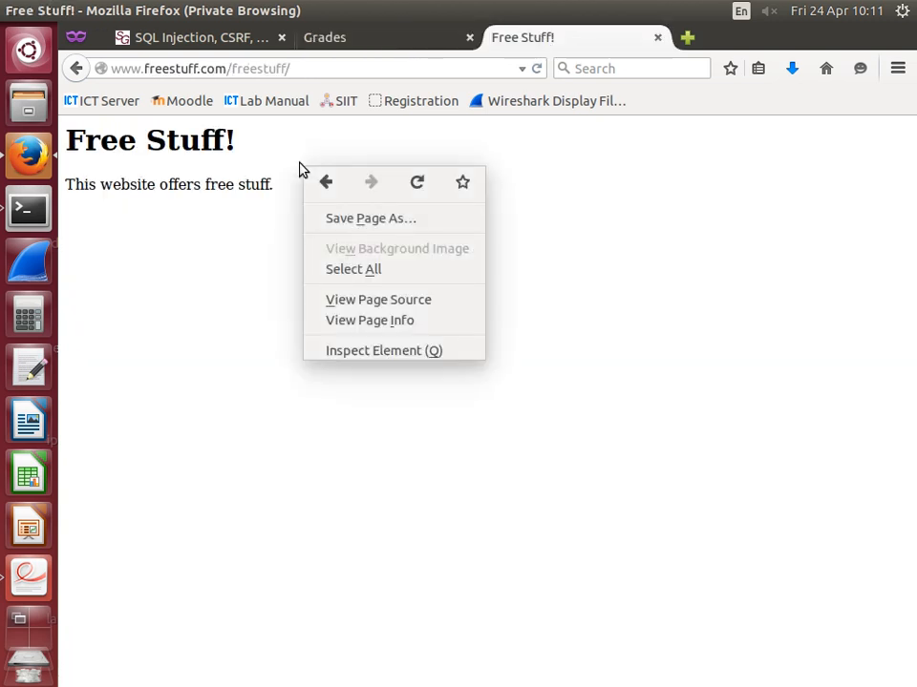
{"action": "mouse_move", "coordinate": [416, 299]}
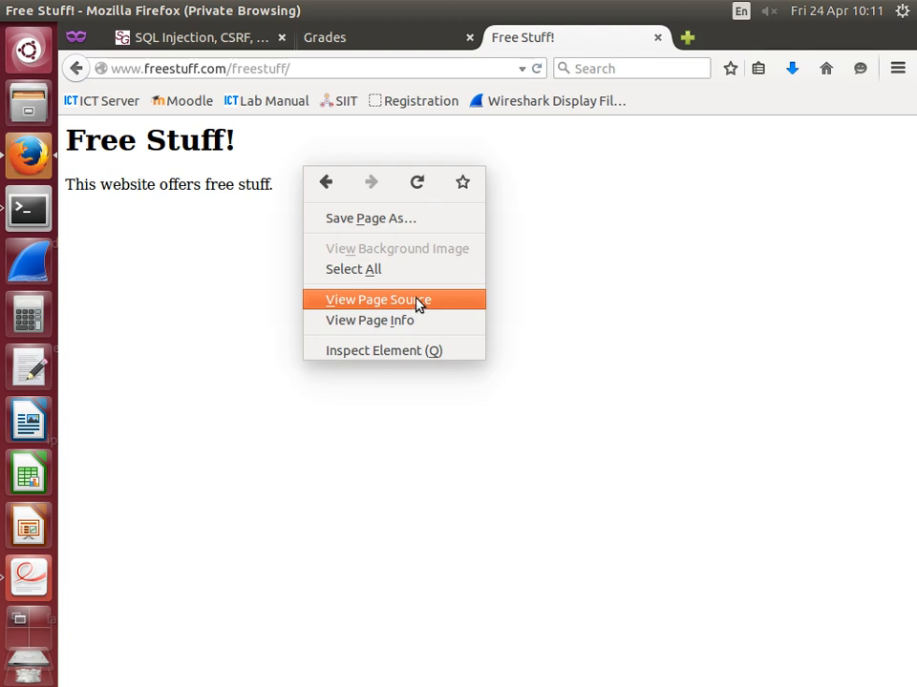
{"action": "left_click", "coordinate": [379, 299]}
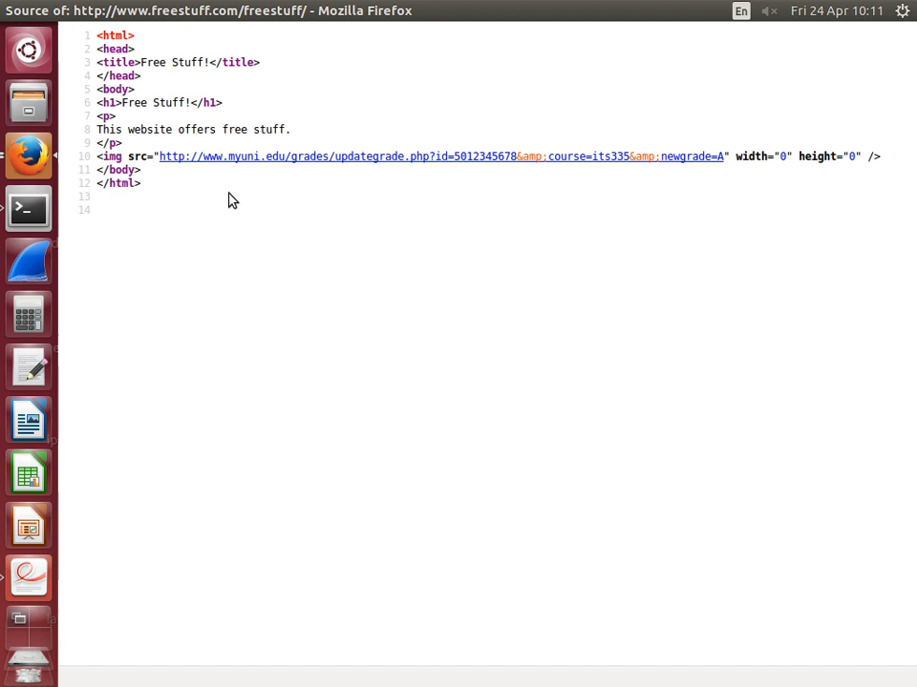
{"action": "mouse_move", "coordinate": [143, 124]}
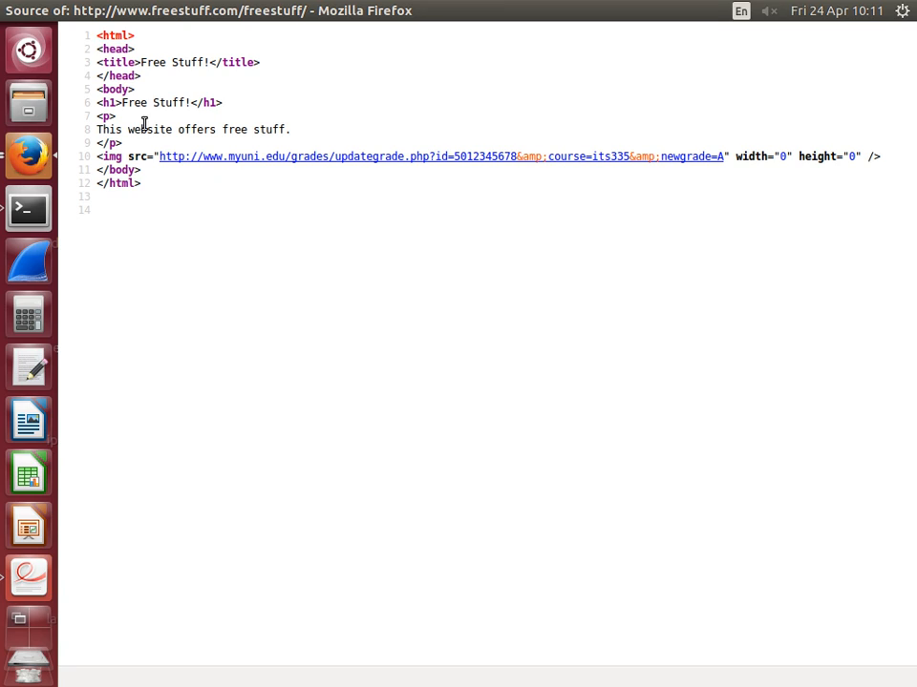
{"action": "mouse_move", "coordinate": [829, 177]}
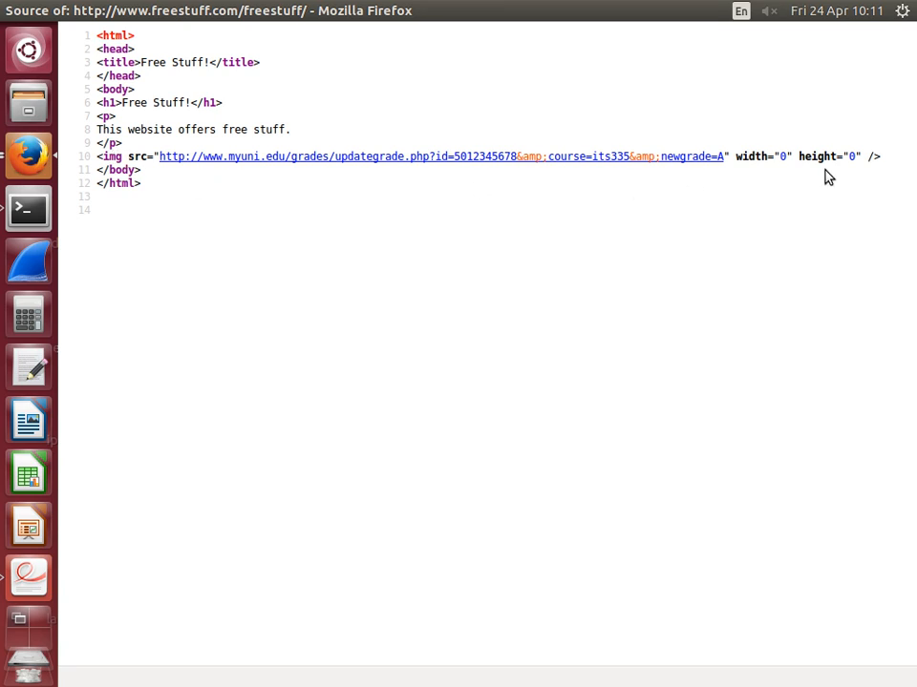
{"action": "mouse_move", "coordinate": [820, 152]}
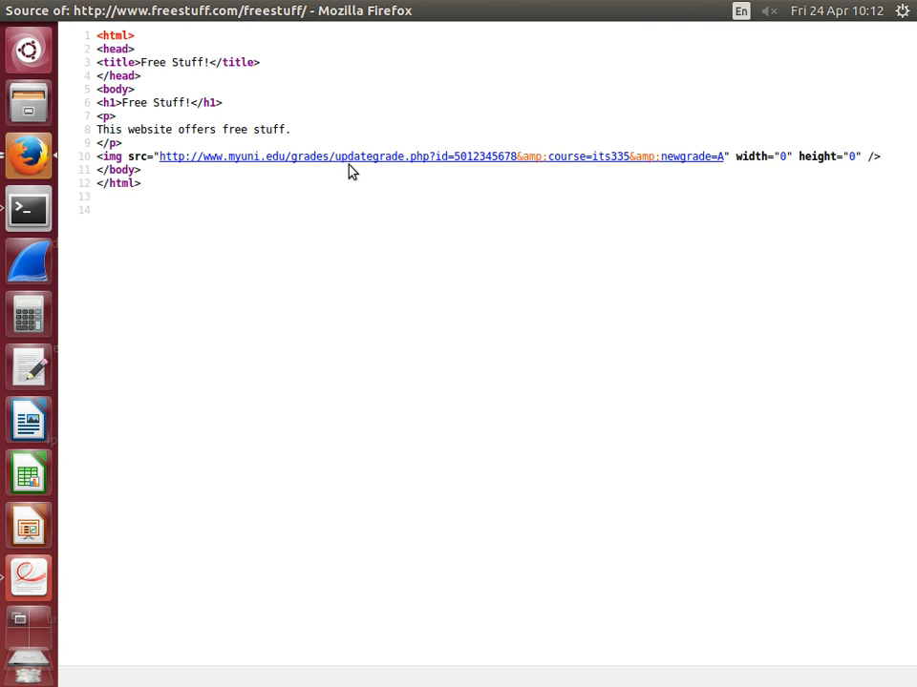
{"action": "mouse_move", "coordinate": [416, 293]}
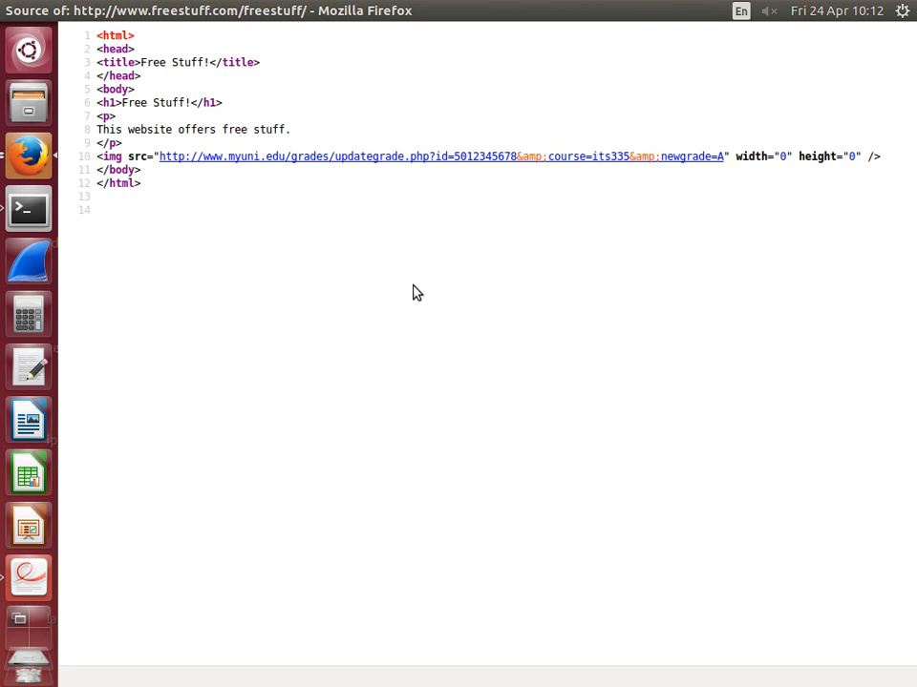
{"action": "mouse_move", "coordinate": [370, 209]}
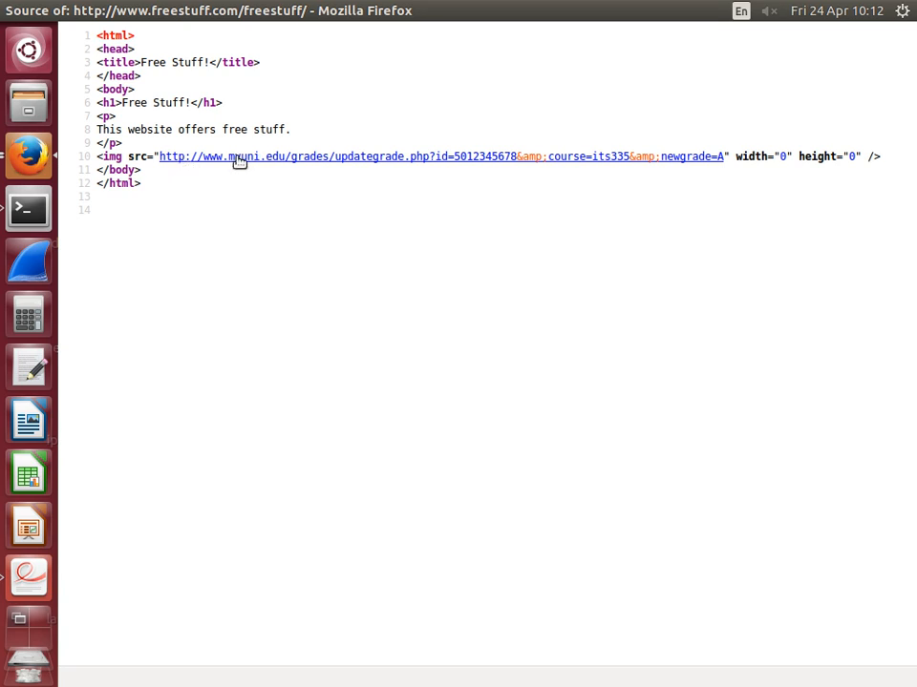
{"action": "mouse_move", "coordinate": [233, 163]}
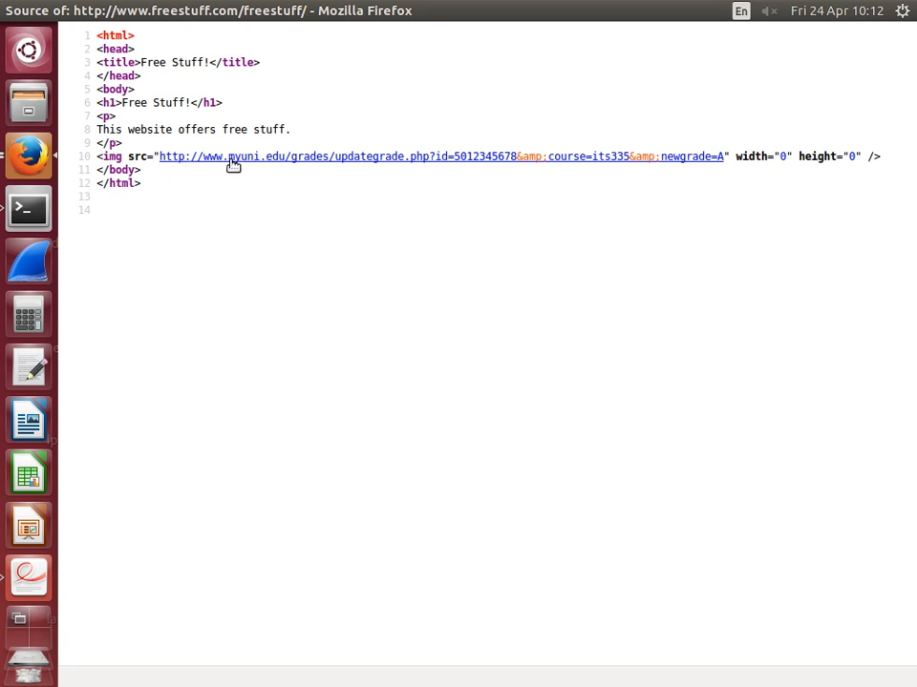
{"action": "mouse_move", "coordinate": [261, 171]}
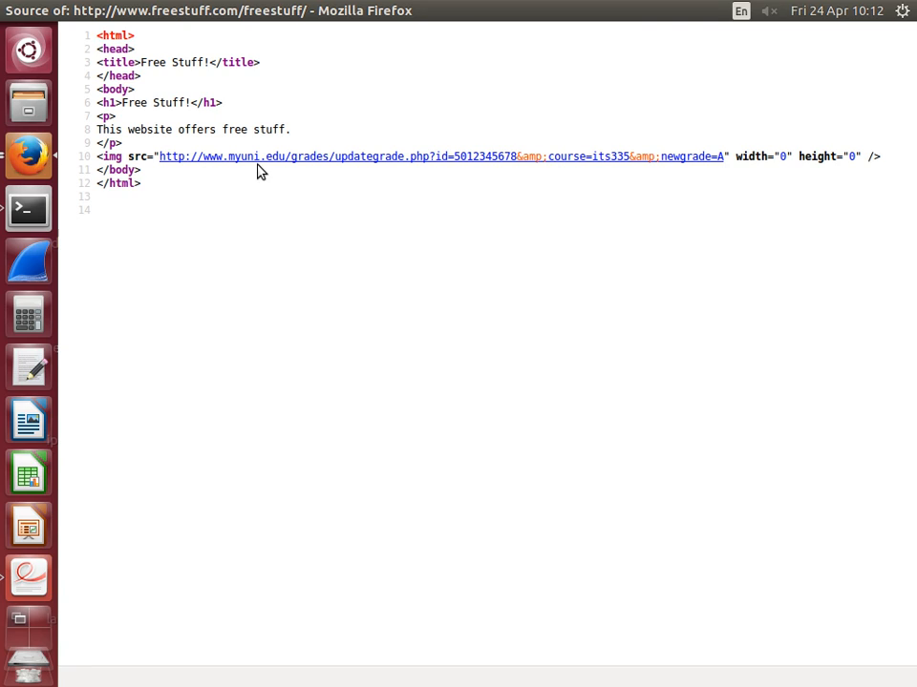
{"action": "mouse_move", "coordinate": [282, 170]}
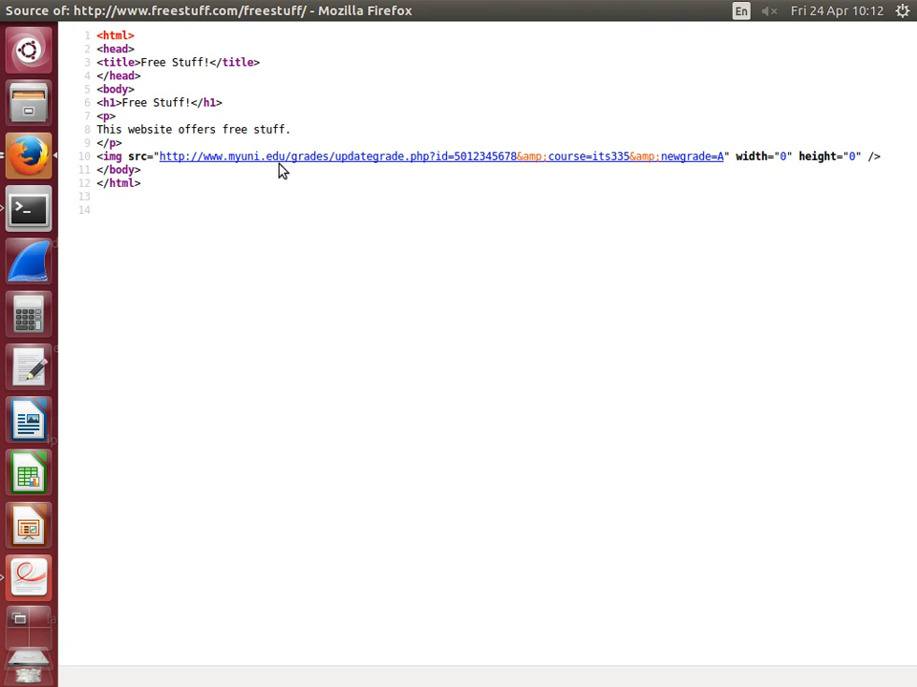
{"action": "mouse_move", "coordinate": [427, 162]}
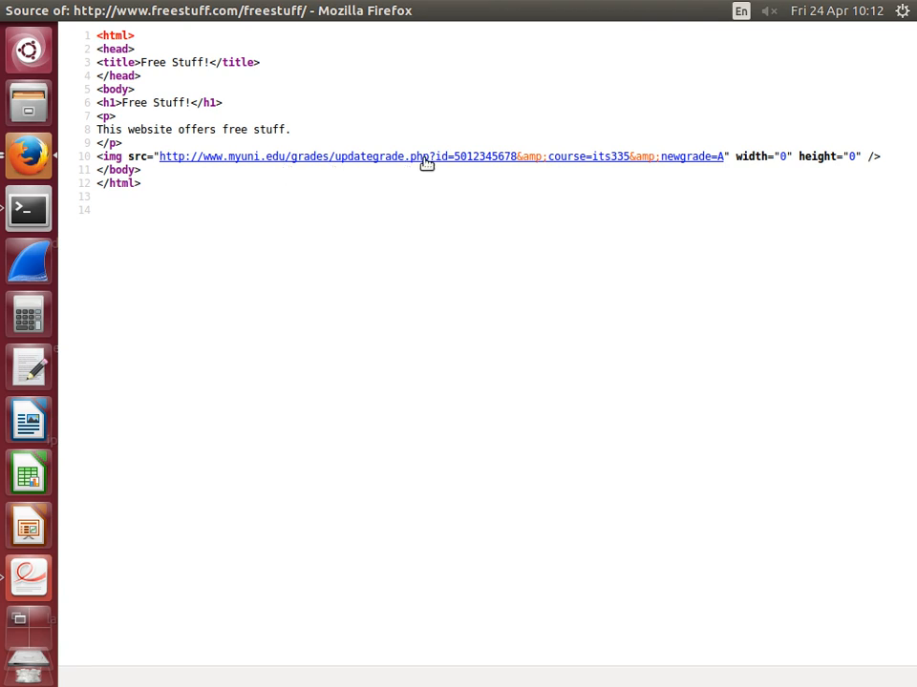
{"action": "mouse_move", "coordinate": [413, 173]}
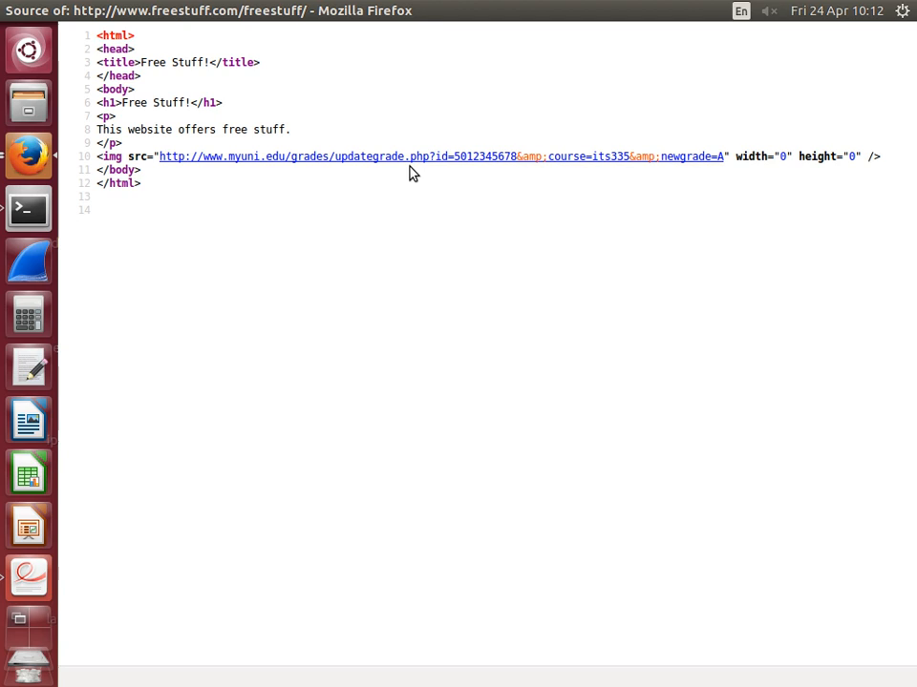
{"action": "mouse_move", "coordinate": [641, 173]}
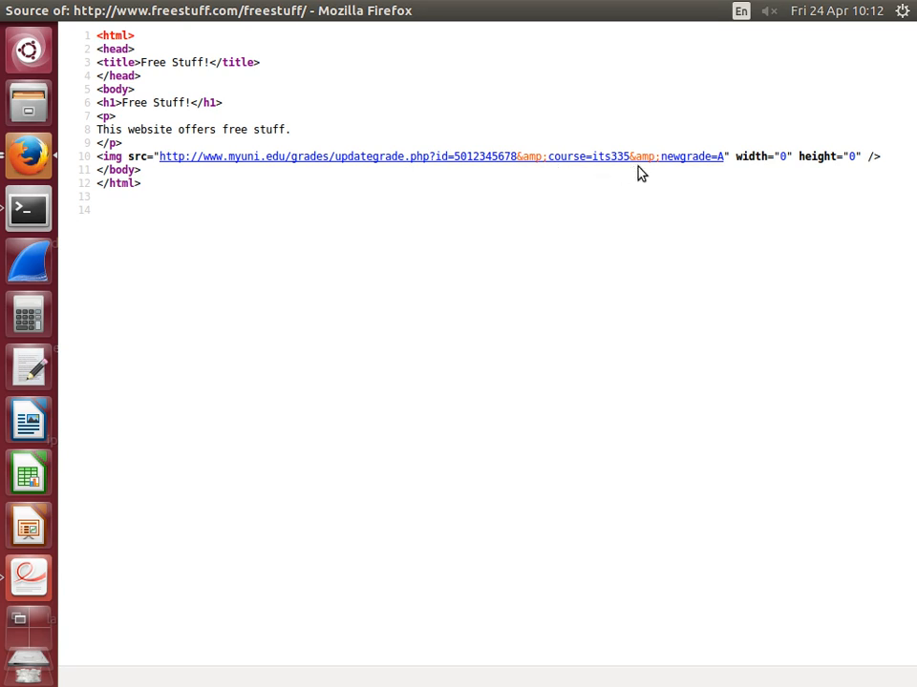
{"action": "mouse_move", "coordinate": [505, 170]}
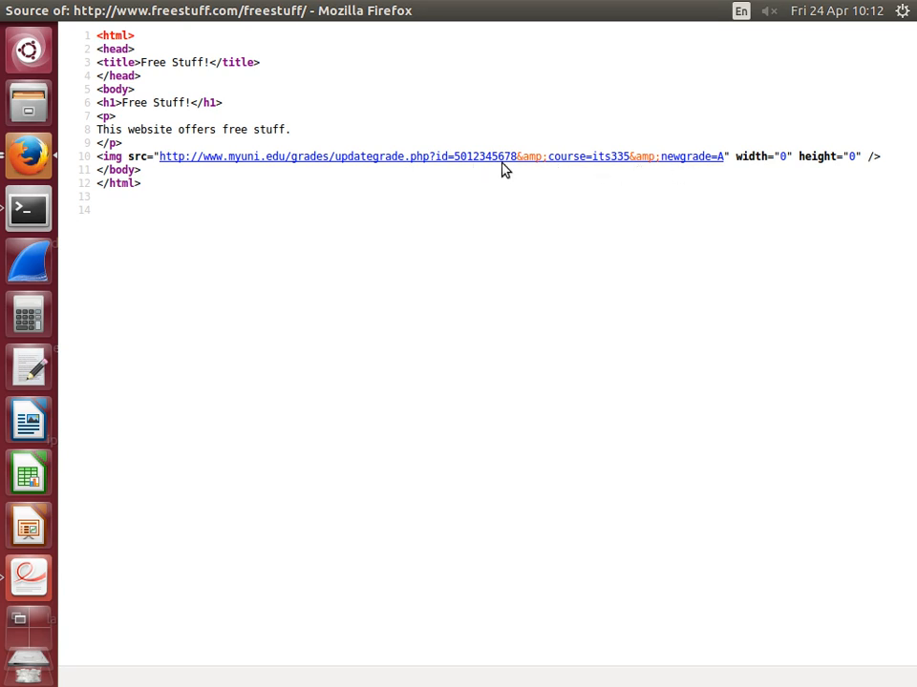
{"action": "mouse_move", "coordinate": [614, 170]}
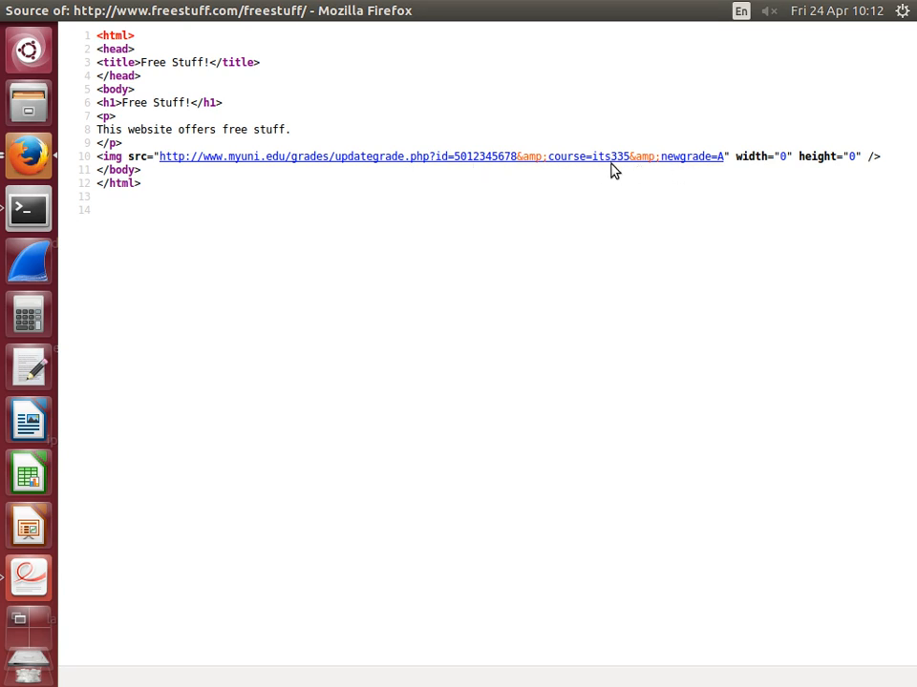
{"action": "mouse_move", "coordinate": [715, 174]}
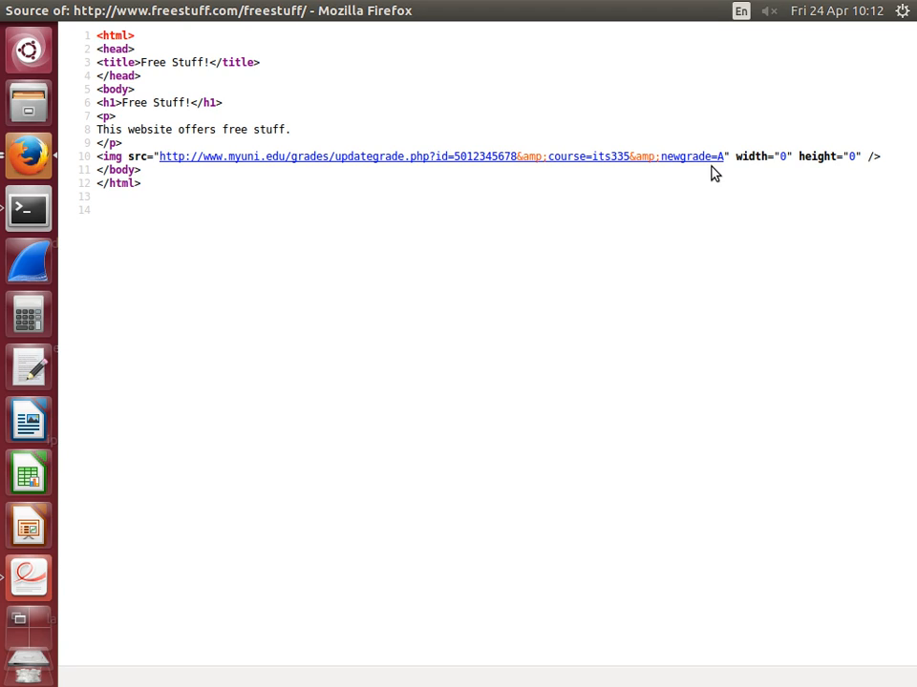
{"action": "mouse_move", "coordinate": [385, 158]}
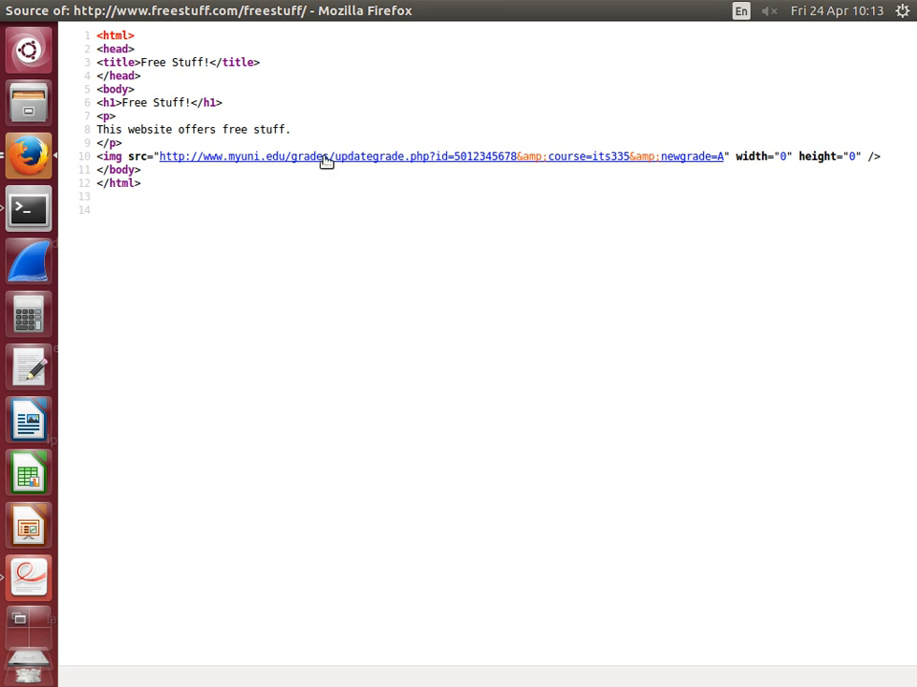
{"action": "mouse_move", "coordinate": [260, 167]}
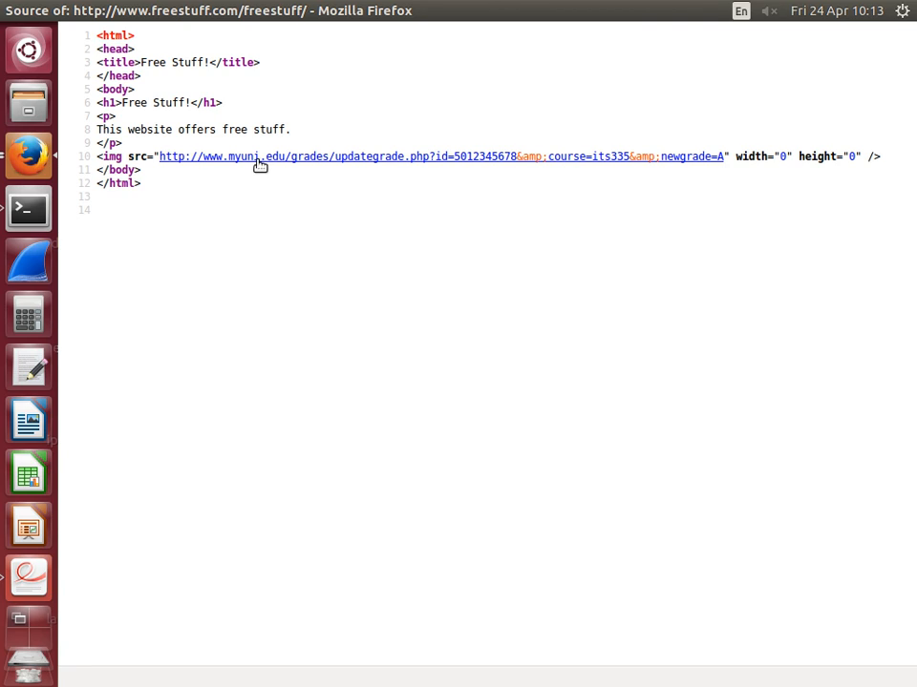
{"action": "mouse_move", "coordinate": [255, 183]}
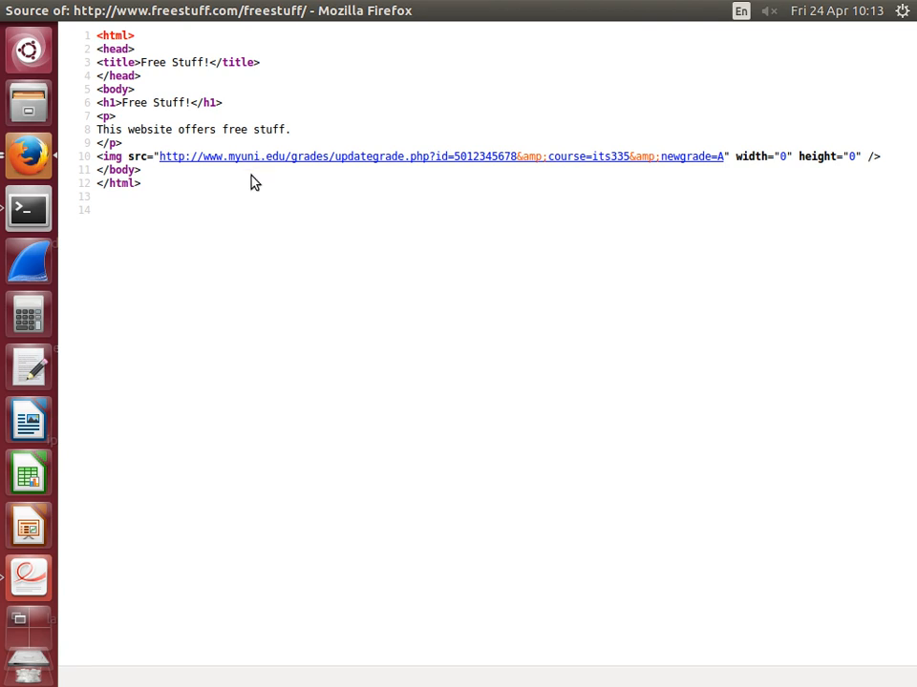
{"action": "mouse_move", "coordinate": [258, 167]}
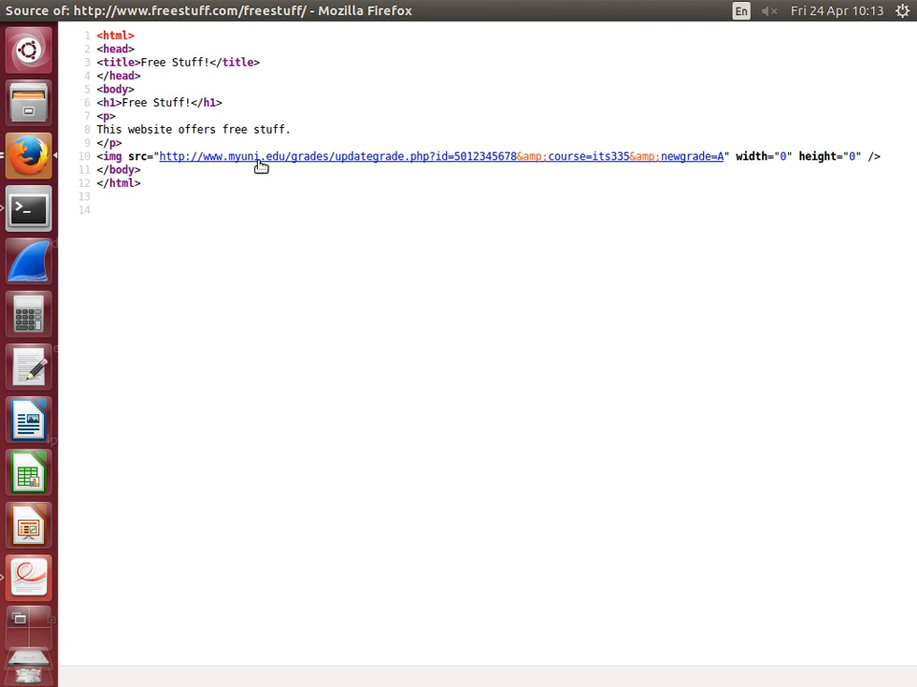
{"action": "mouse_move", "coordinate": [285, 179]}
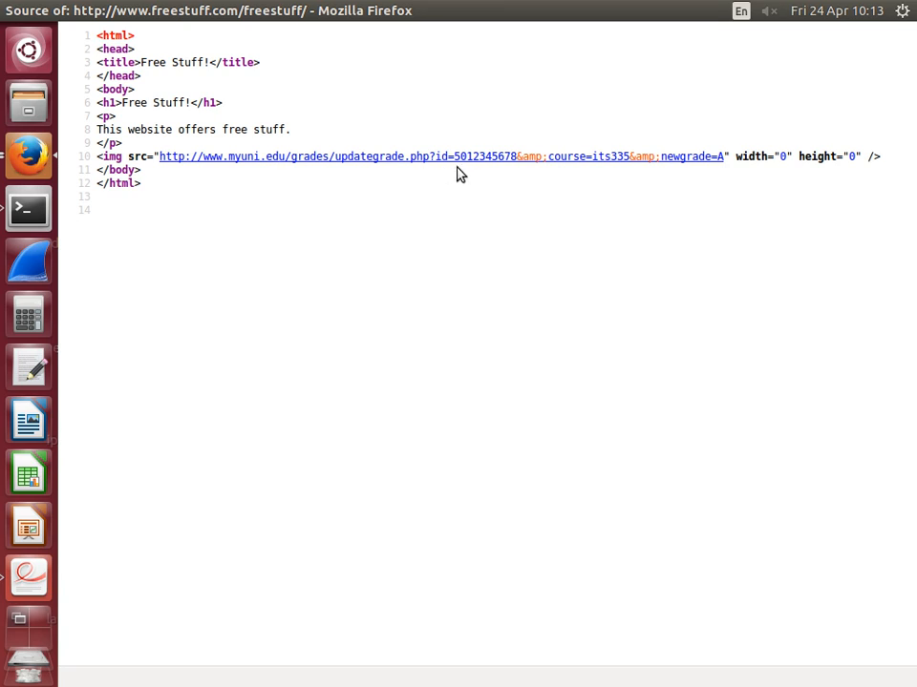
{"action": "mouse_move", "coordinate": [681, 157]}
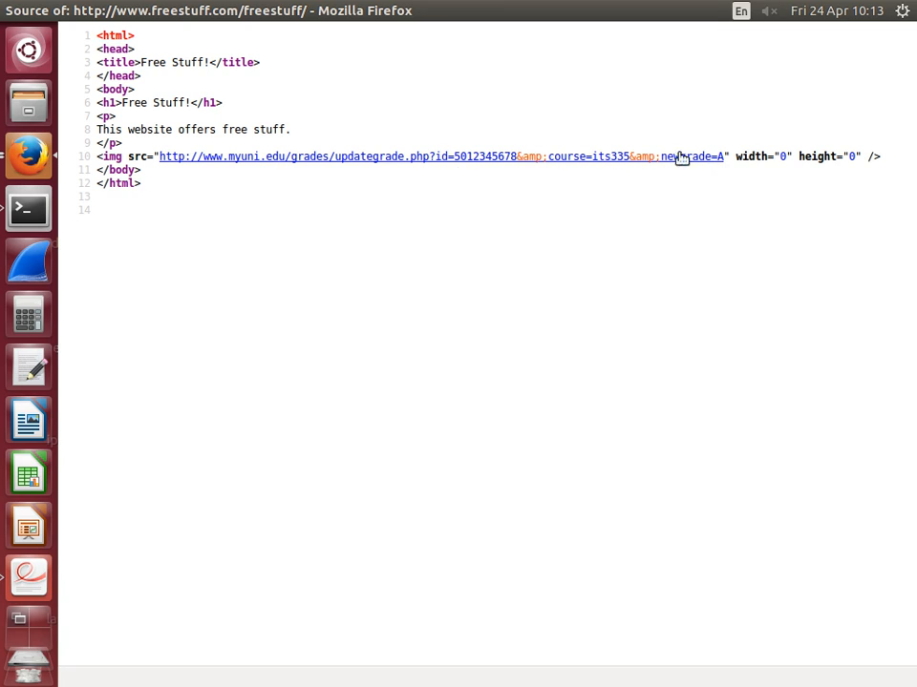
{"action": "mouse_move", "coordinate": [724, 160]}
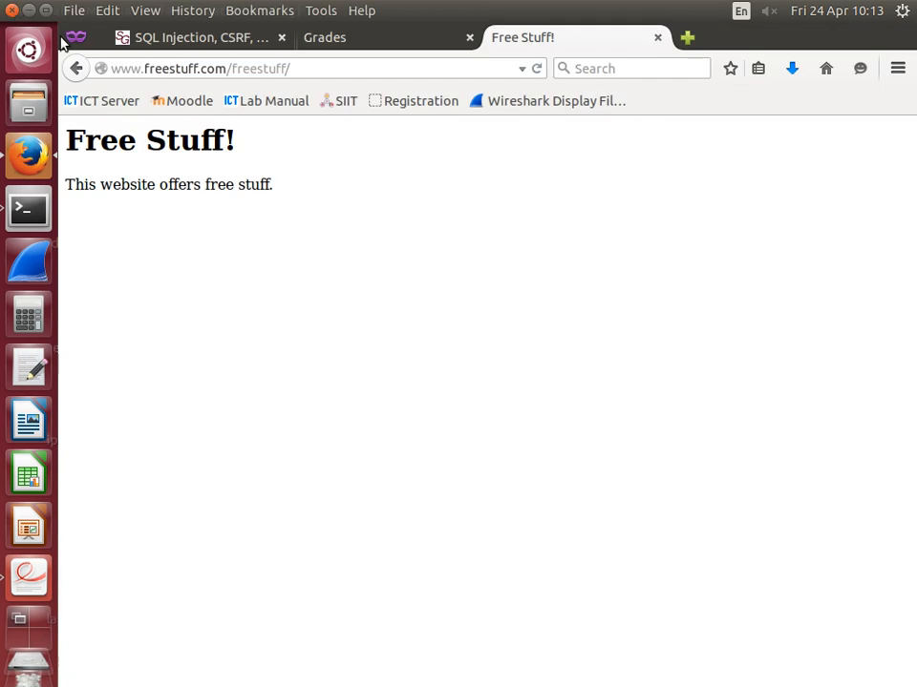
Step: Switch to the Grades tab showing its335 at A, css322 and its323 at F
{"action": "left_click", "coordinate": [324, 37]}
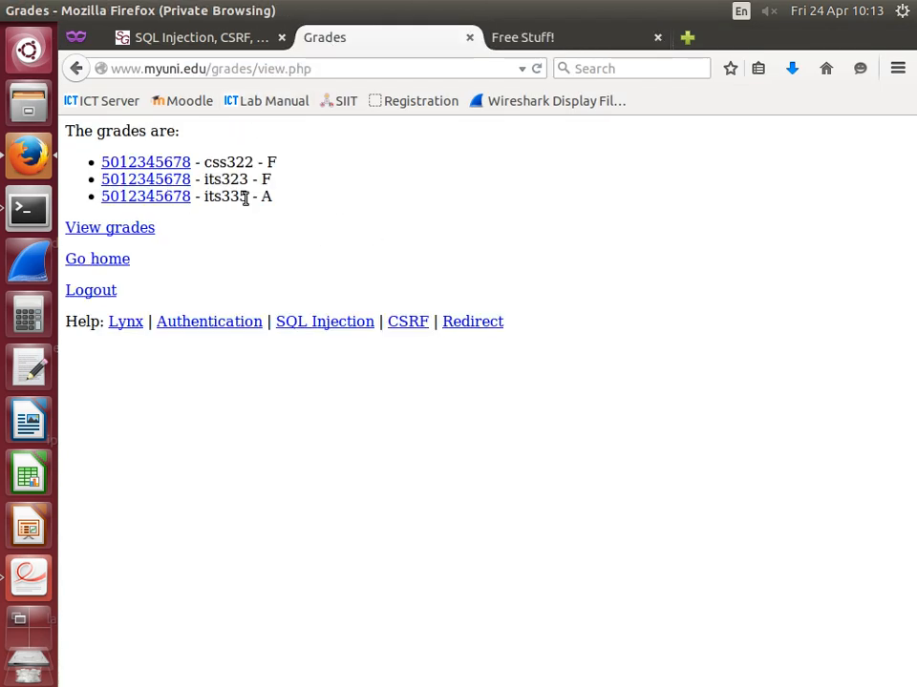
{"action": "mouse_move", "coordinate": [246, 203]}
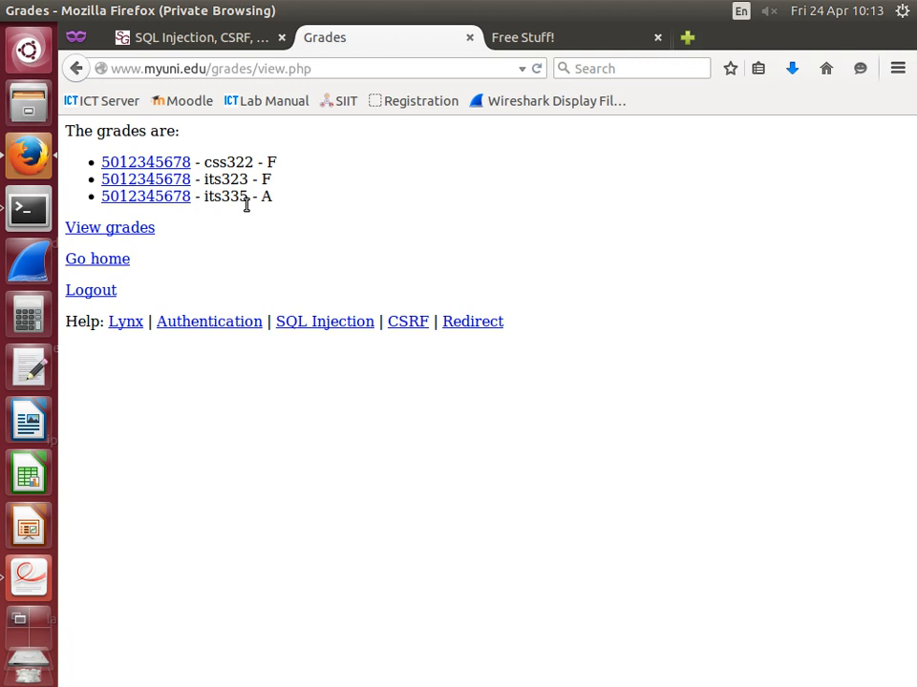
{"action": "mouse_move", "coordinate": [184, 204]}
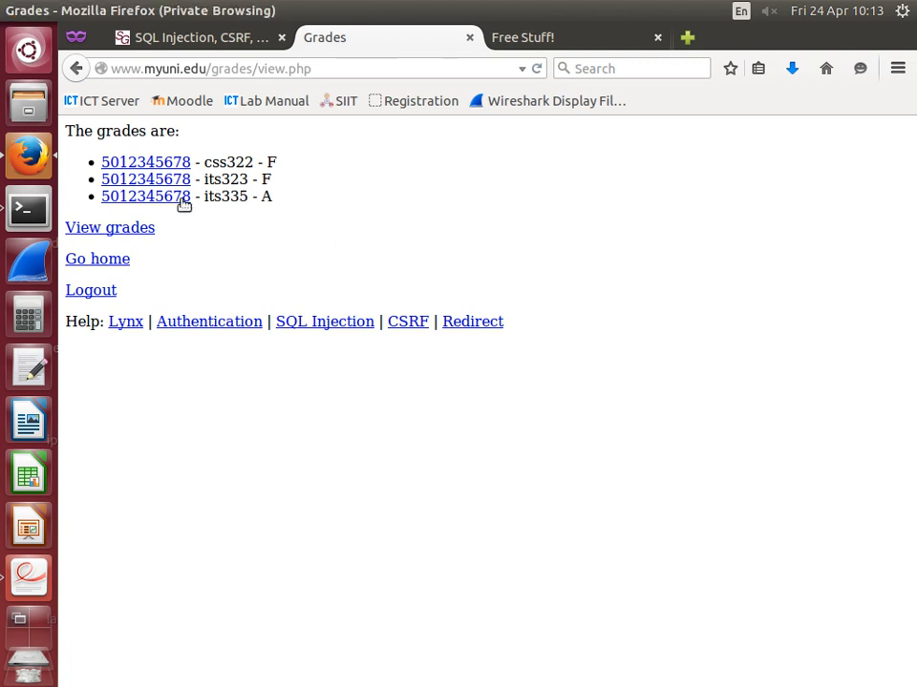
{"action": "mouse_move", "coordinate": [208, 241]}
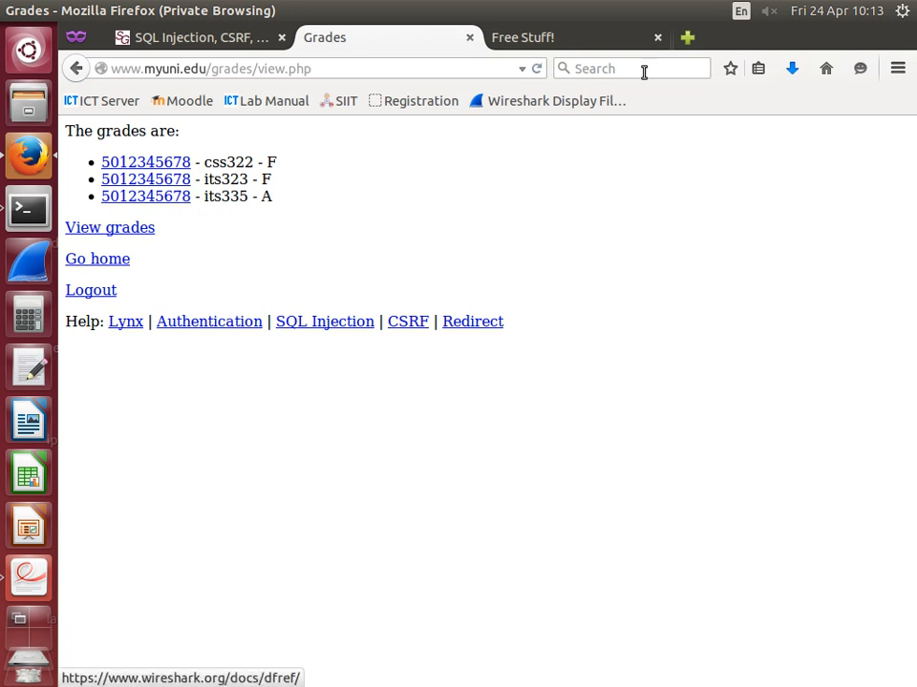
Step: Return to the Free Stuff! tab and bring up its page context menu
{"action": "left_click", "coordinate": [523, 37]}
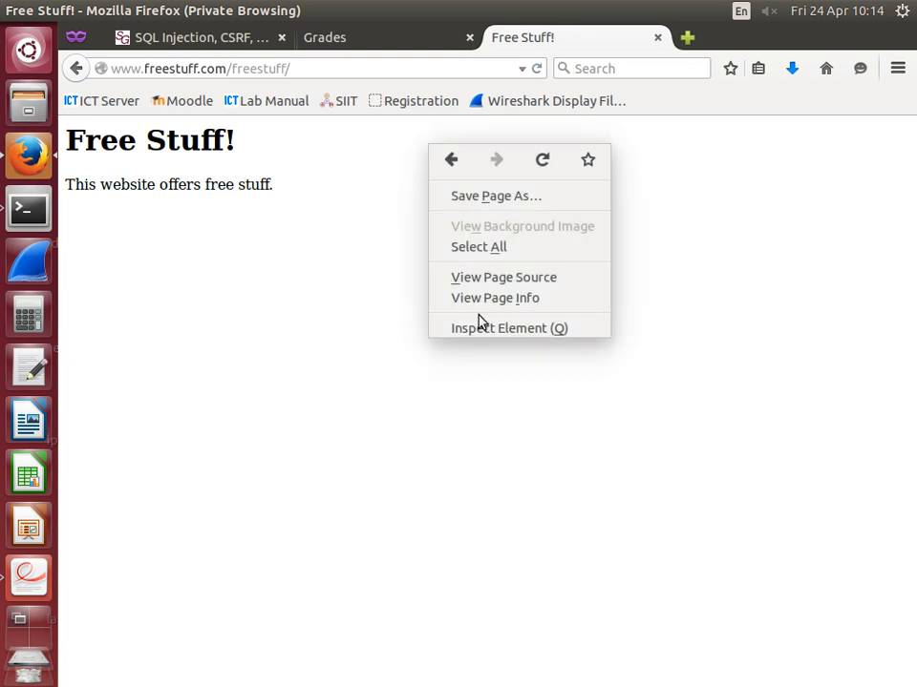
Step: View the Free Stuff page source showing the zero-size img calling updategrade.php with newgrade=A
{"action": "left_click", "coordinate": [503, 277]}
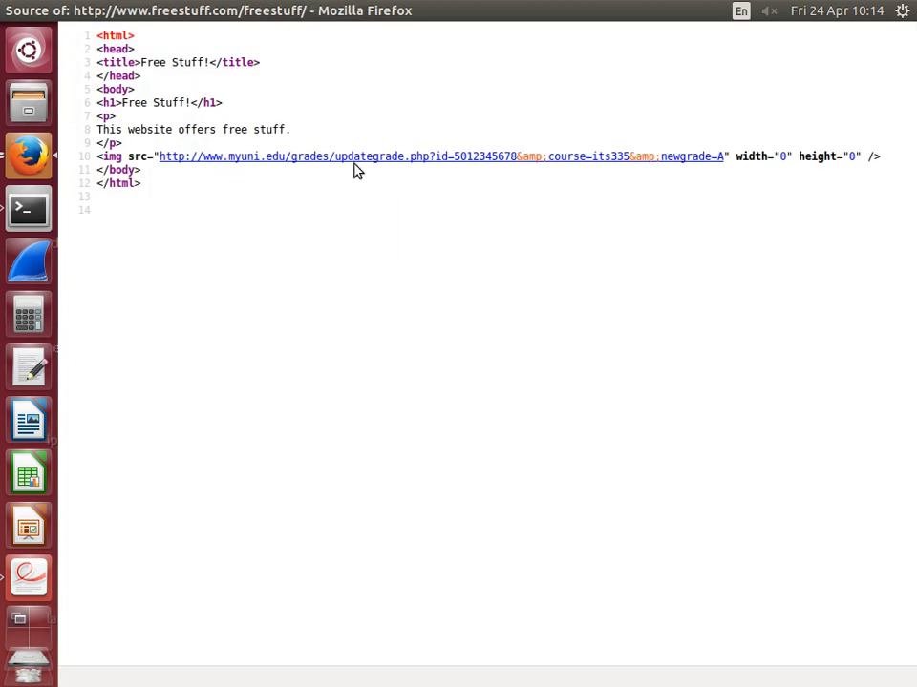
{"action": "mouse_move", "coordinate": [671, 167]}
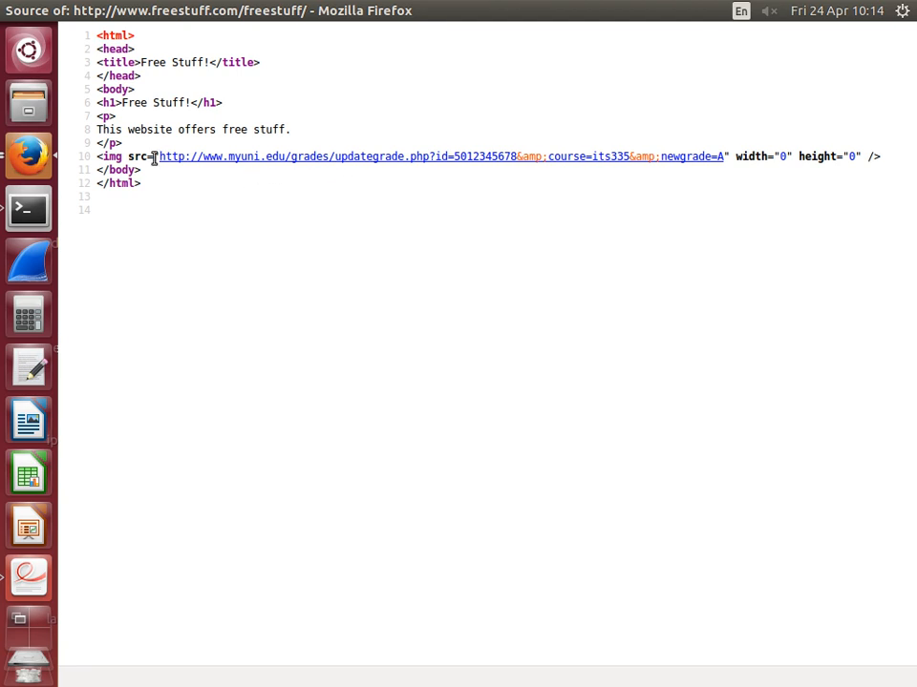
{"action": "mouse_move", "coordinate": [309, 169]}
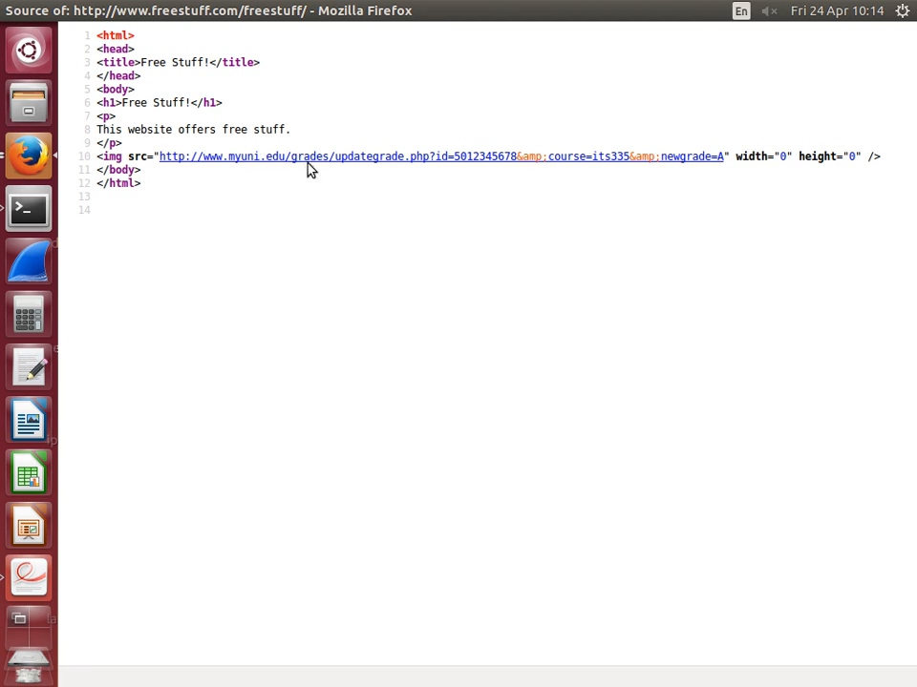
{"action": "mouse_move", "coordinate": [257, 171]}
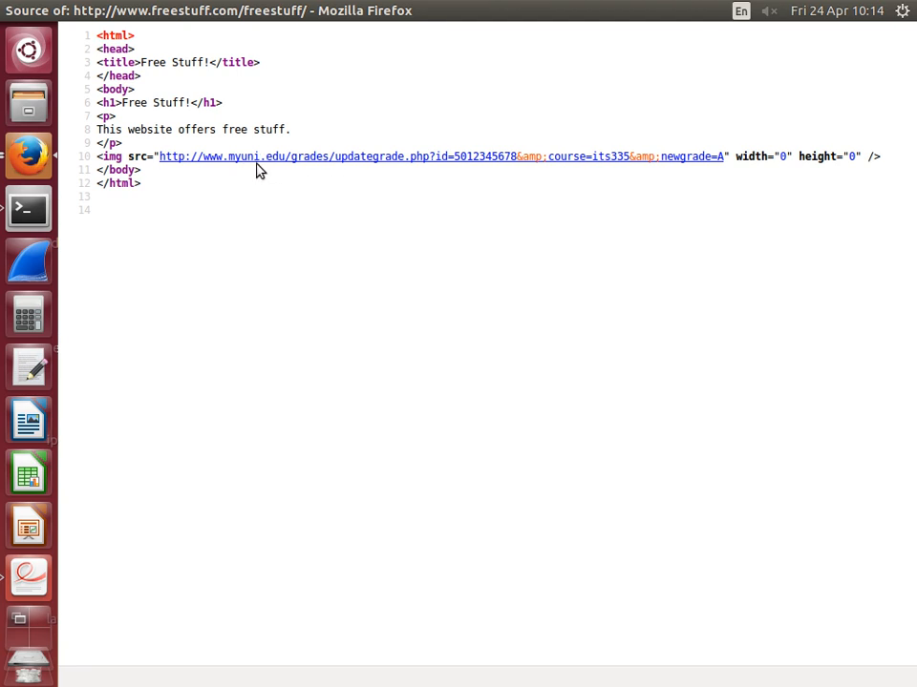